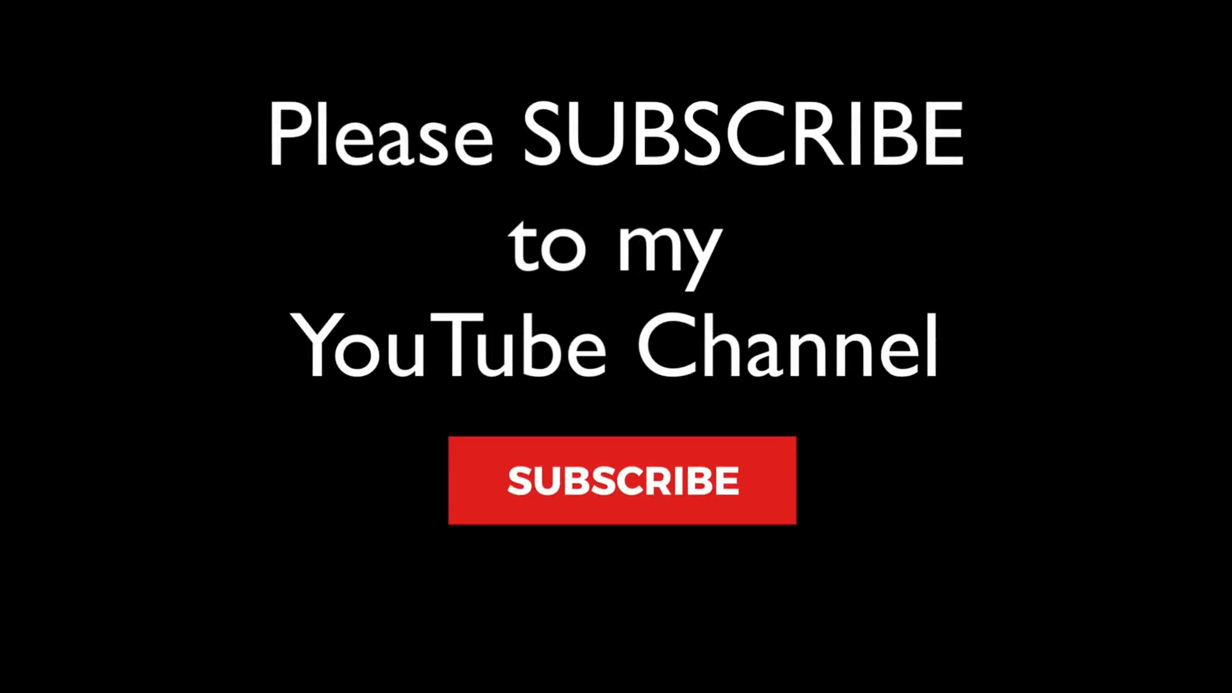
# Step: Select _DSC2760.NEF in the 2019-07-16 folder and show it above the thumbnails
pyautogui.click(623, 479)
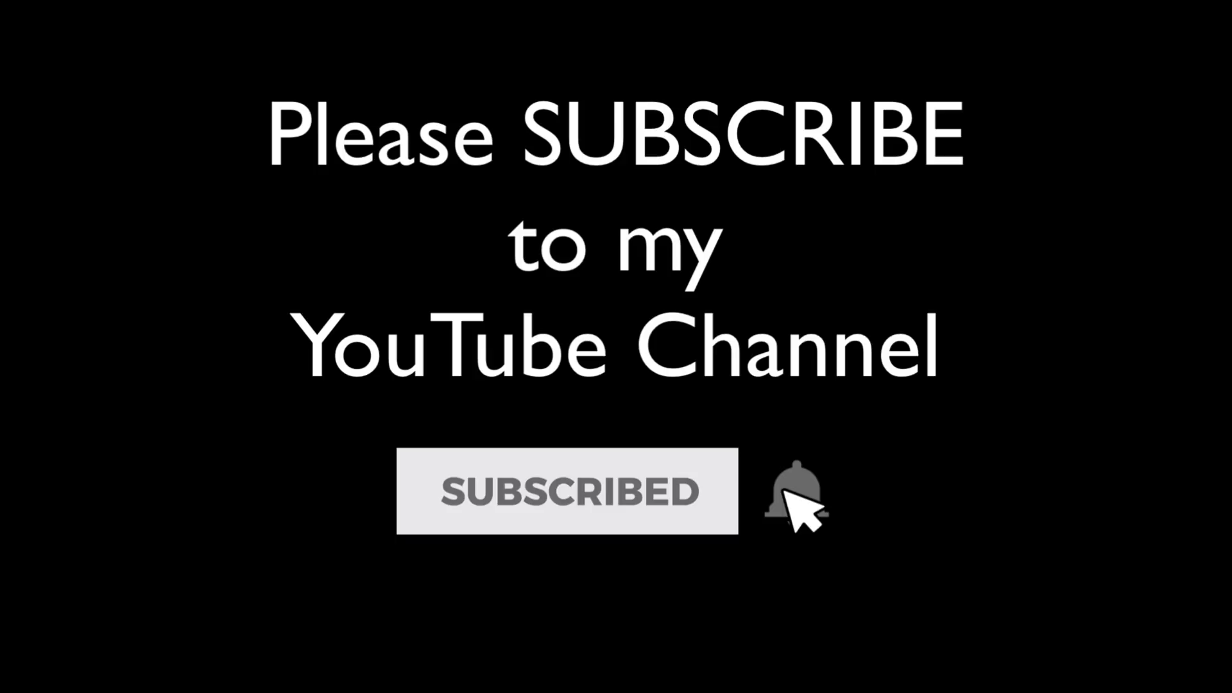
pyautogui.click(796, 494)
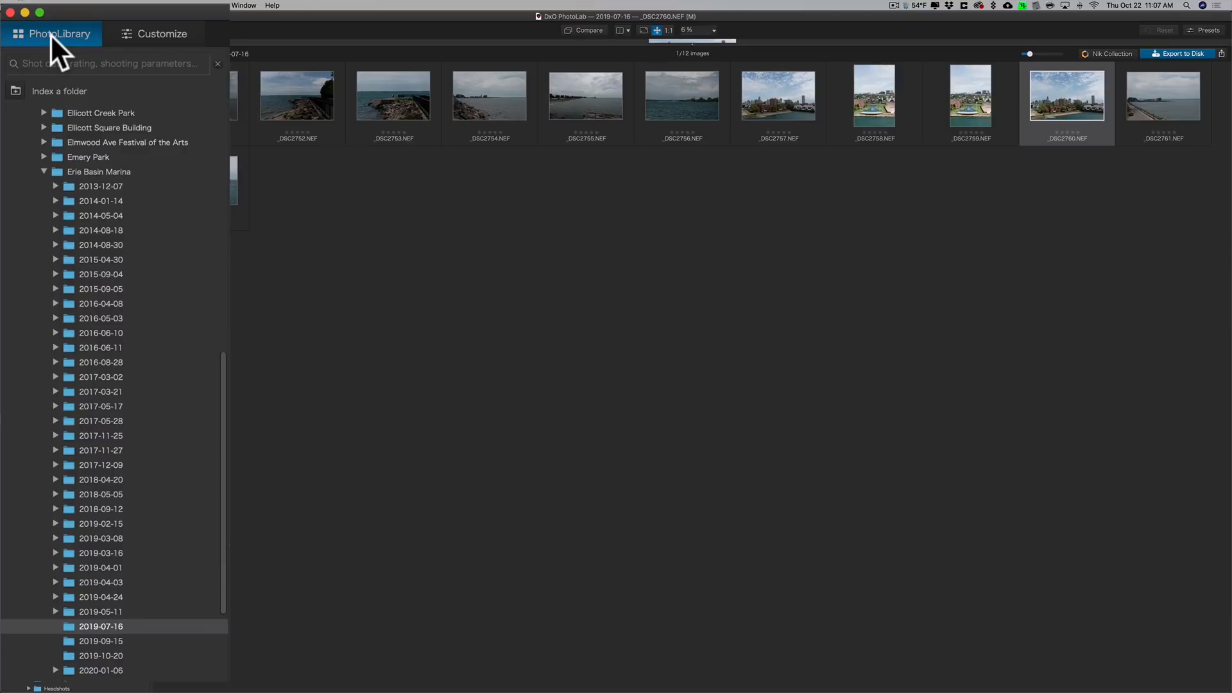
pyautogui.moveTo(105, 302)
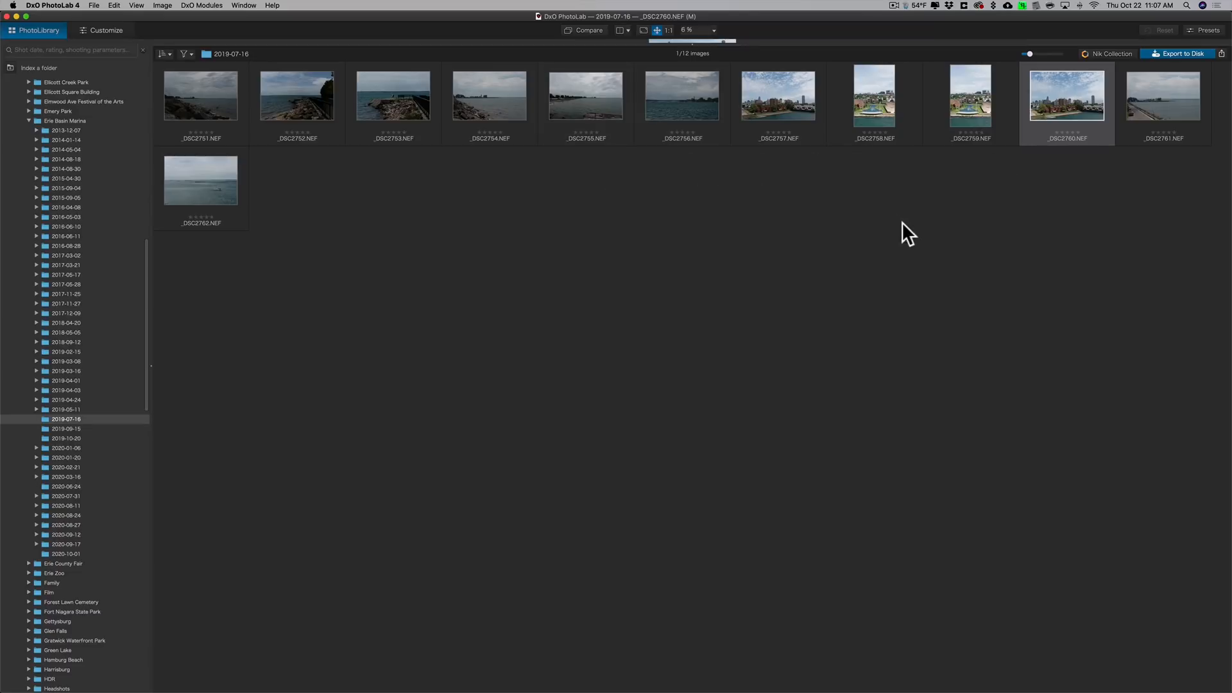
pyautogui.moveTo(1060, 116)
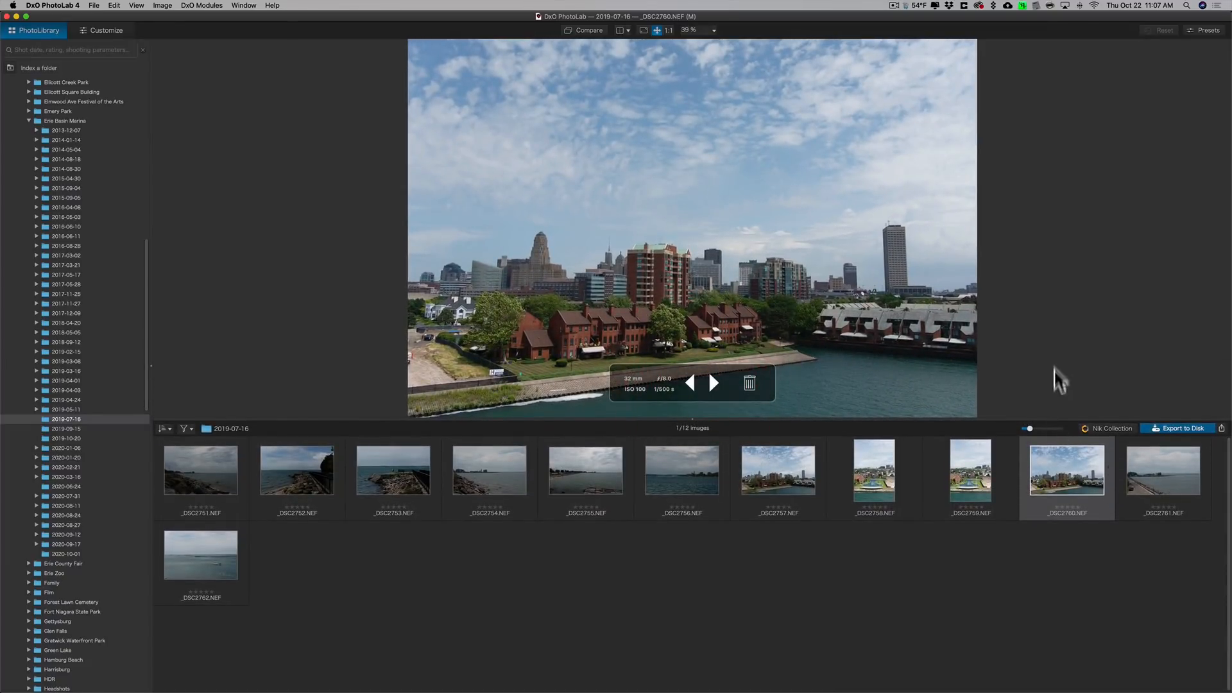
pyautogui.moveTo(847, 227)
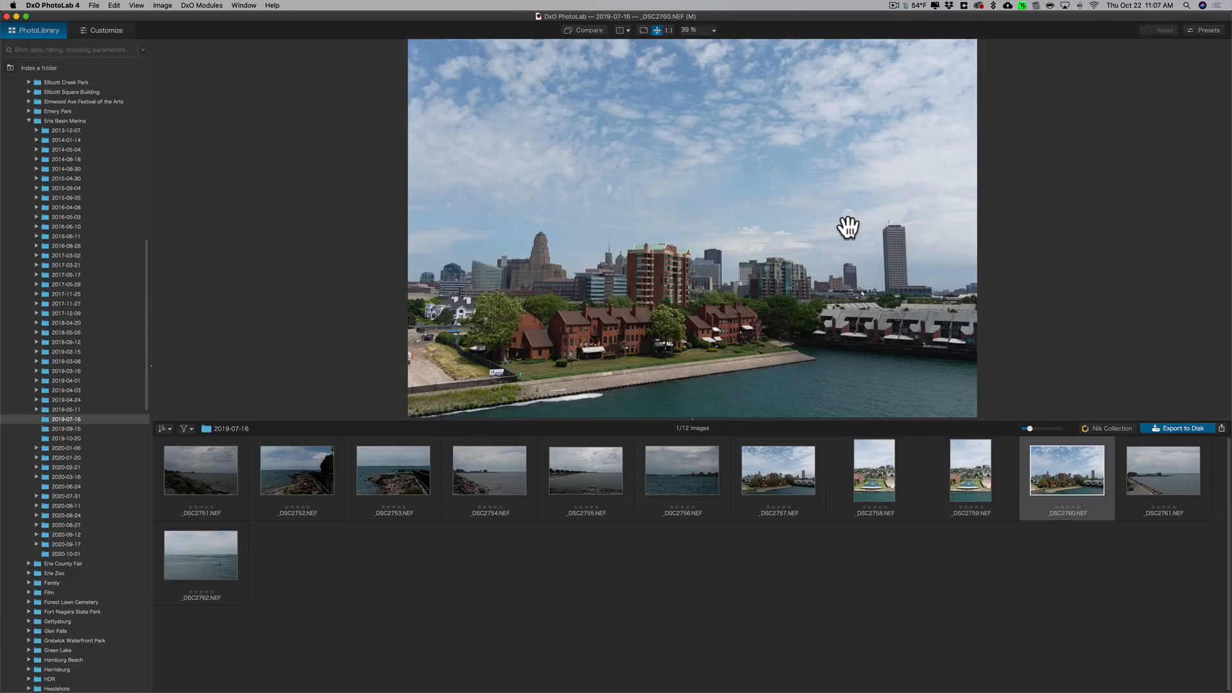
pyautogui.moveTo(1065, 470)
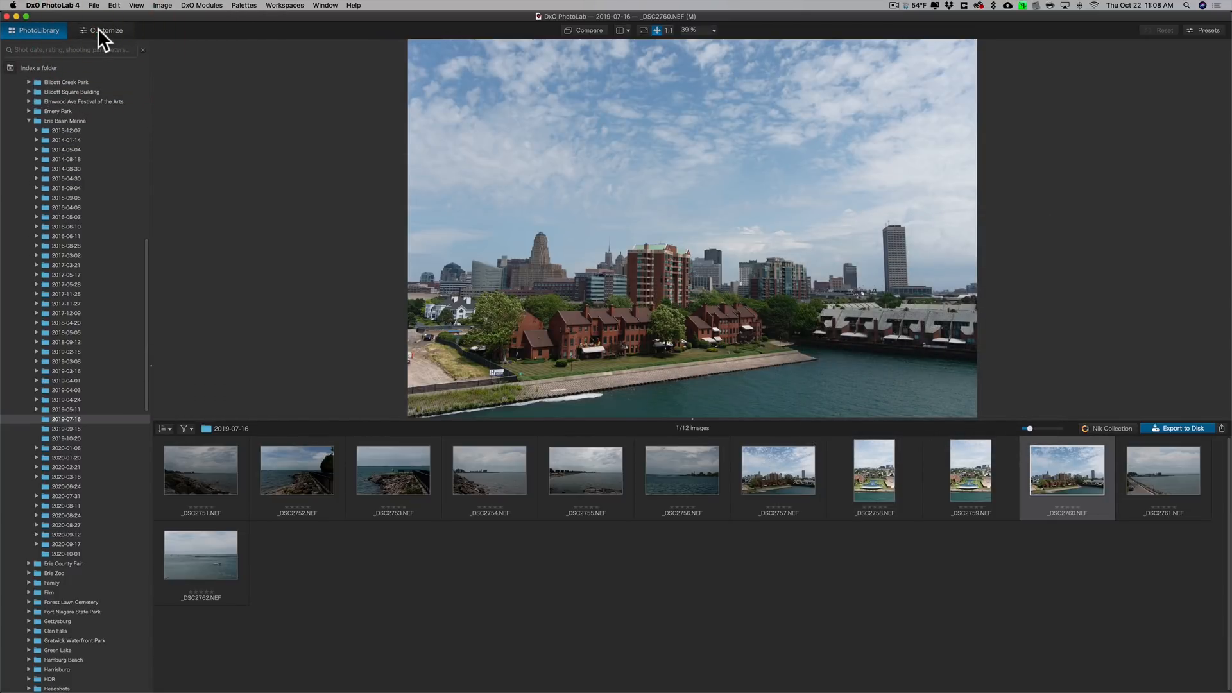
# Step: Open the _DSC2760.NEF skyline photo in the Customize workspace
pyautogui.click(105, 30)
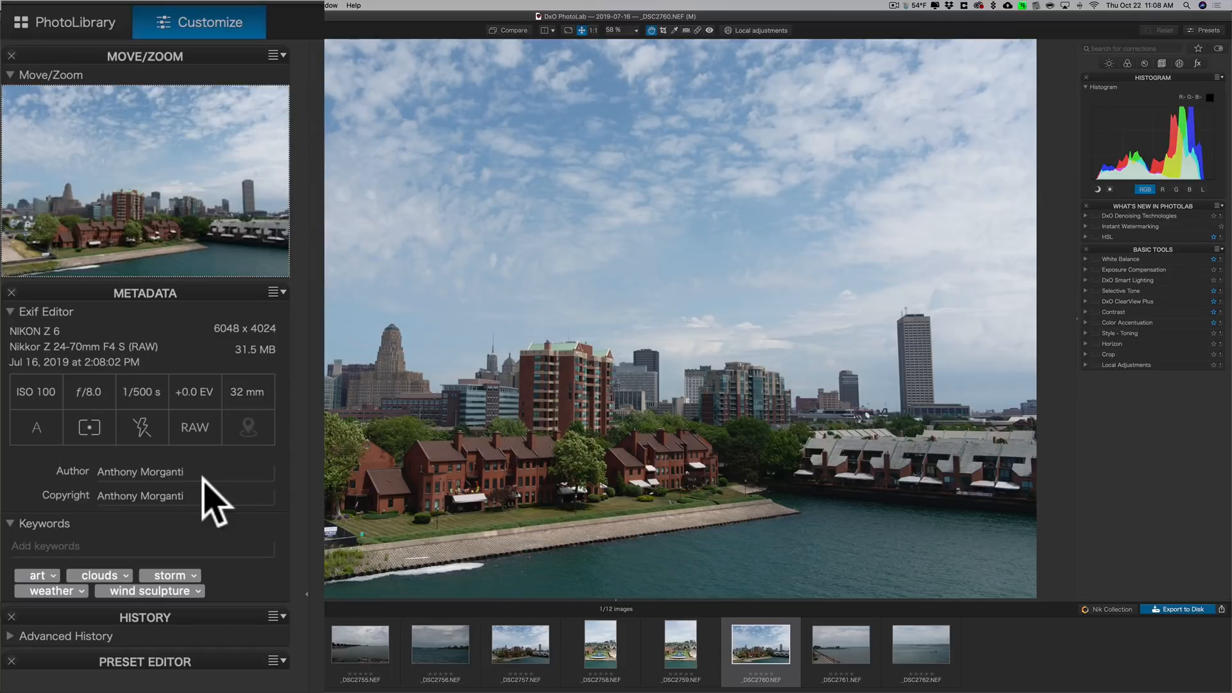
pyautogui.moveTo(229, 583)
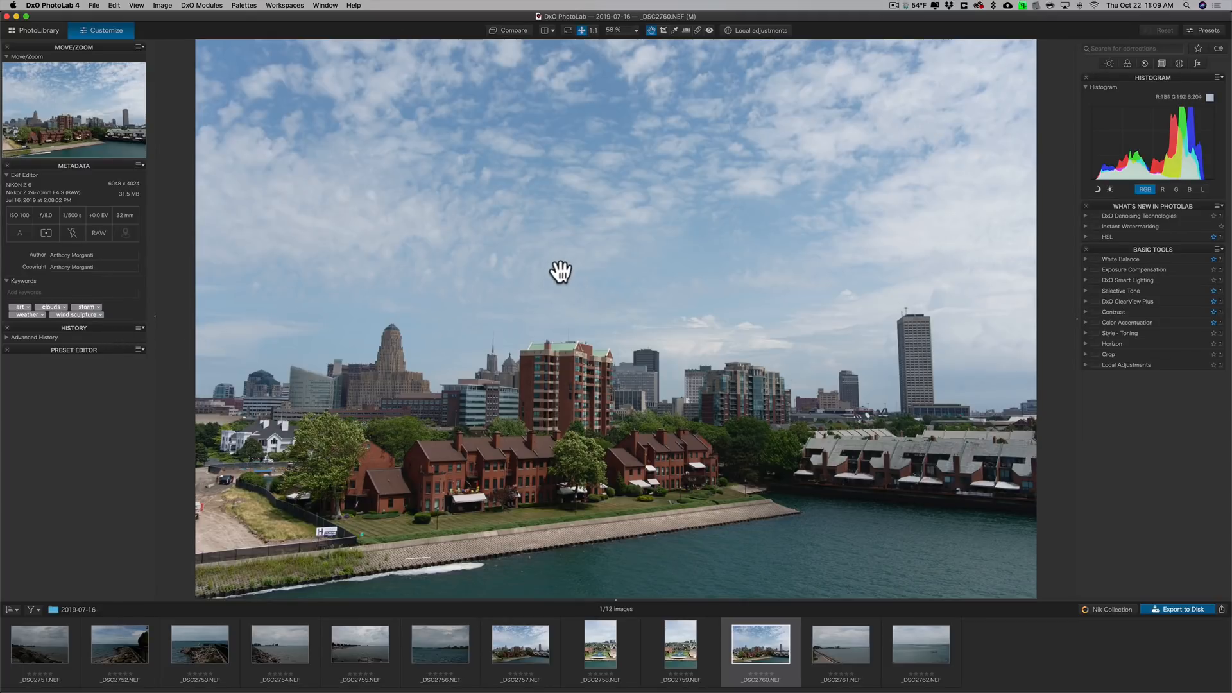
pyautogui.moveTo(620, 613)
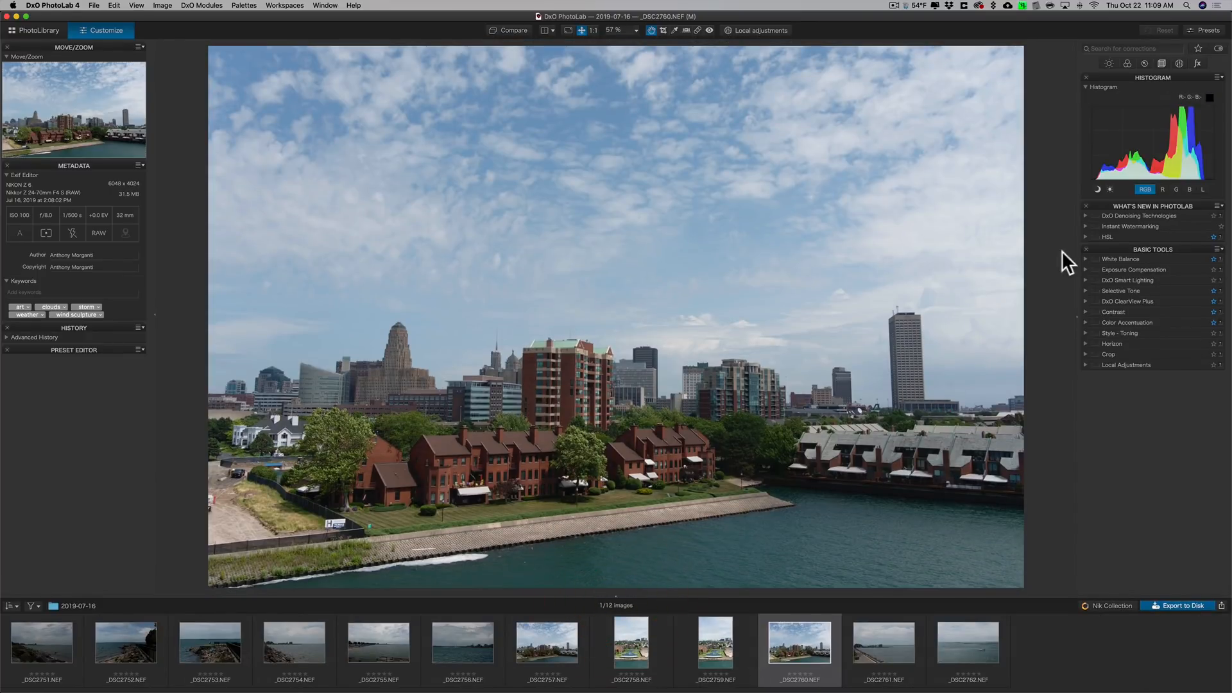
pyautogui.moveTo(161, 328)
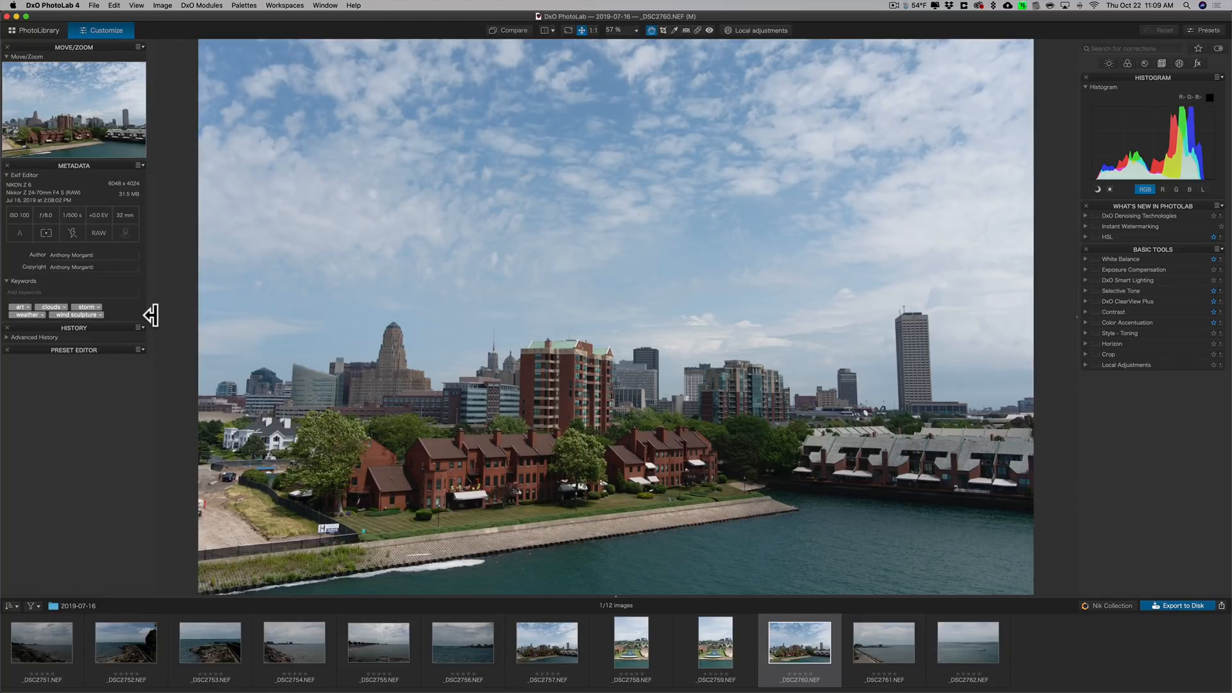
pyautogui.click(150, 315)
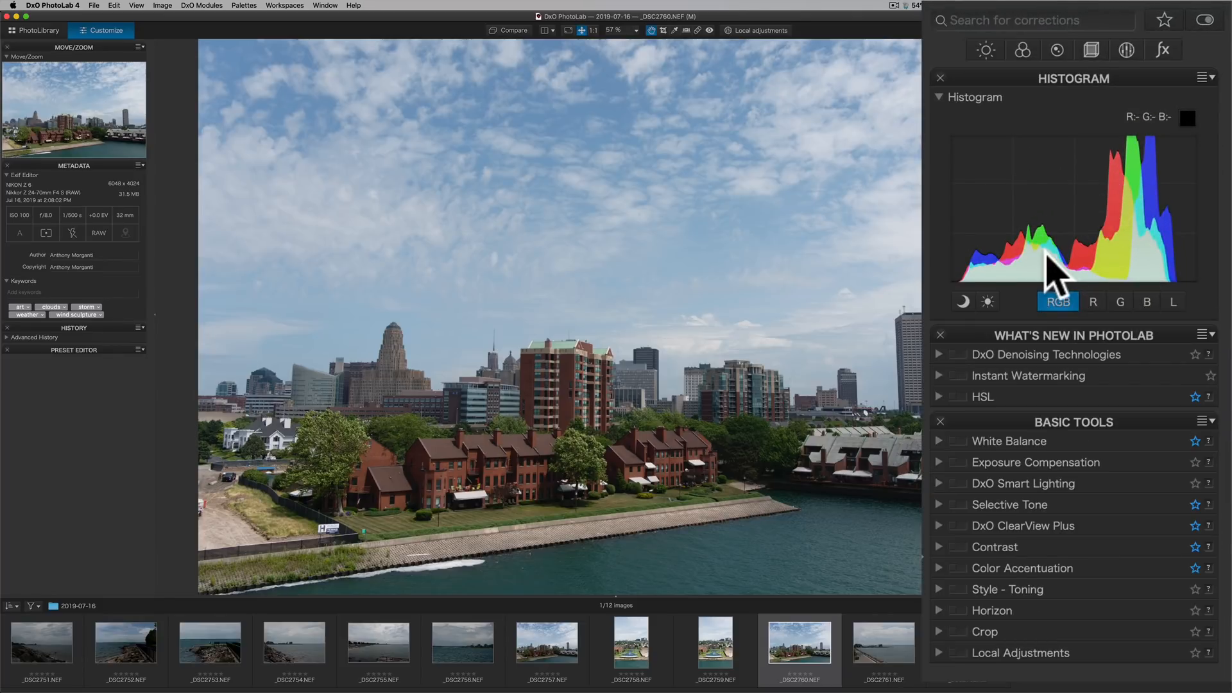
pyautogui.moveTo(1158, 364)
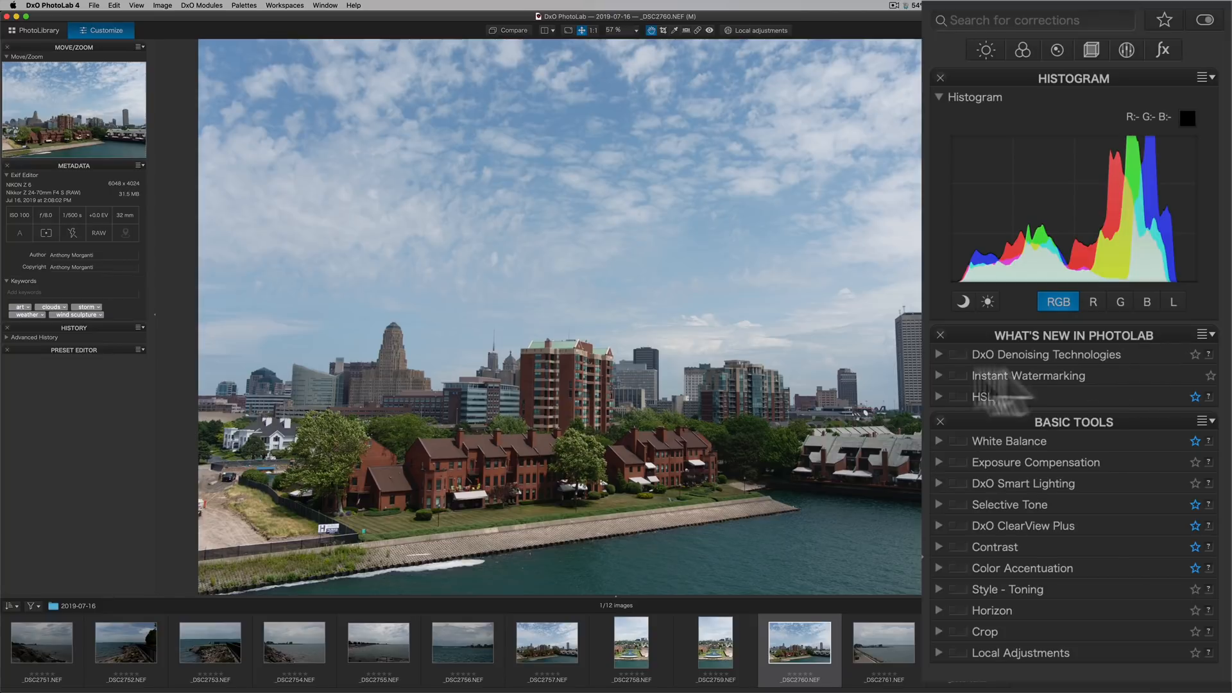
pyautogui.moveTo(1029, 381)
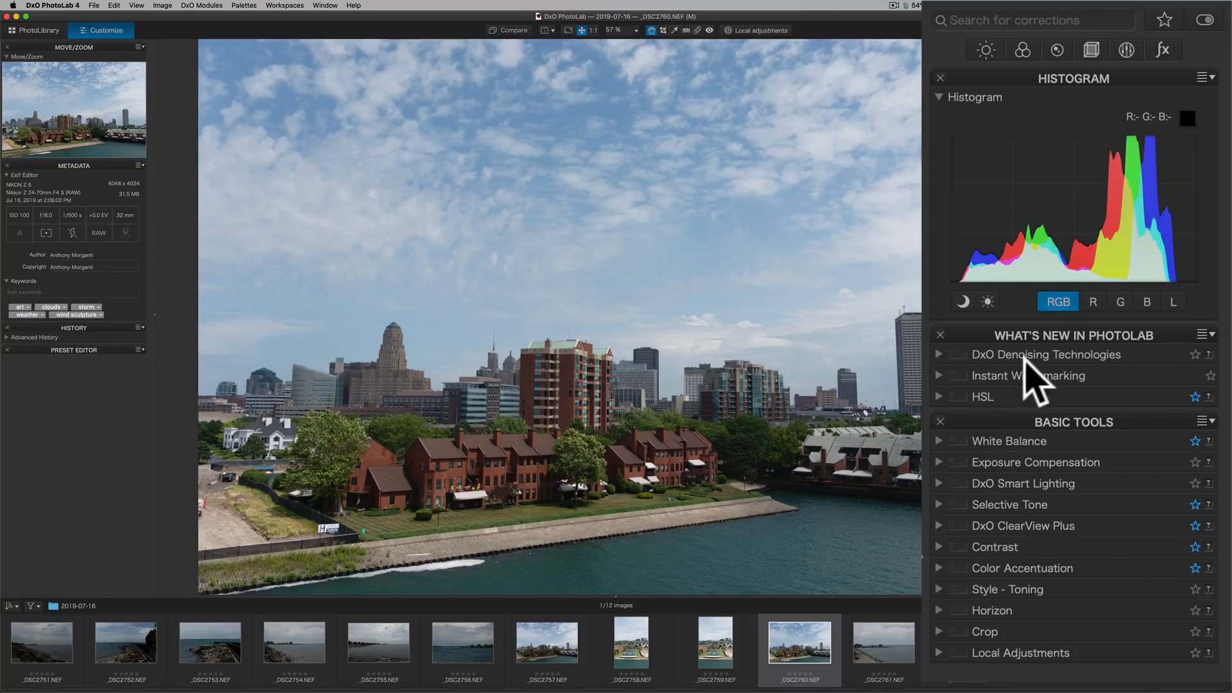
pyautogui.moveTo(1108, 385)
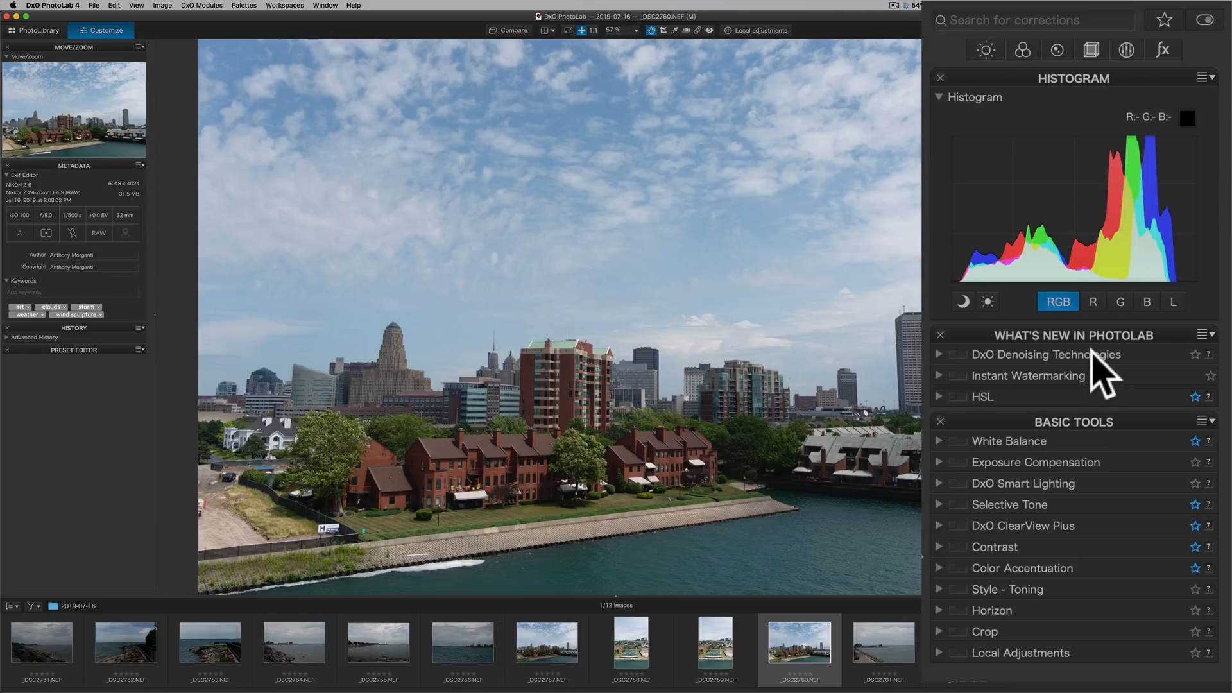
pyautogui.moveTo(1096, 377)
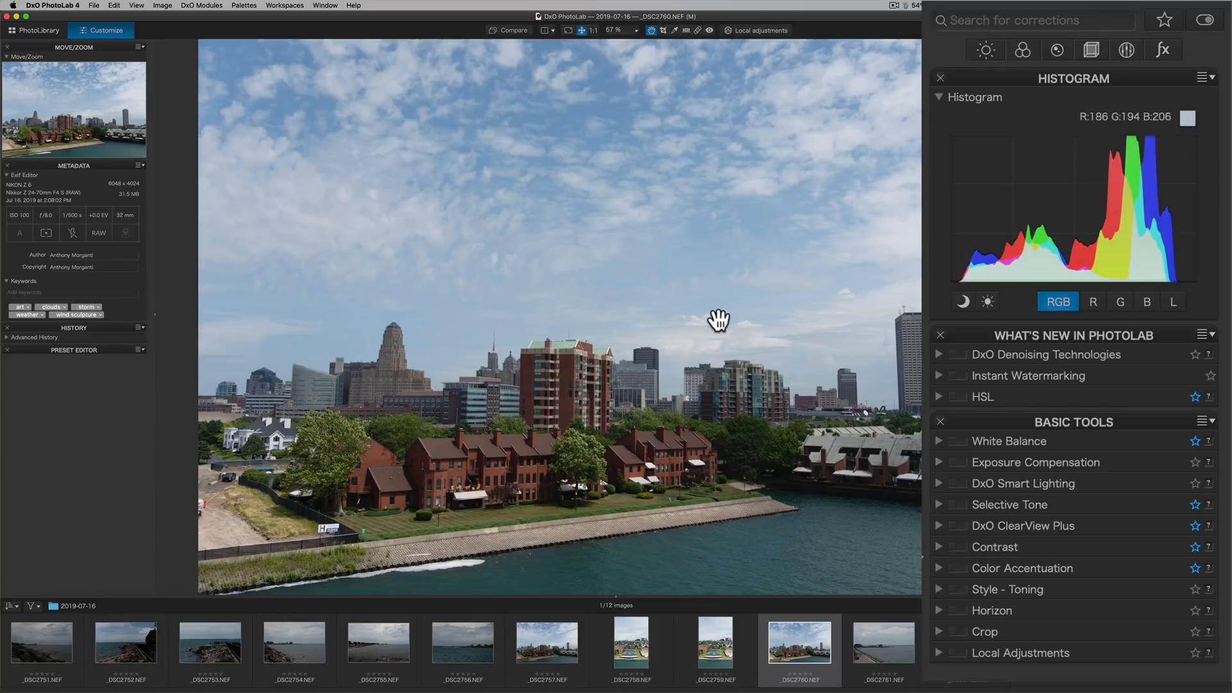
pyautogui.moveTo(720, 313)
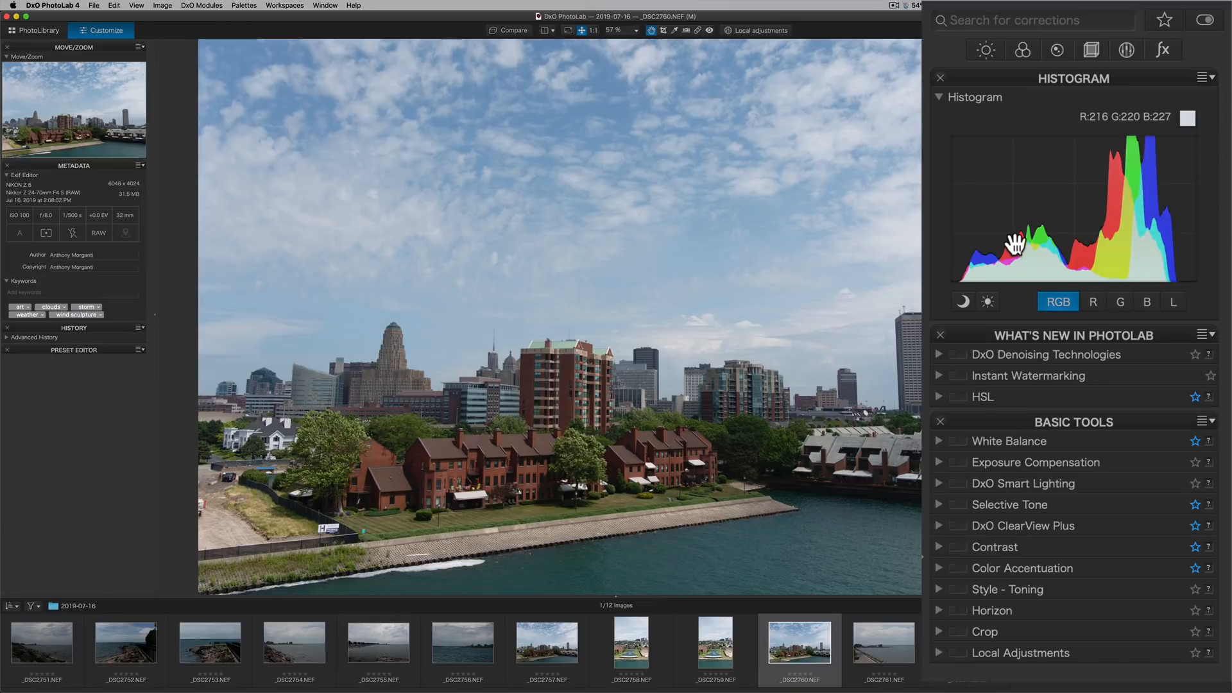
pyautogui.moveTo(965, 416)
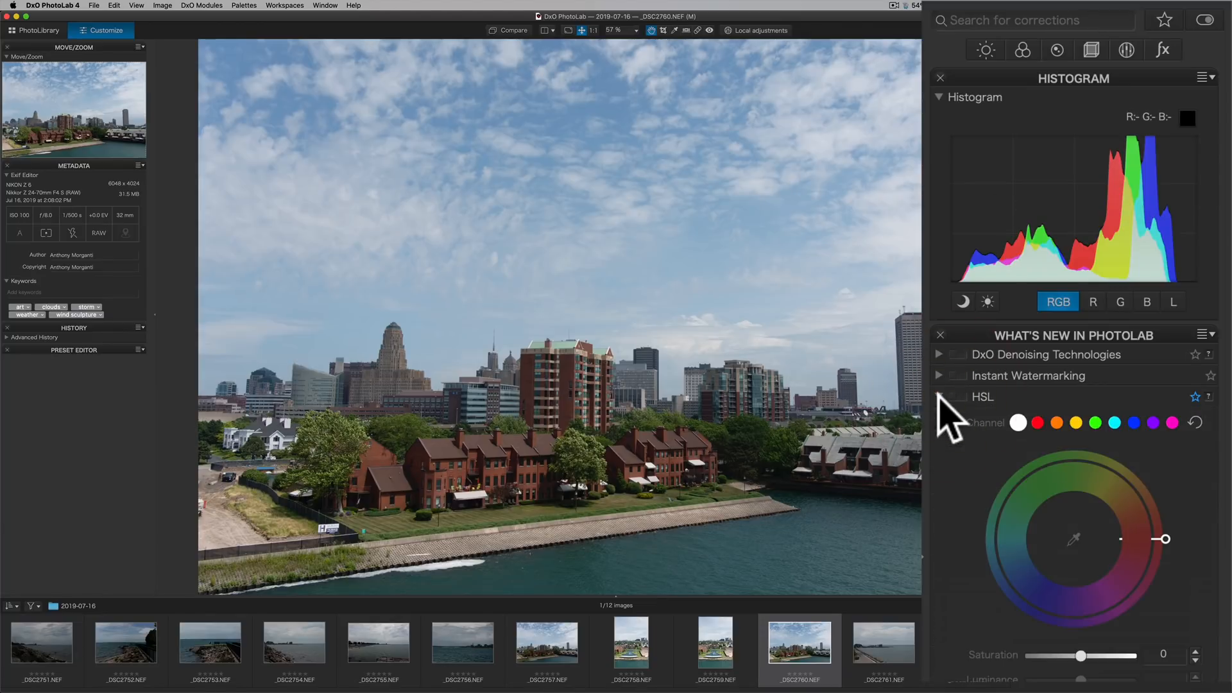
pyautogui.click(970, 412)
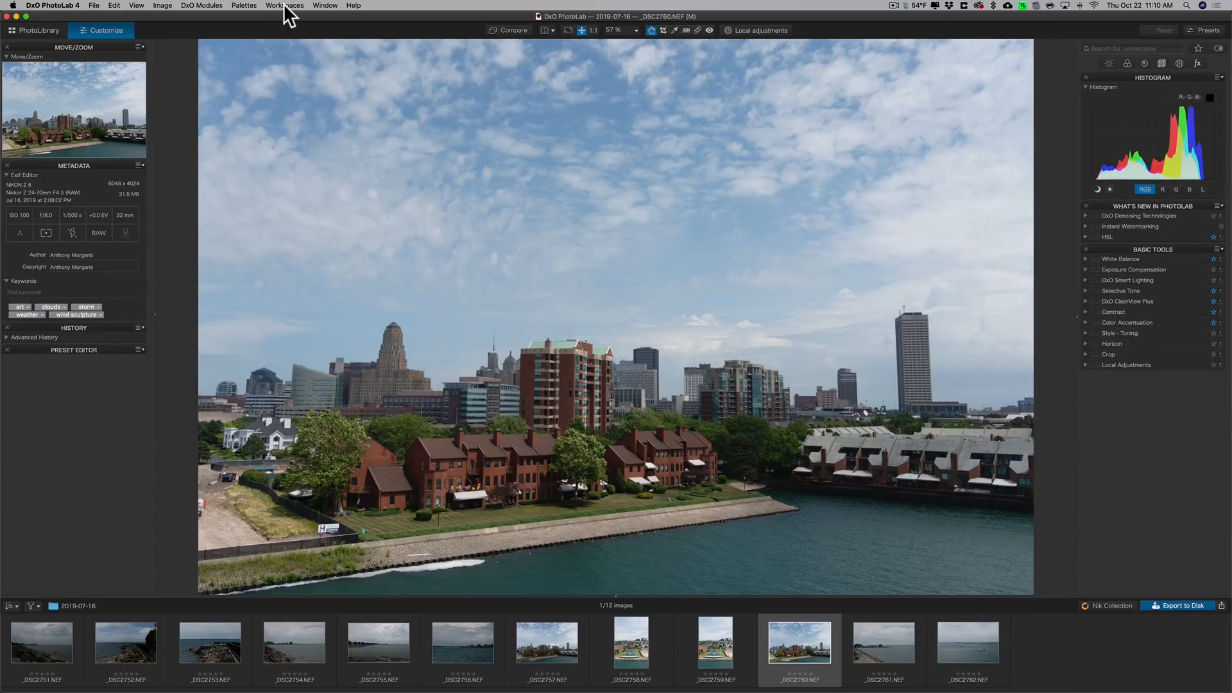
# Step: Choose the DxO Standard workspace from the Workspaces menu
pyautogui.click(275, 5)
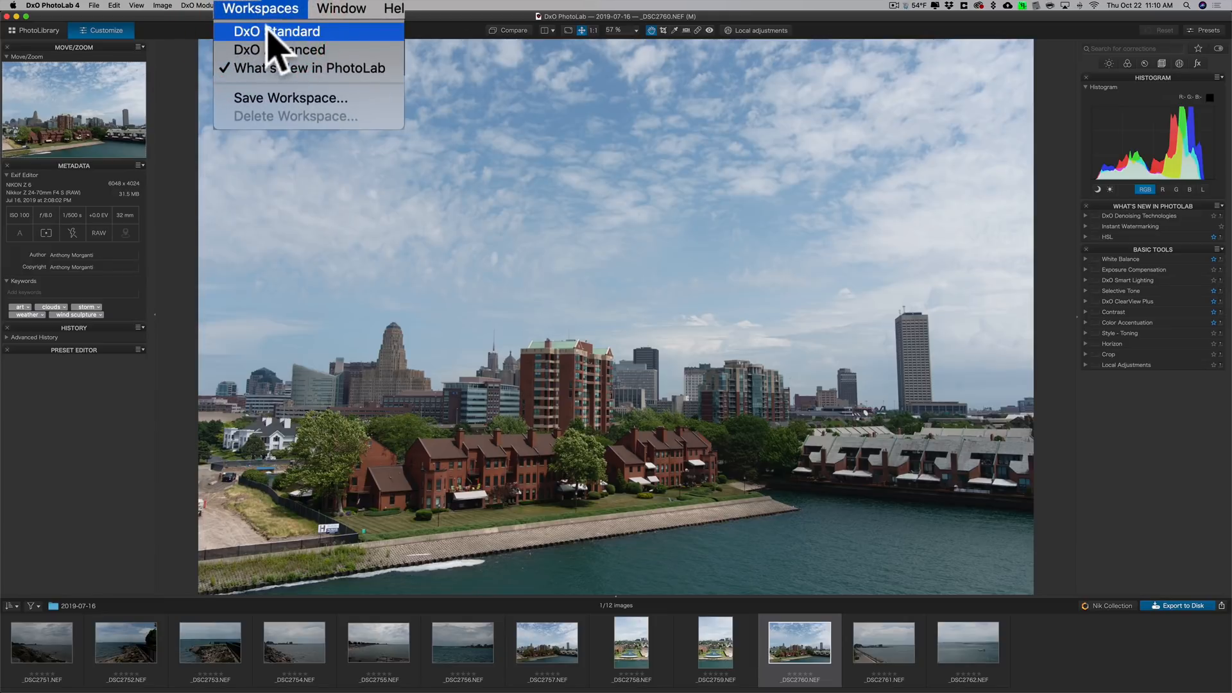
pyautogui.click(277, 30)
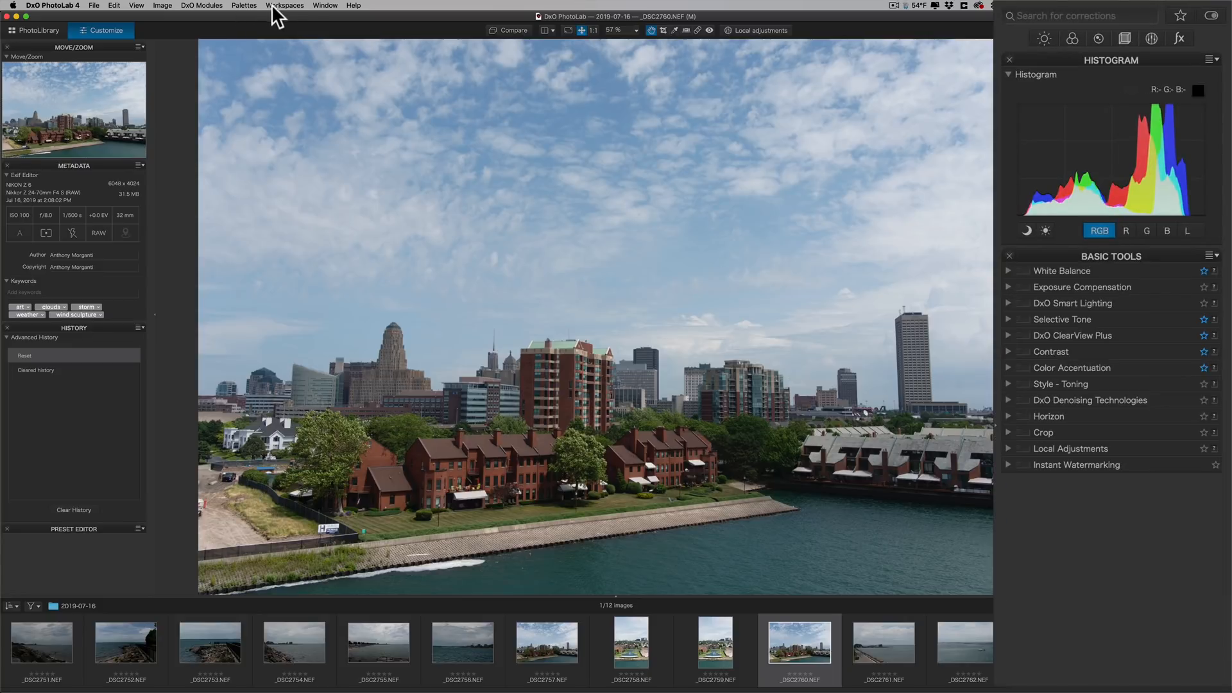
pyautogui.click(284, 6)
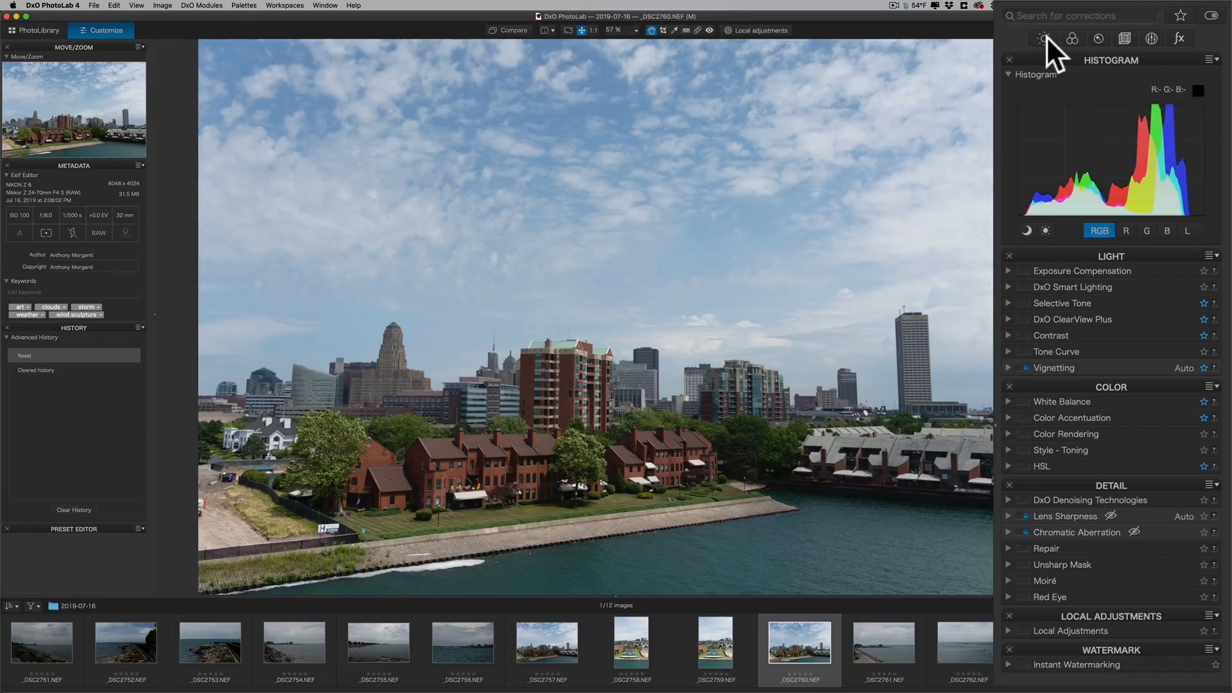
# Step: Cycle palette filters through Light, Color, Detail and Geometry, ending on Local Adjustments
pyautogui.click(1046, 39)
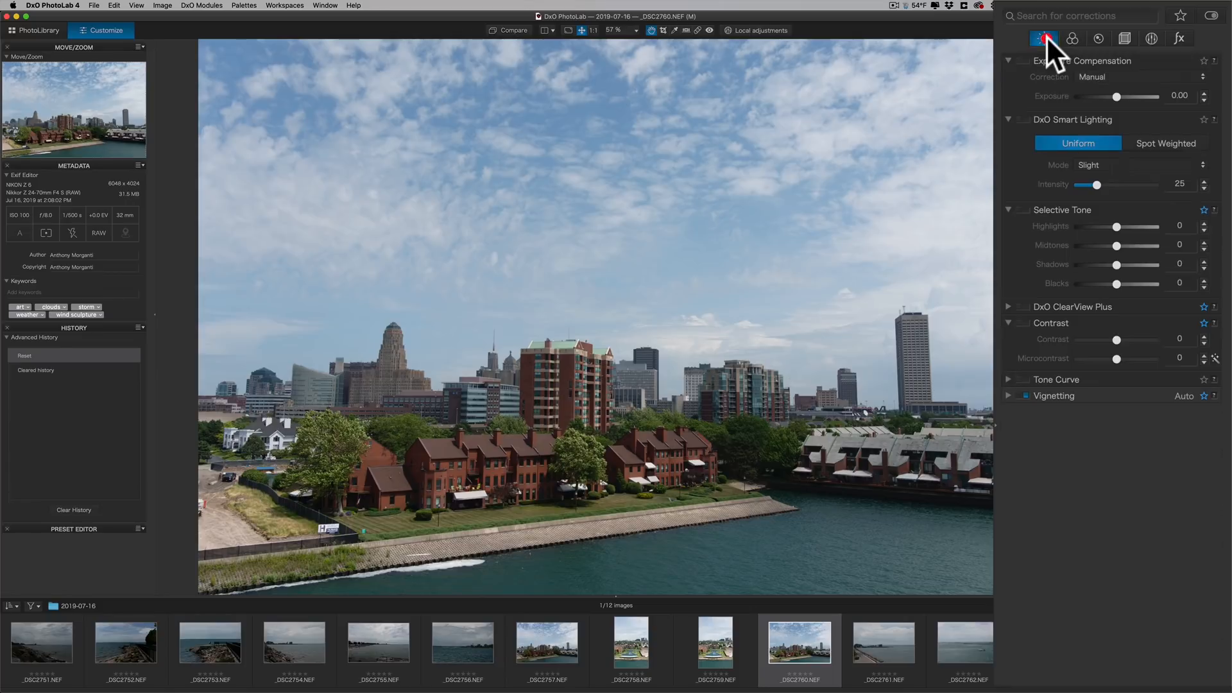
pyautogui.moveTo(1036, 161)
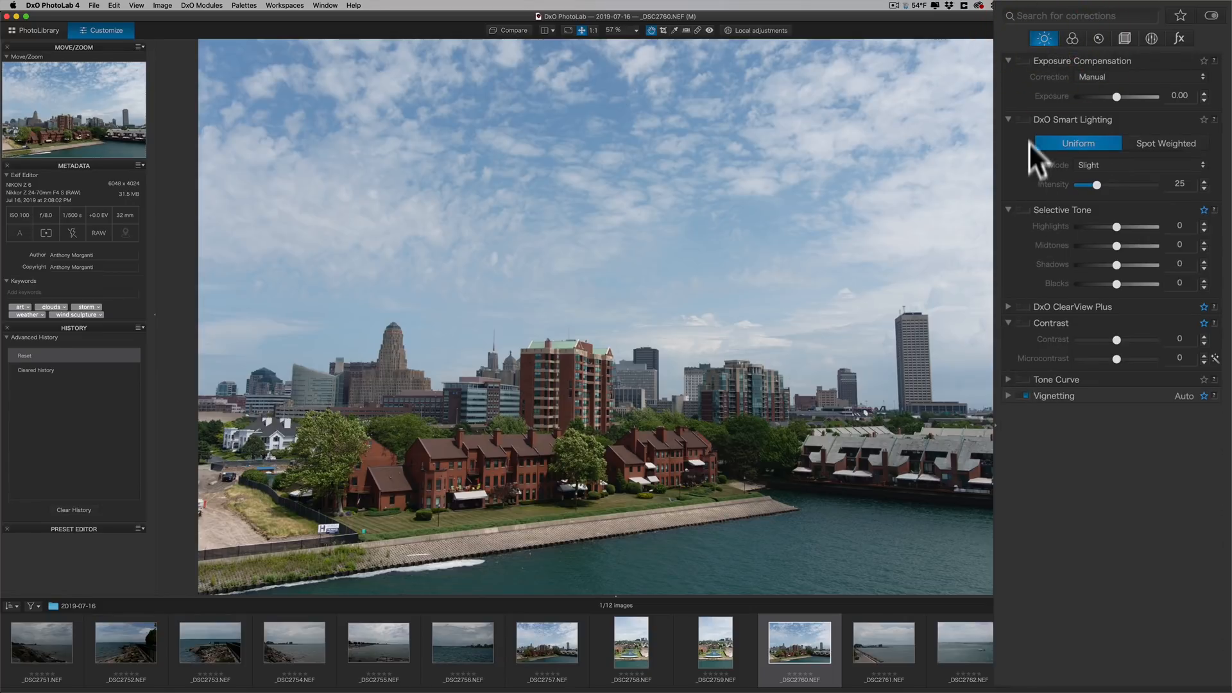
pyautogui.click(1071, 38)
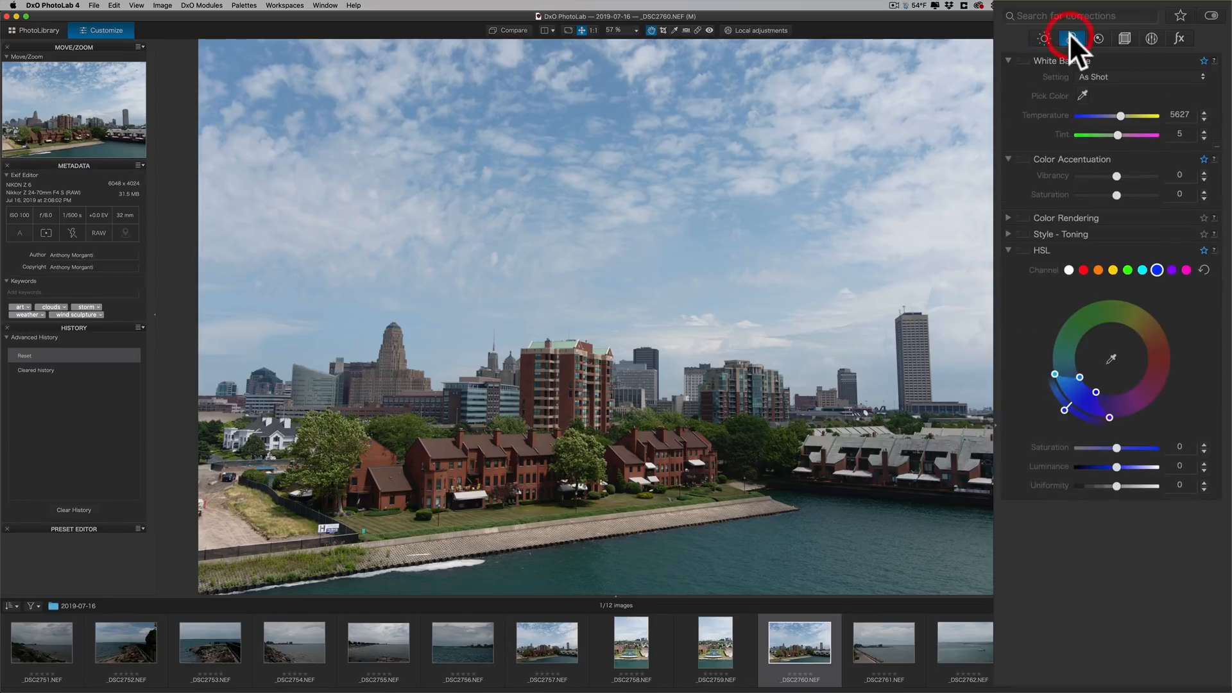
pyautogui.moveTo(1060, 259)
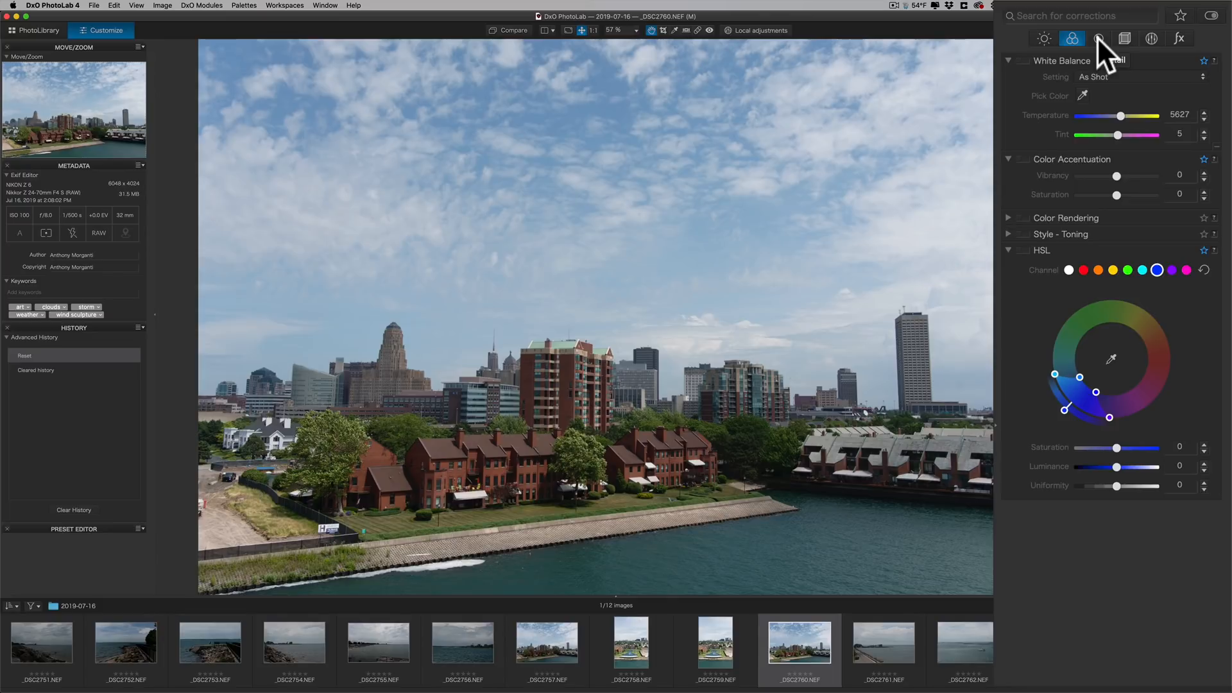
pyautogui.click(1099, 38)
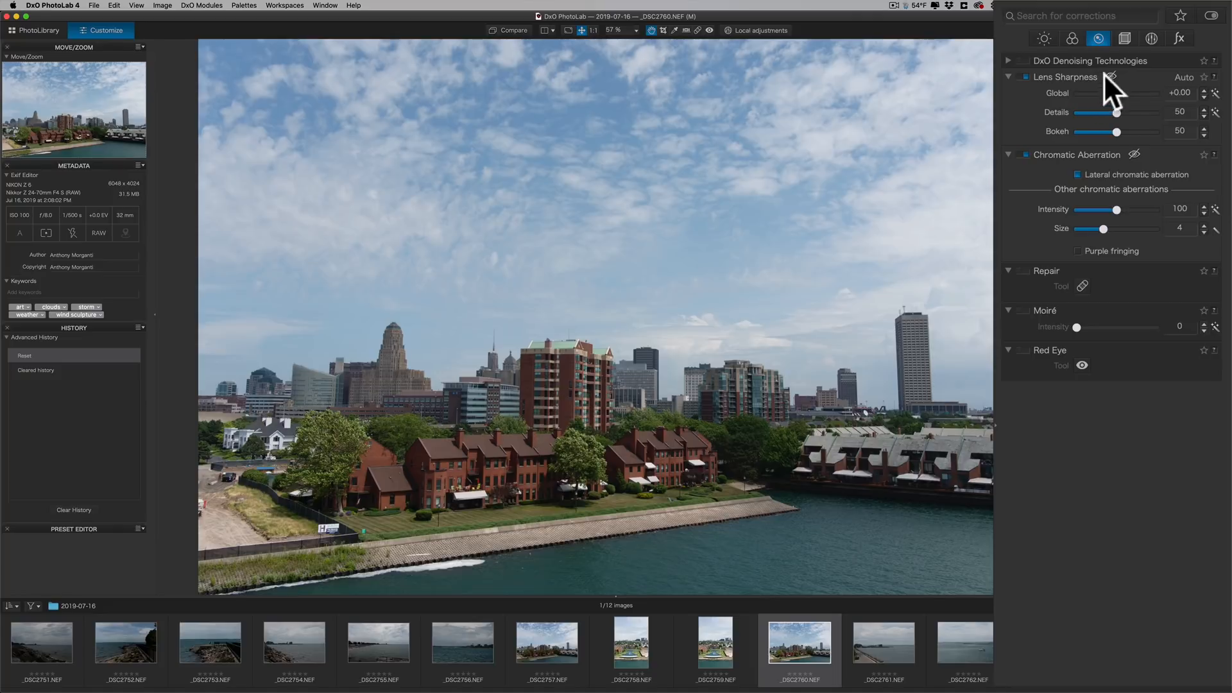
pyautogui.click(1124, 38)
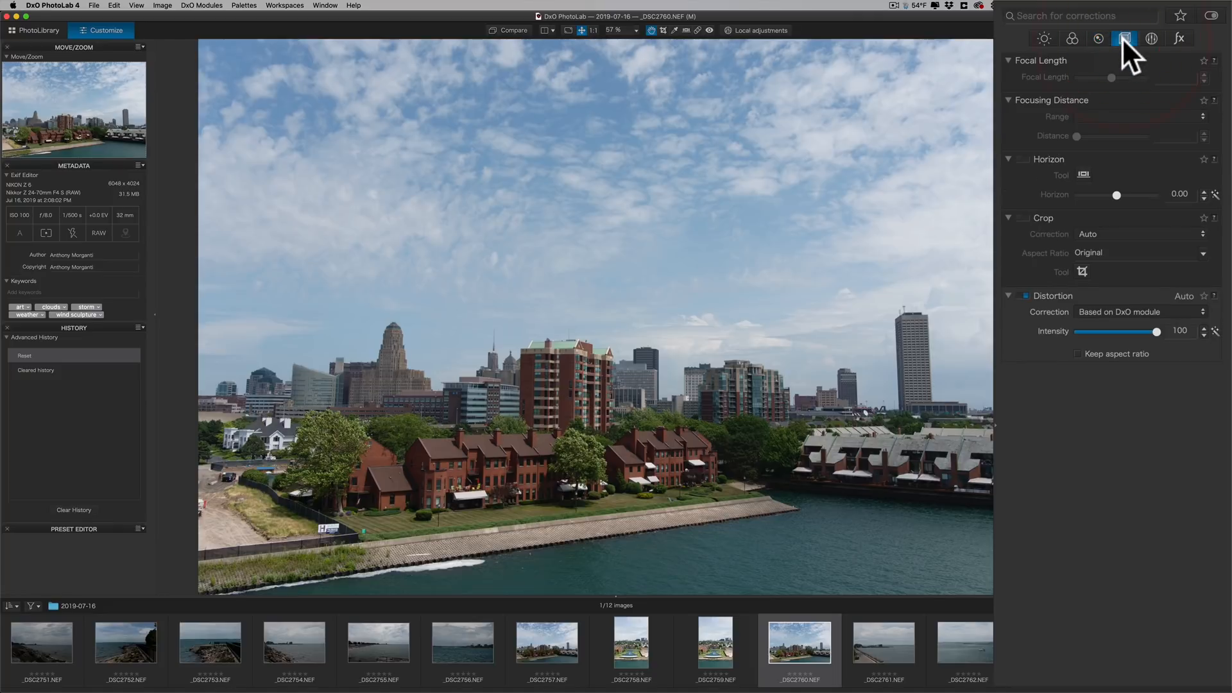
pyautogui.moveTo(1152, 38)
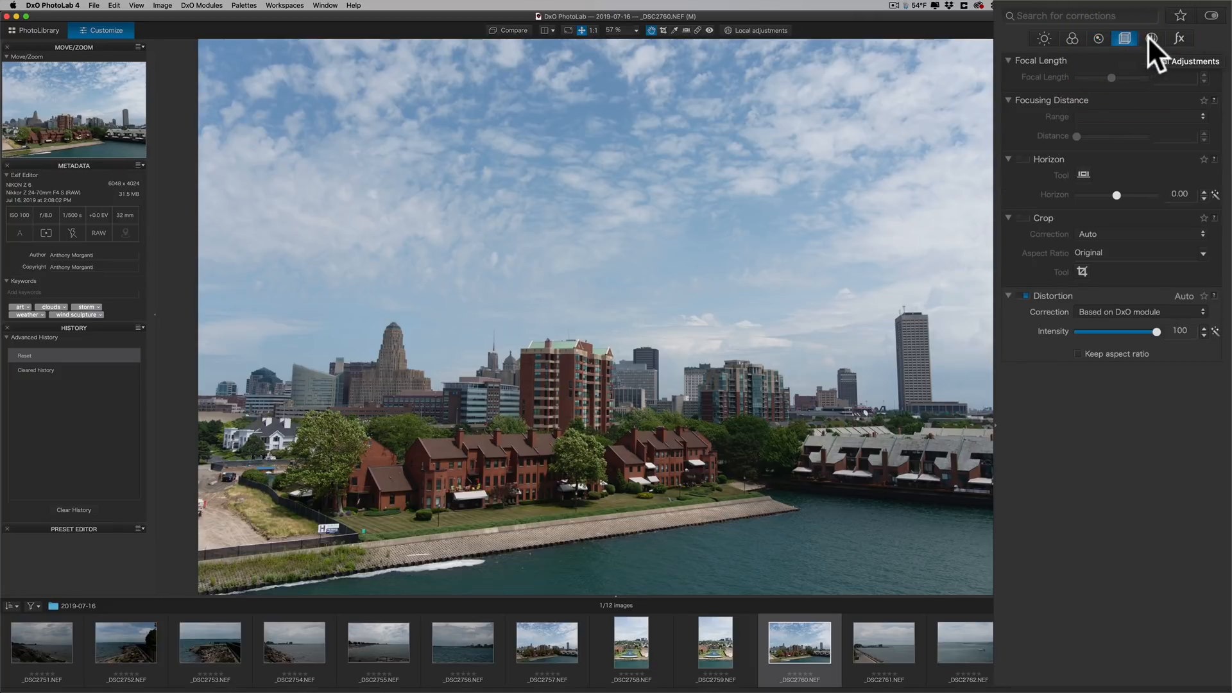
pyautogui.click(1152, 37)
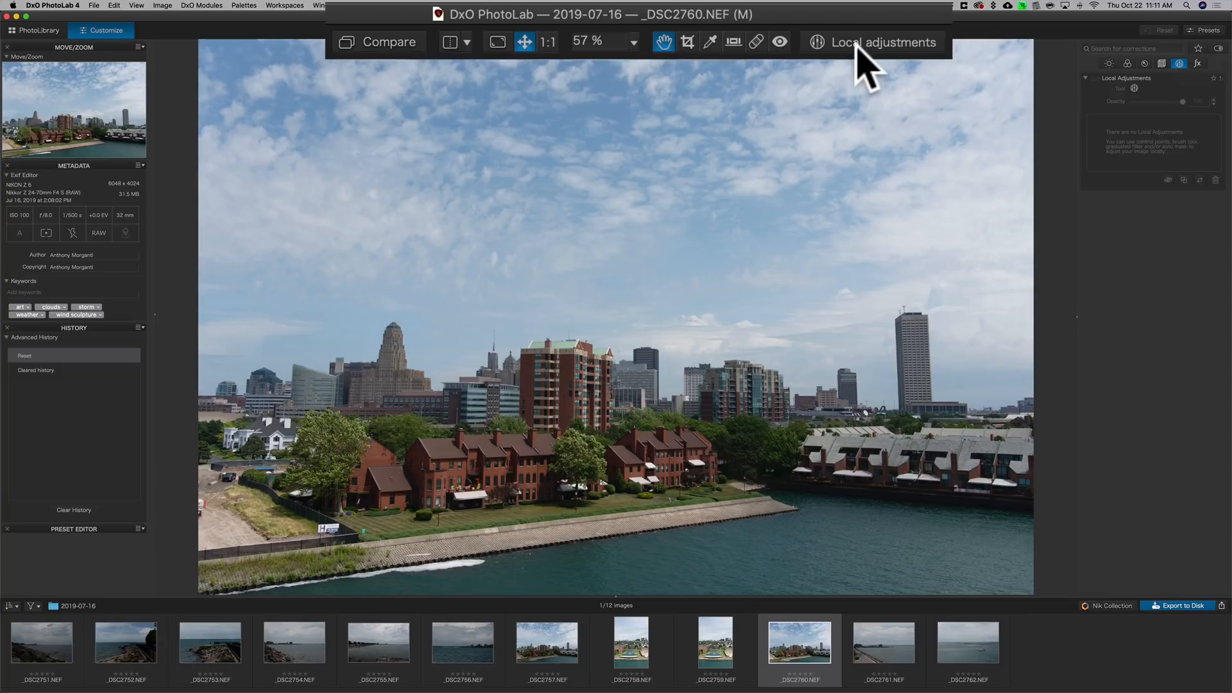
# Step: Enter Local Adjustments mode on the skyline photo without adding masks
pyautogui.click(882, 41)
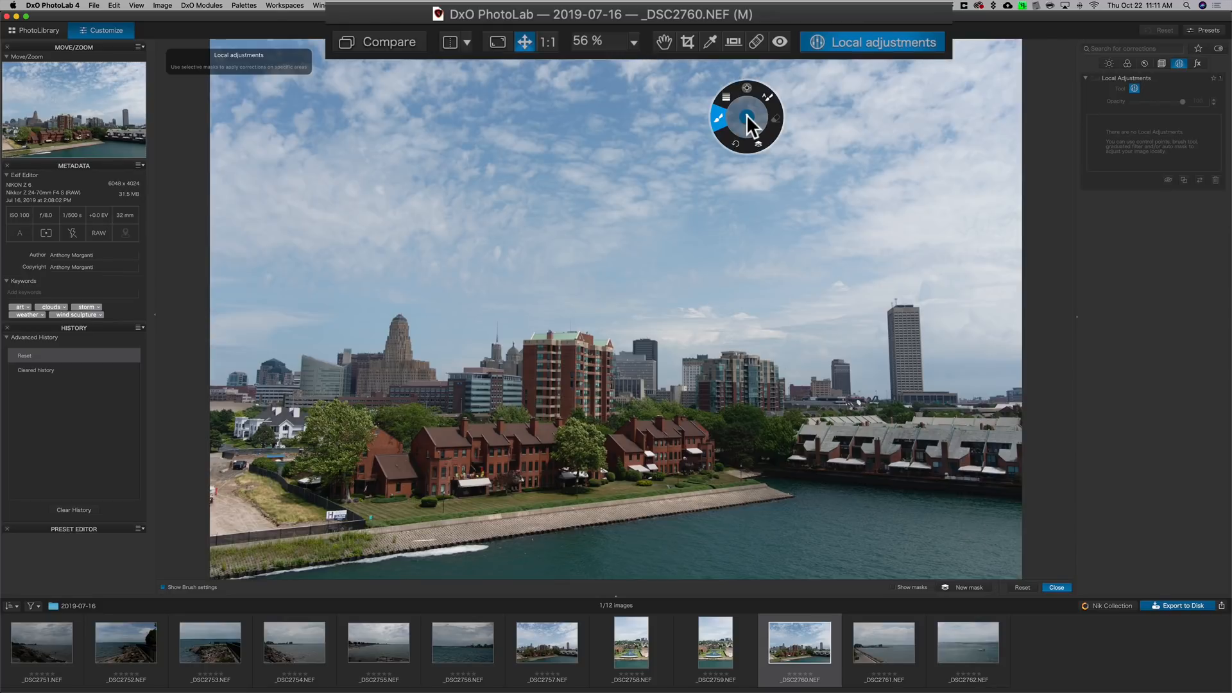
pyautogui.moveTo(748, 98)
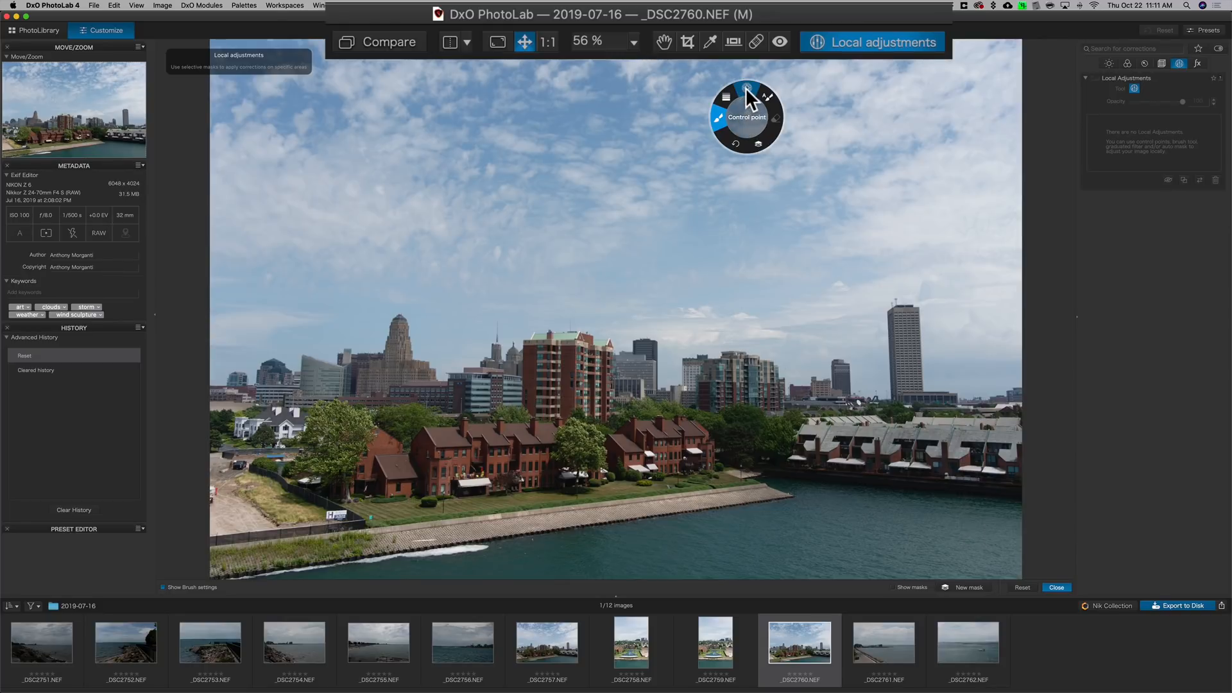
pyautogui.moveTo(770, 107)
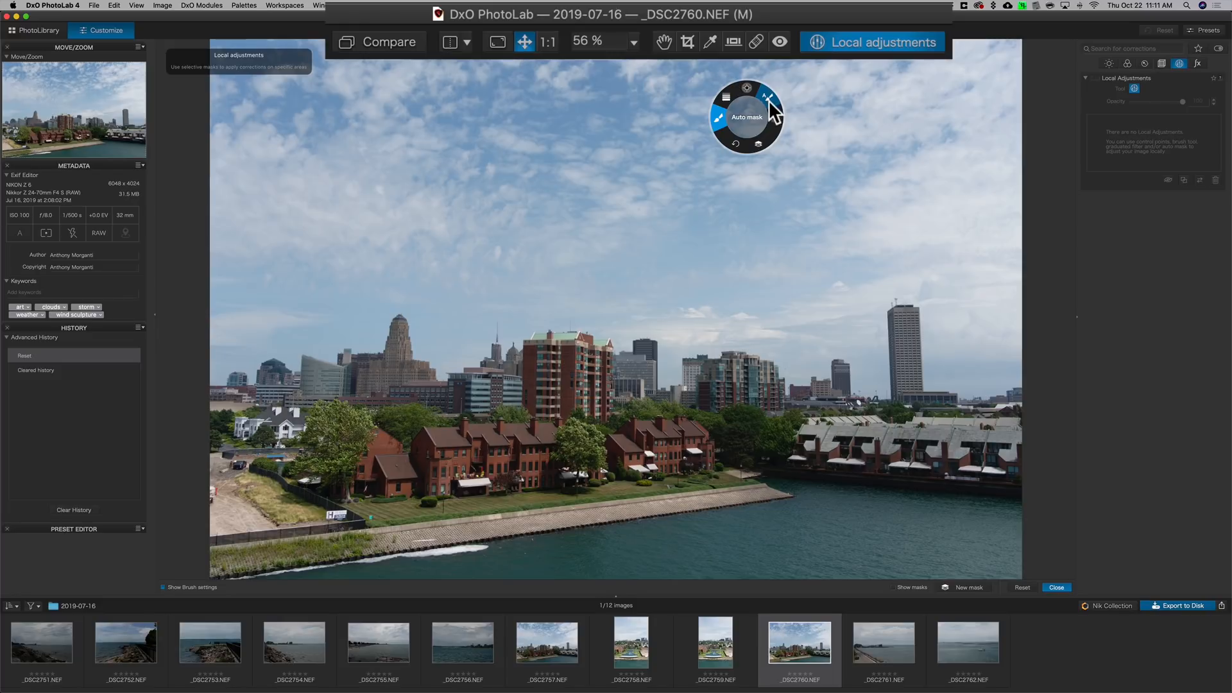
pyautogui.moveTo(760, 150)
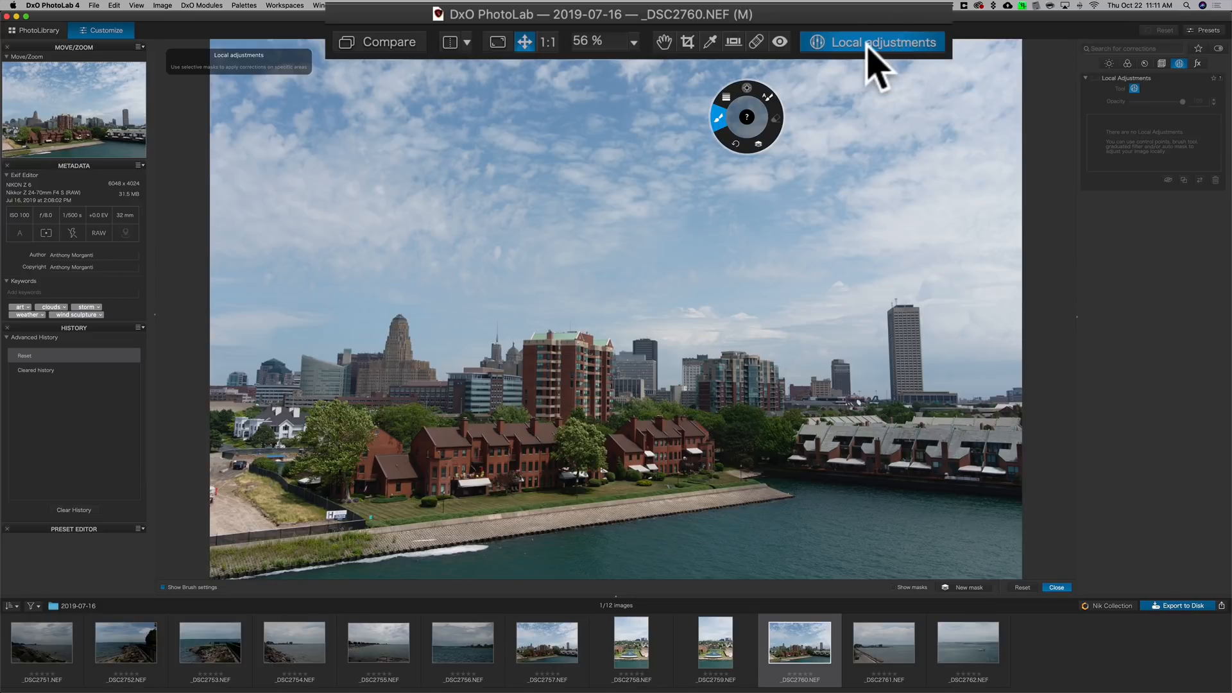
pyautogui.moveTo(845, 74)
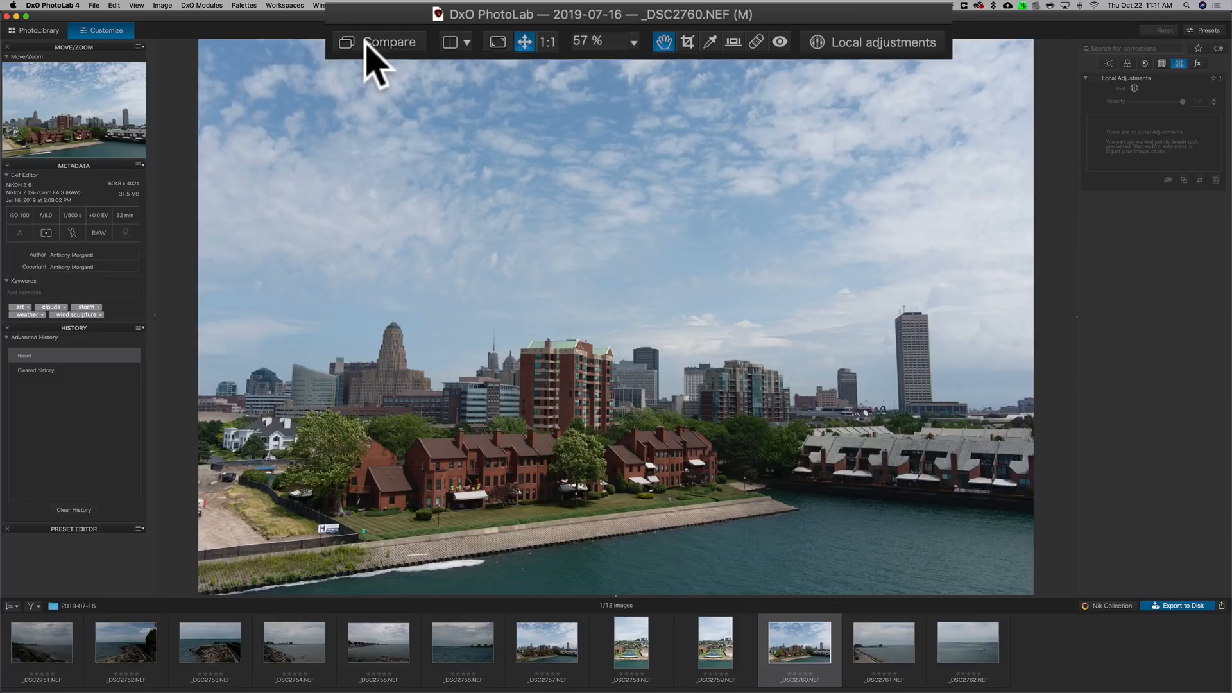
# Step: Compare the corrected skyline photo with the original using Compare and split view
pyautogui.click(369, 42)
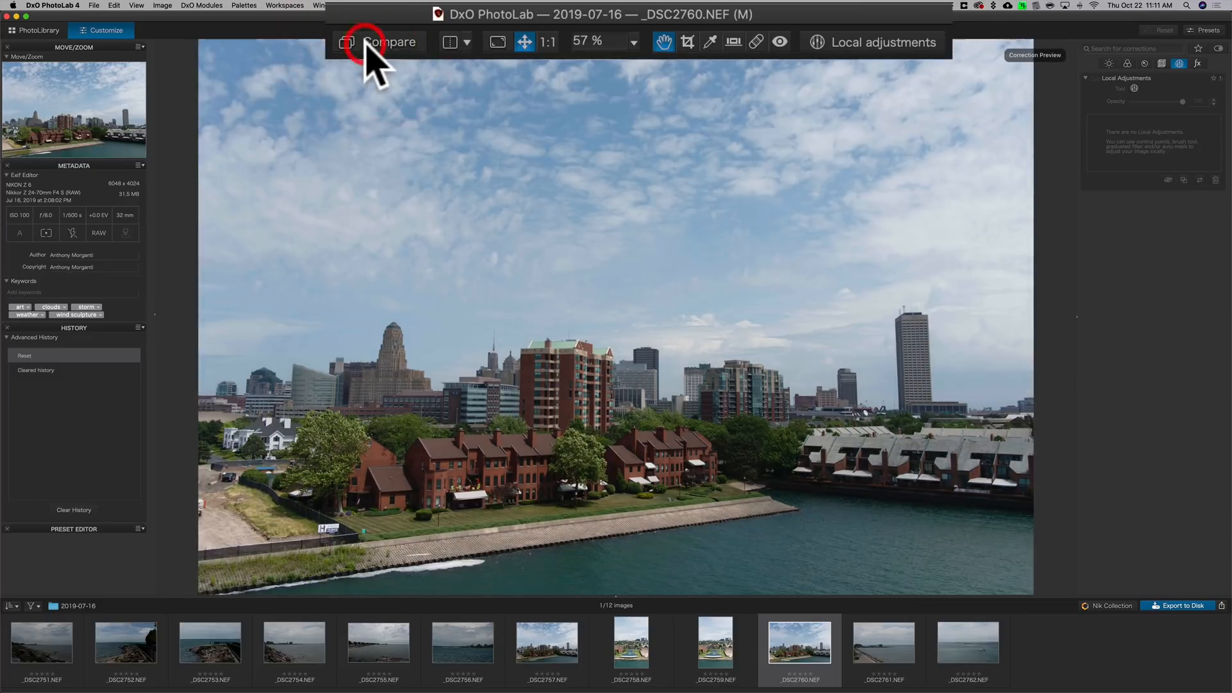
pyautogui.click(378, 42)
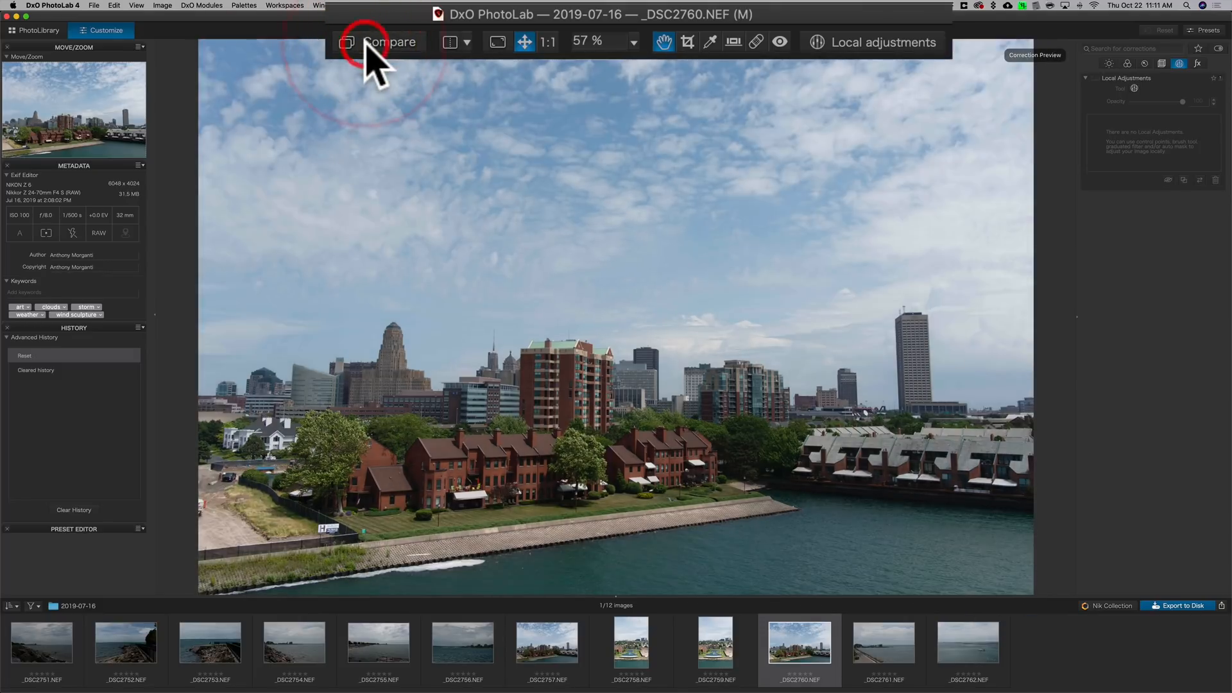
pyautogui.moveTo(432, 71)
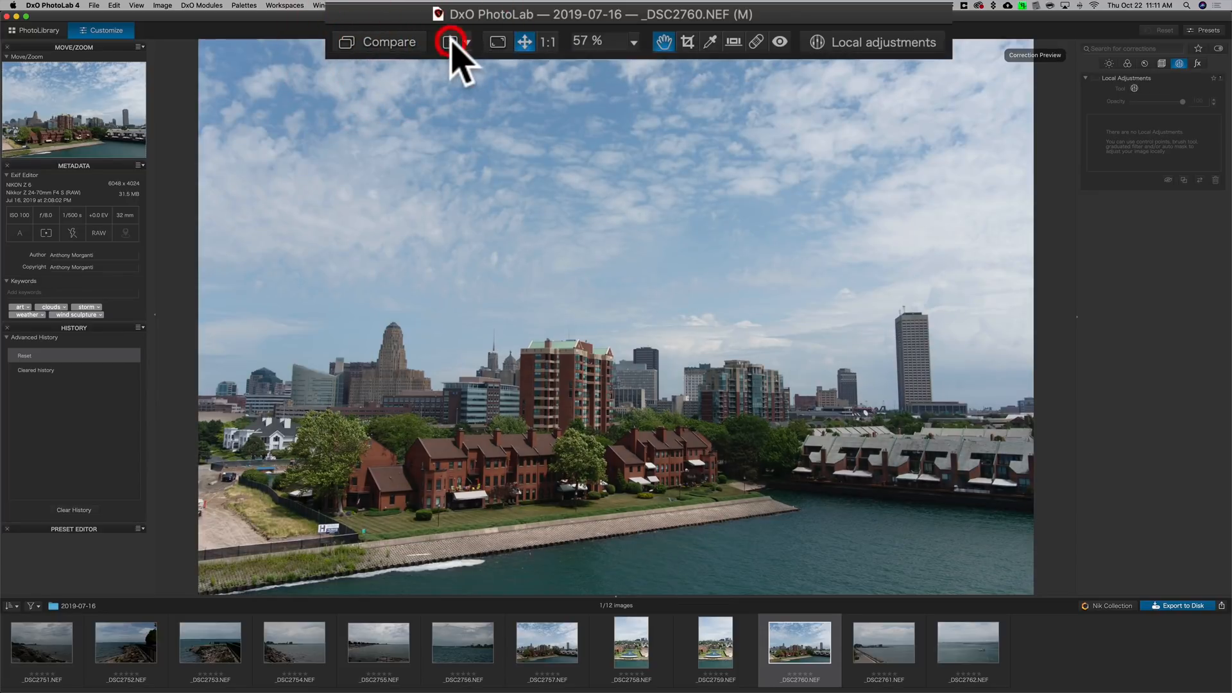
pyautogui.click(449, 41)
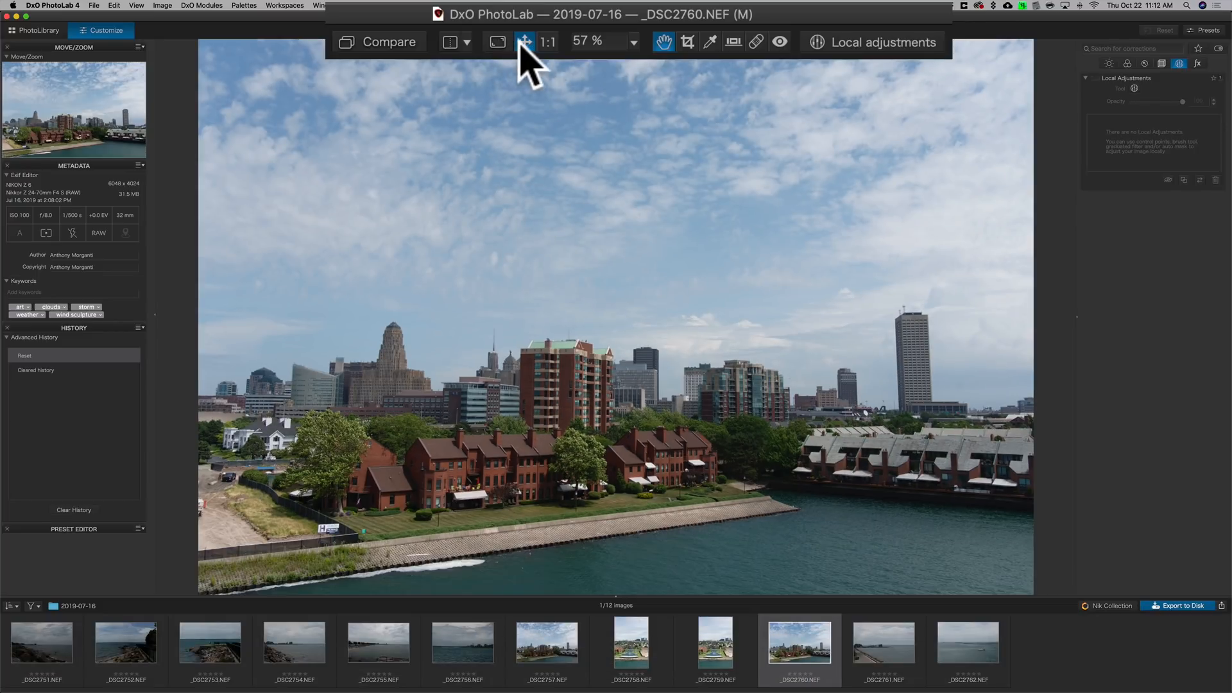
# Step: Switch to the move tool and fit the whole photo in the viewer
pyautogui.click(547, 41)
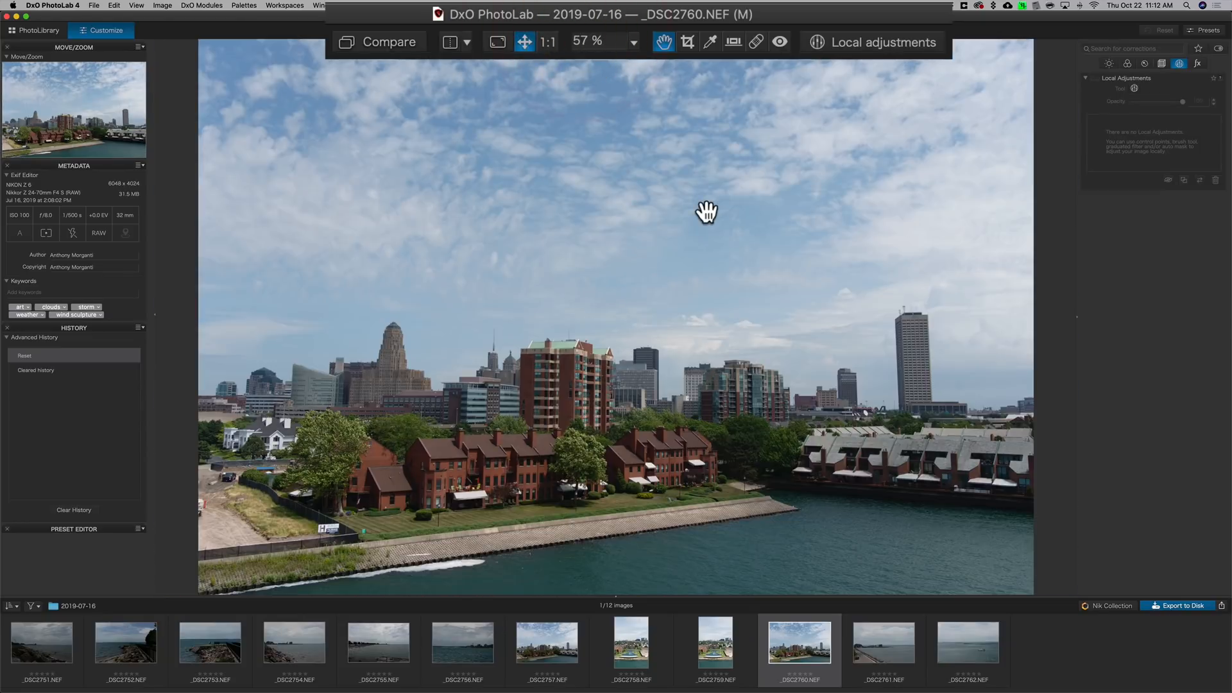
pyautogui.click(547, 41)
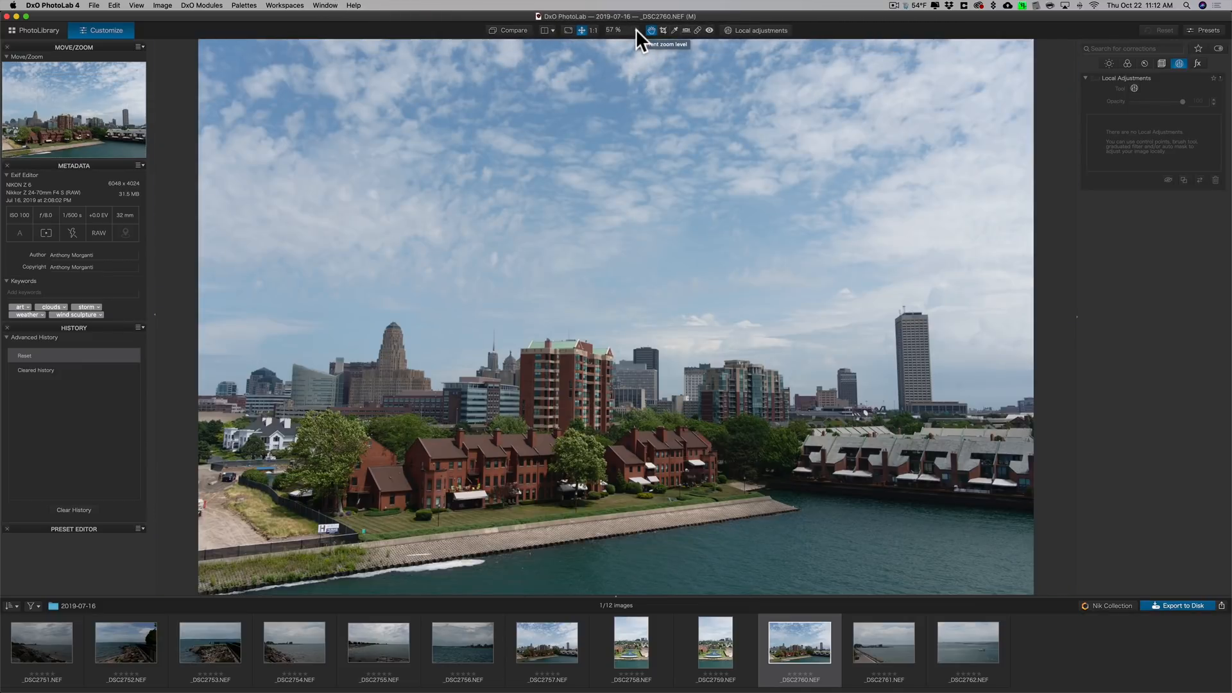
pyautogui.click(613, 30)
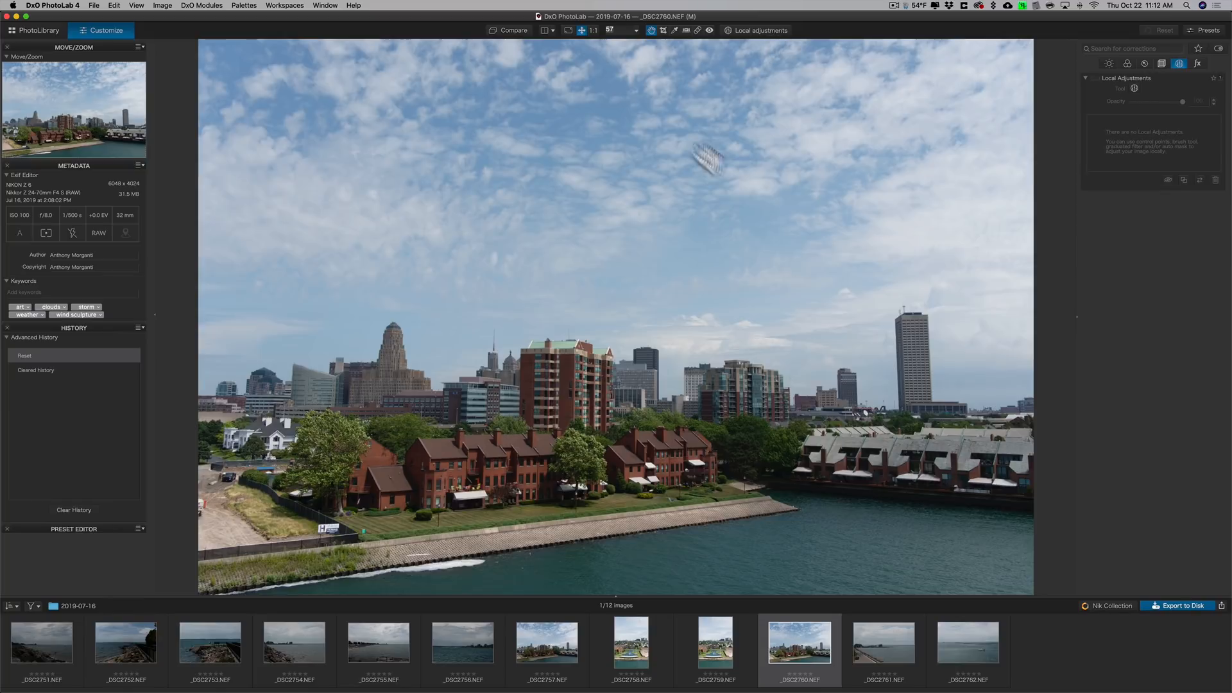
pyautogui.click(1109, 63)
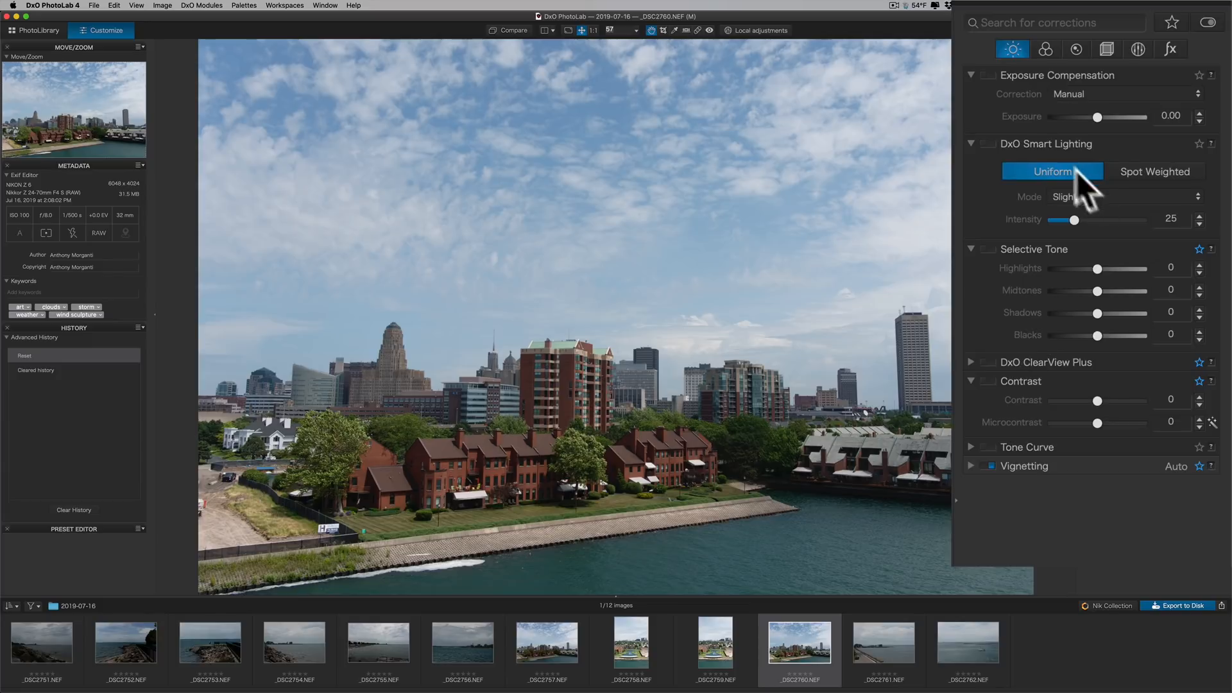
pyautogui.moveTo(1112, 99)
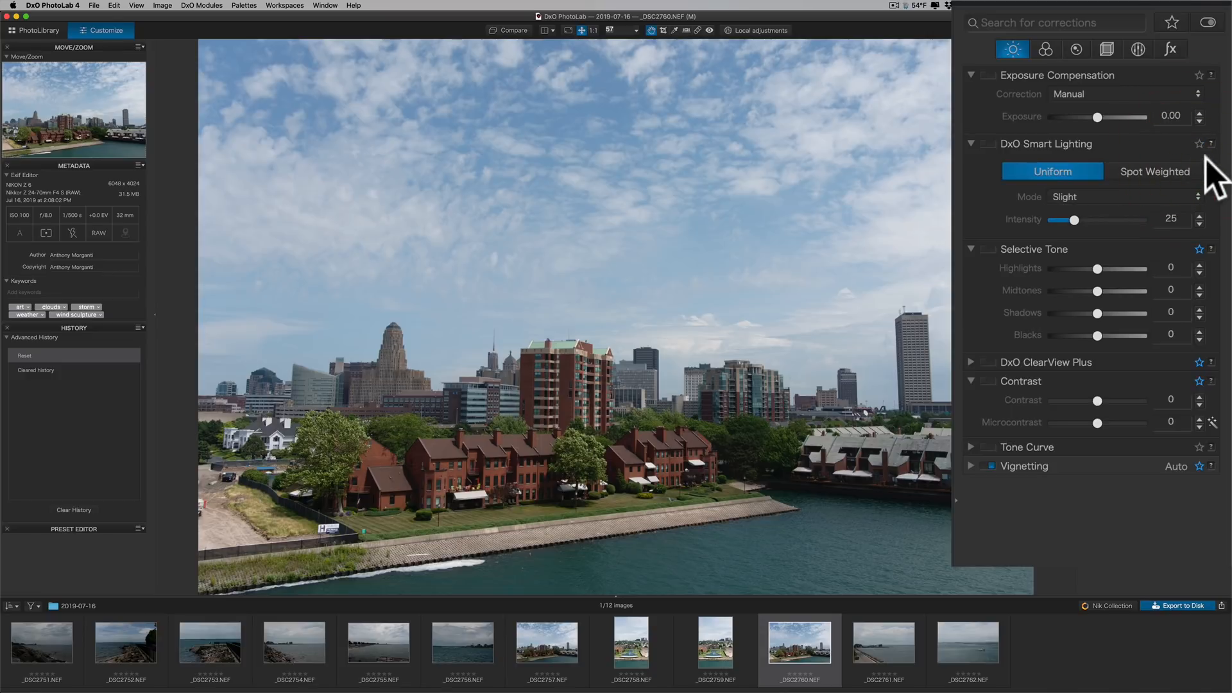
pyautogui.moveTo(1202, 479)
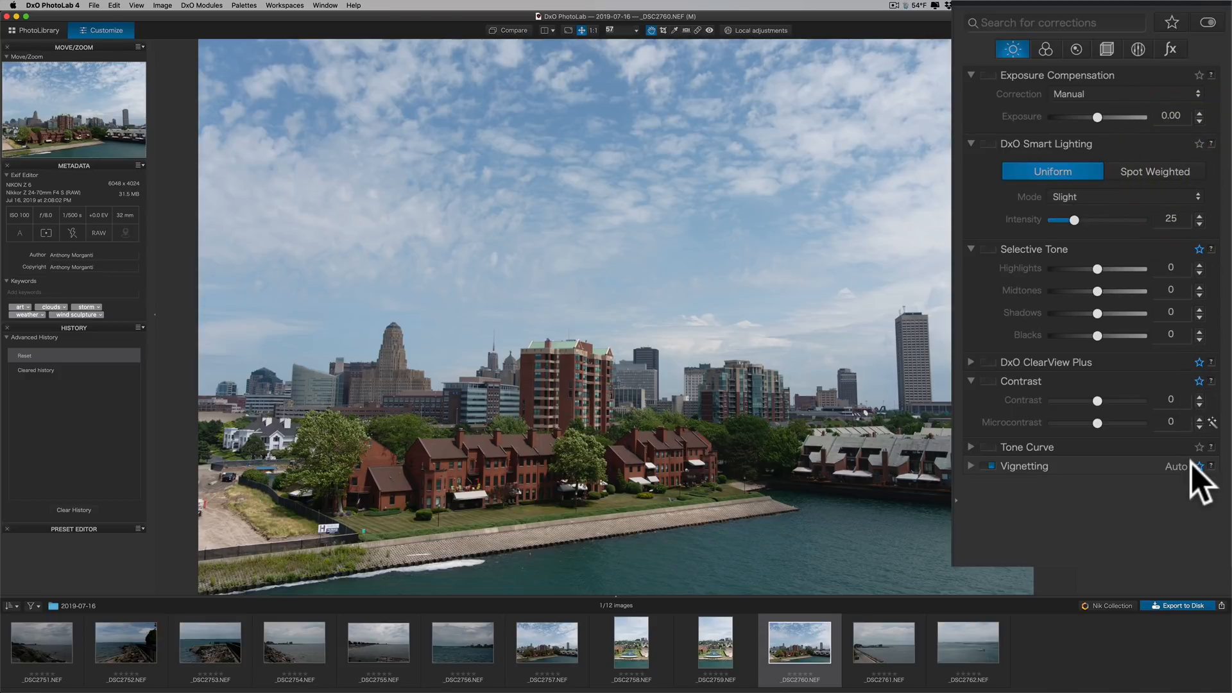
pyautogui.click(1173, 22)
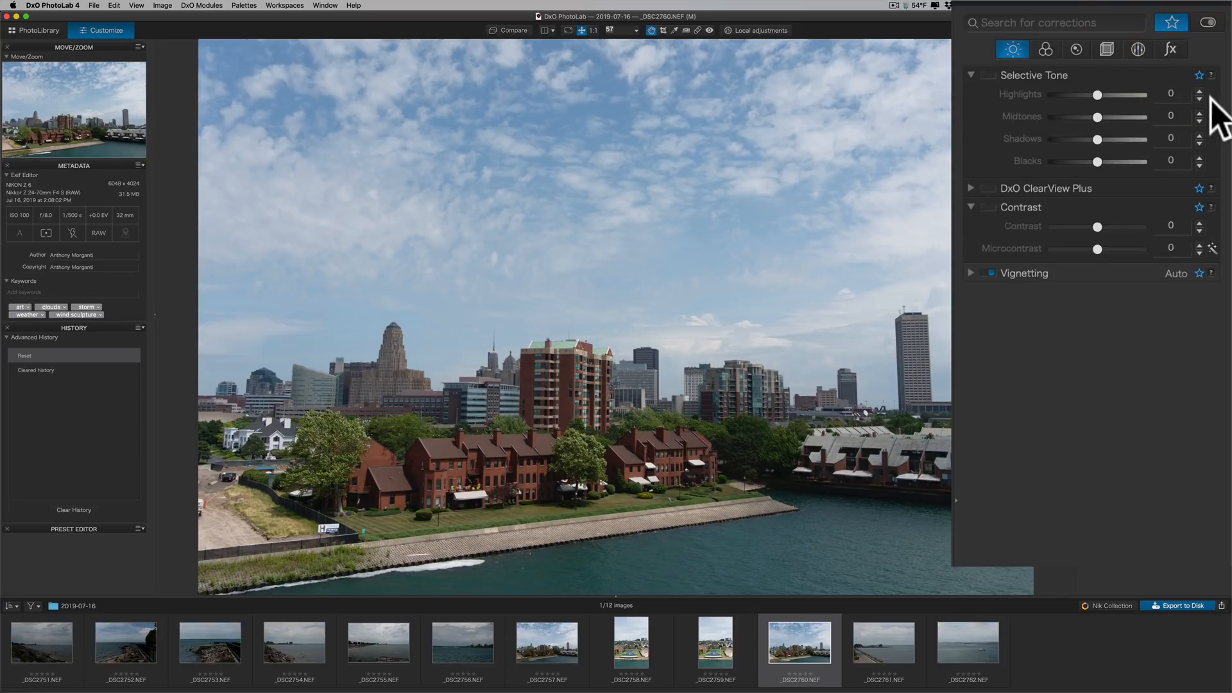
pyautogui.click(1045, 48)
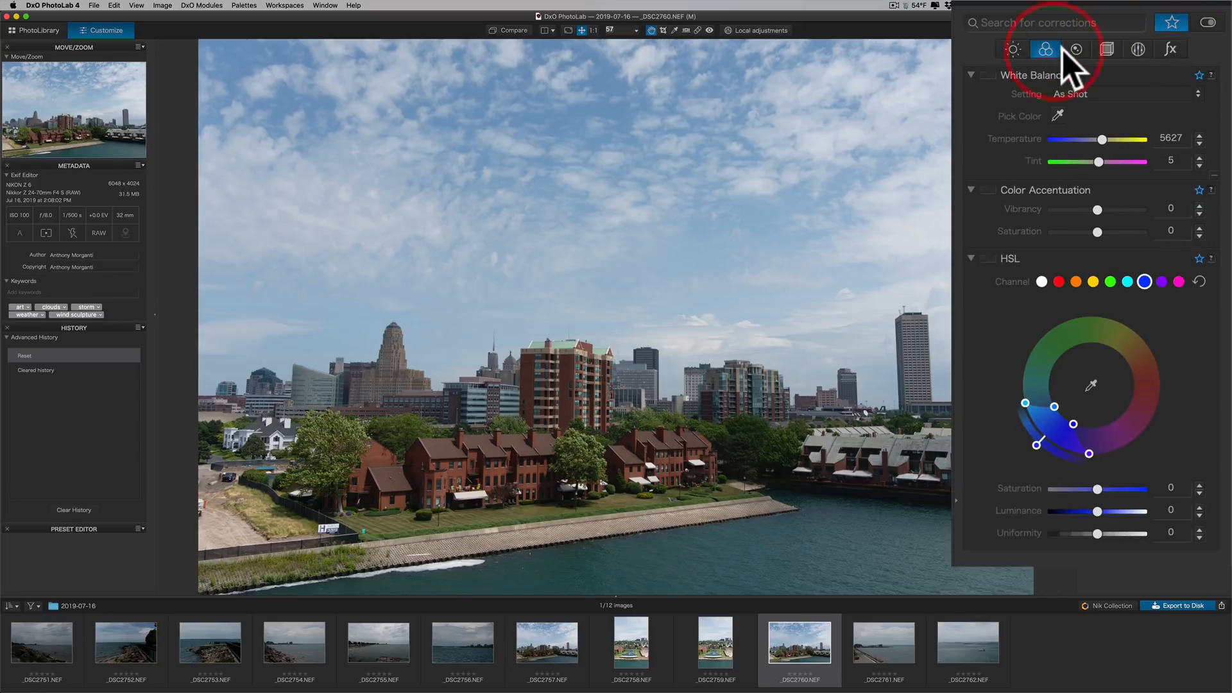
pyautogui.click(1076, 49)
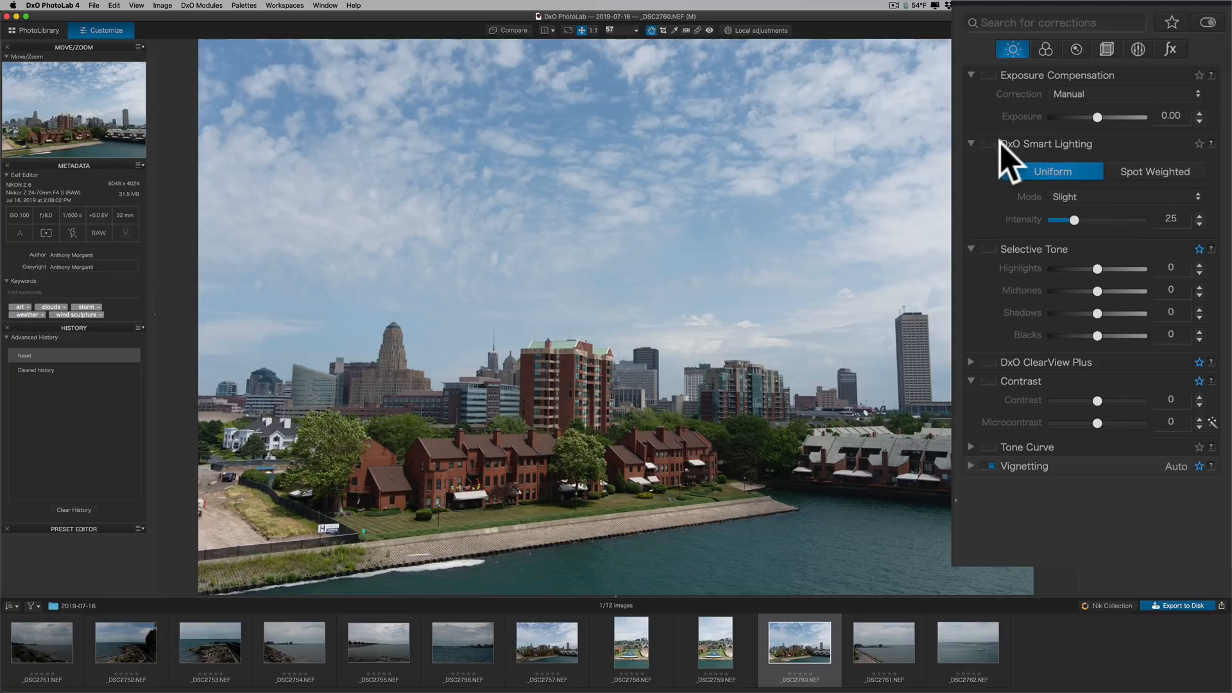
pyautogui.moveTo(986, 137)
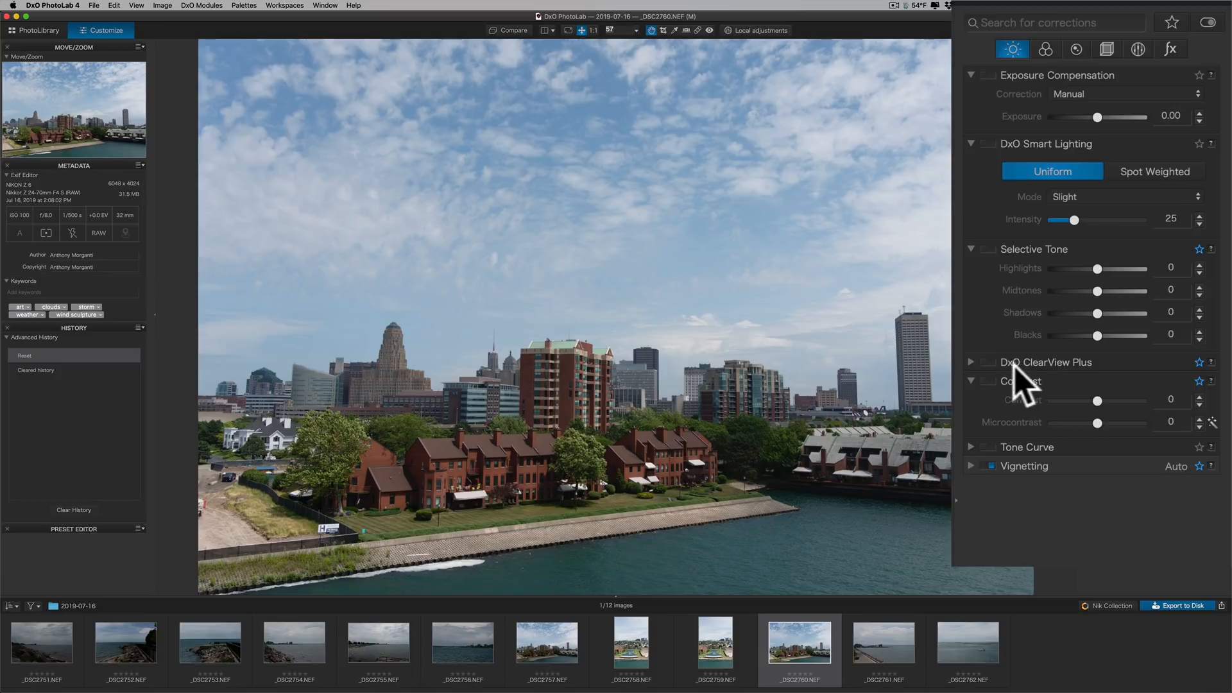
# Step: Enable DxO ClearView Plus haze removal at its default intensity of 50
pyautogui.click(990, 362)
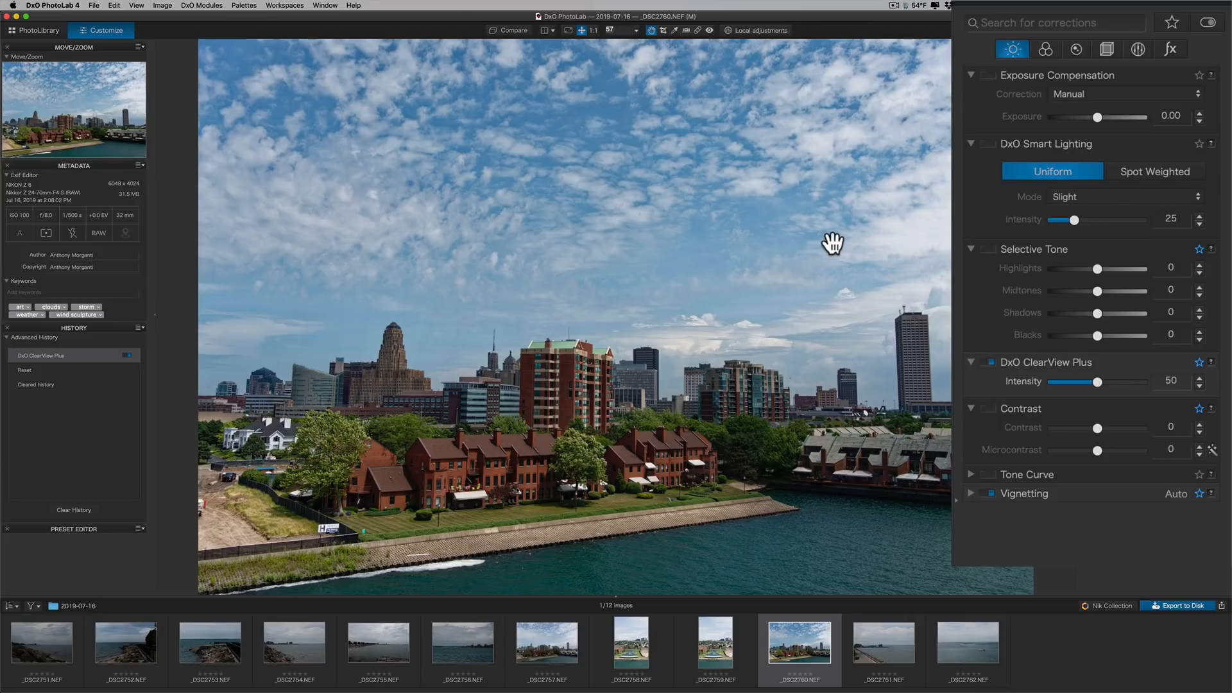
pyautogui.moveTo(848, 244)
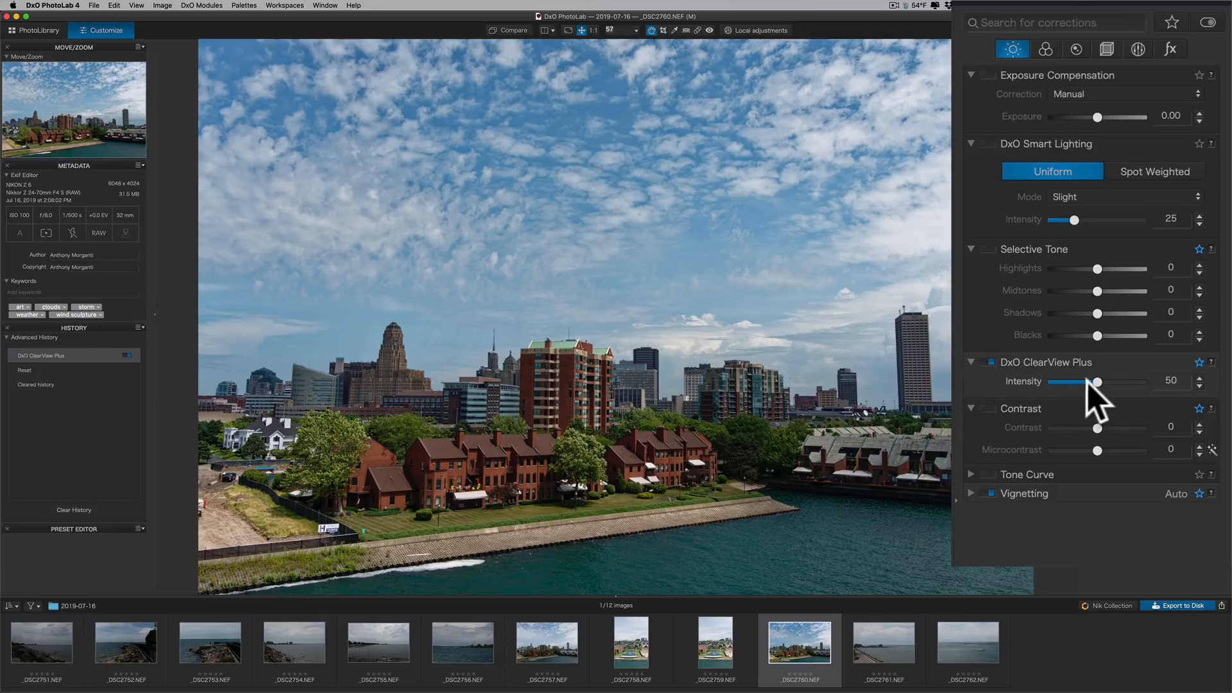
# Step: Lower ClearView Plus intensity from 50 through 31 and 15 down to 6
pyautogui.moveTo(1098, 381); pyautogui.dragTo(1081, 381)
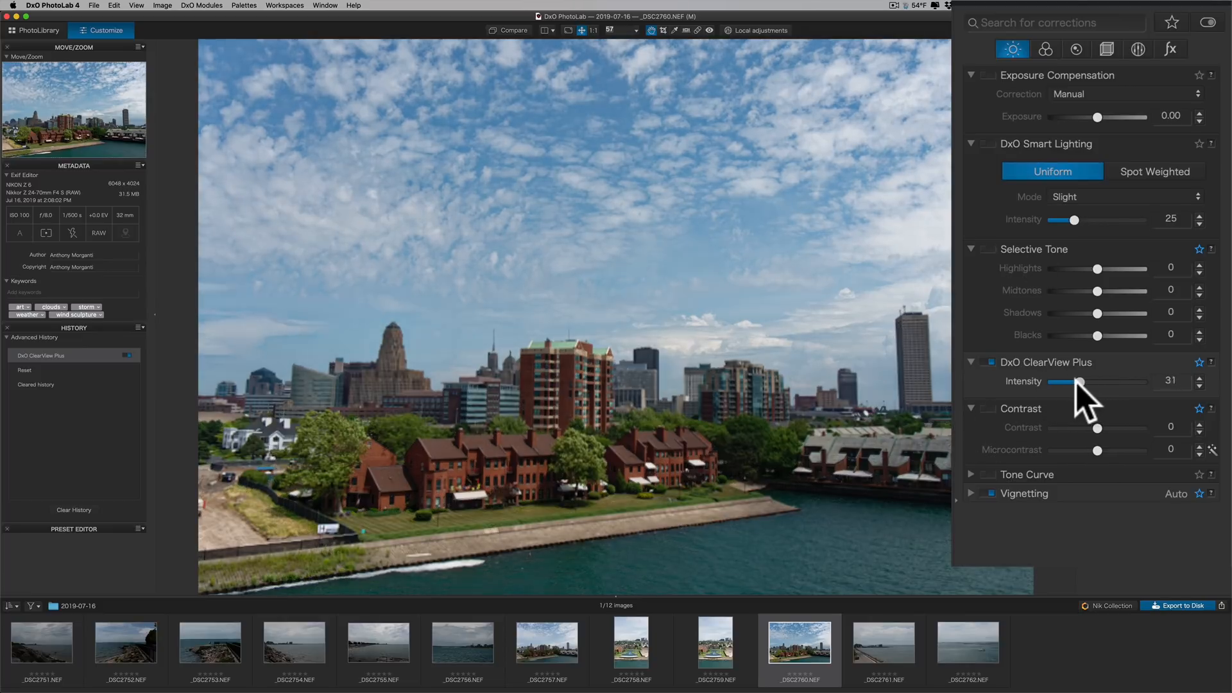
pyautogui.moveTo(1079, 381); pyautogui.dragTo(1065, 381)
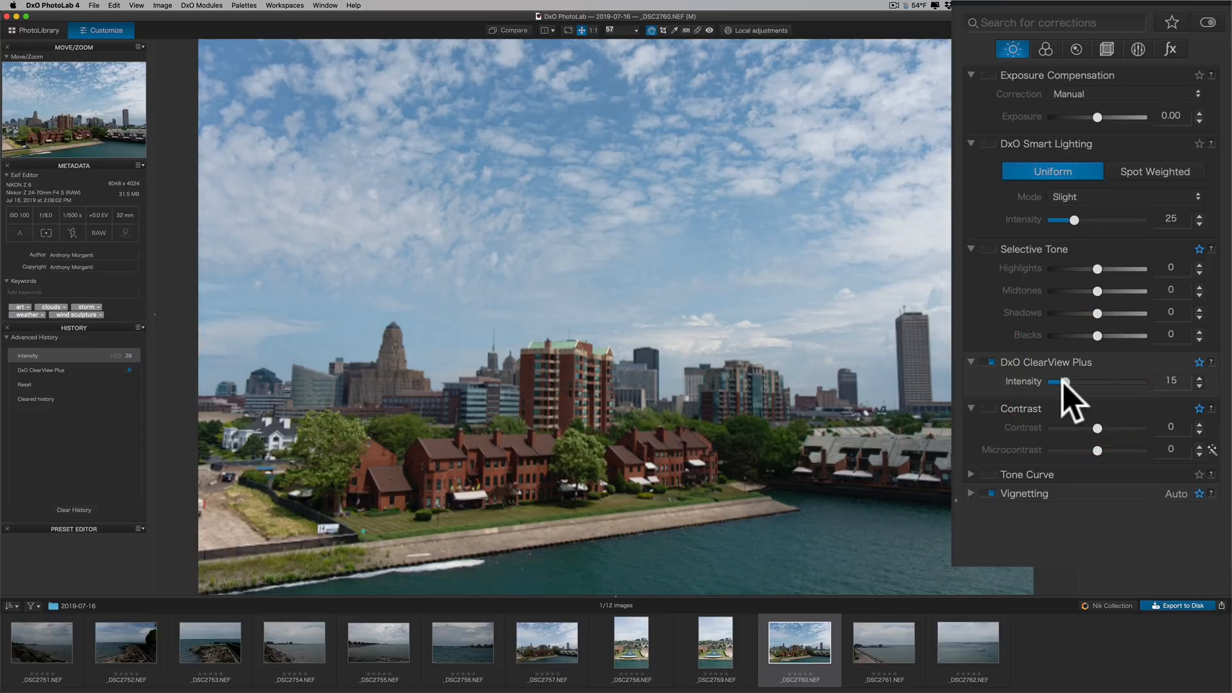
pyautogui.moveTo(1065, 381); pyautogui.dragTo(1058, 381)
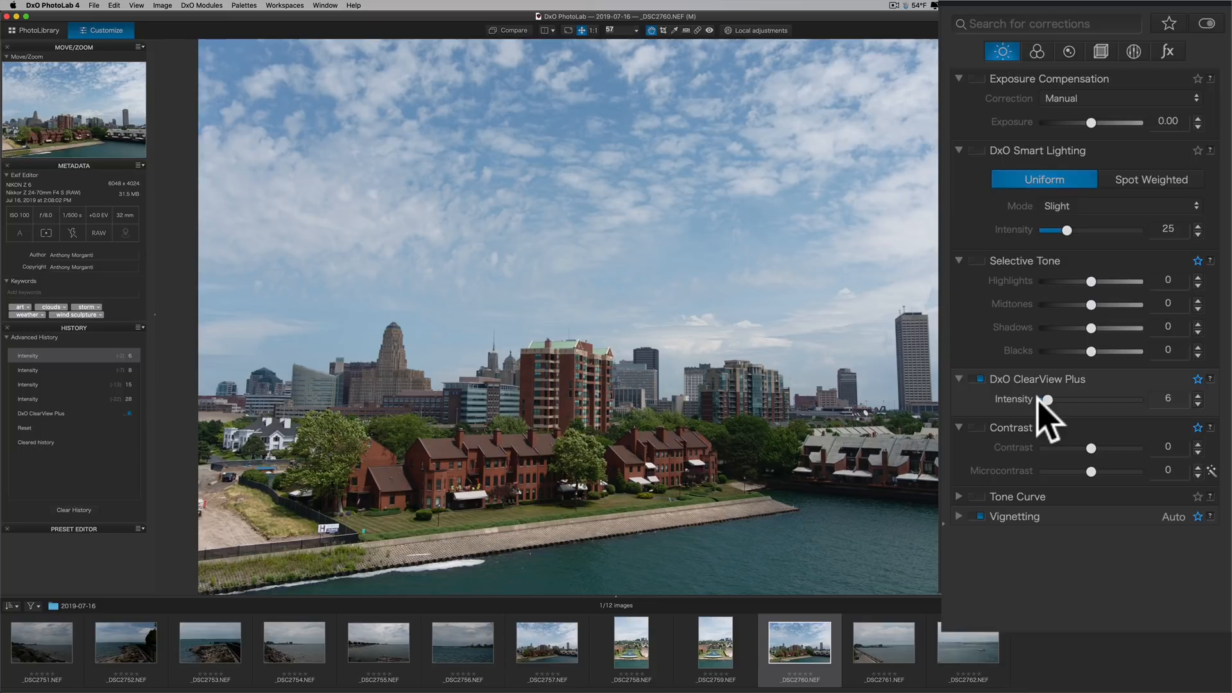
pyautogui.moveTo(1041, 417)
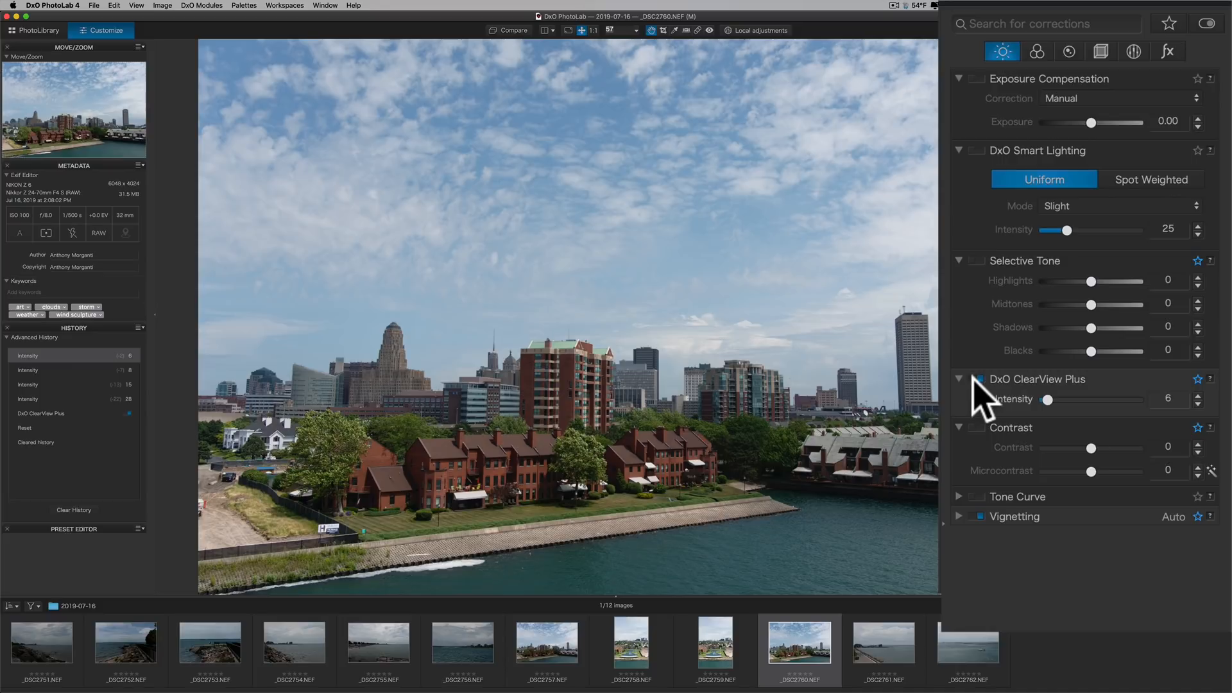
pyautogui.moveTo(983, 397)
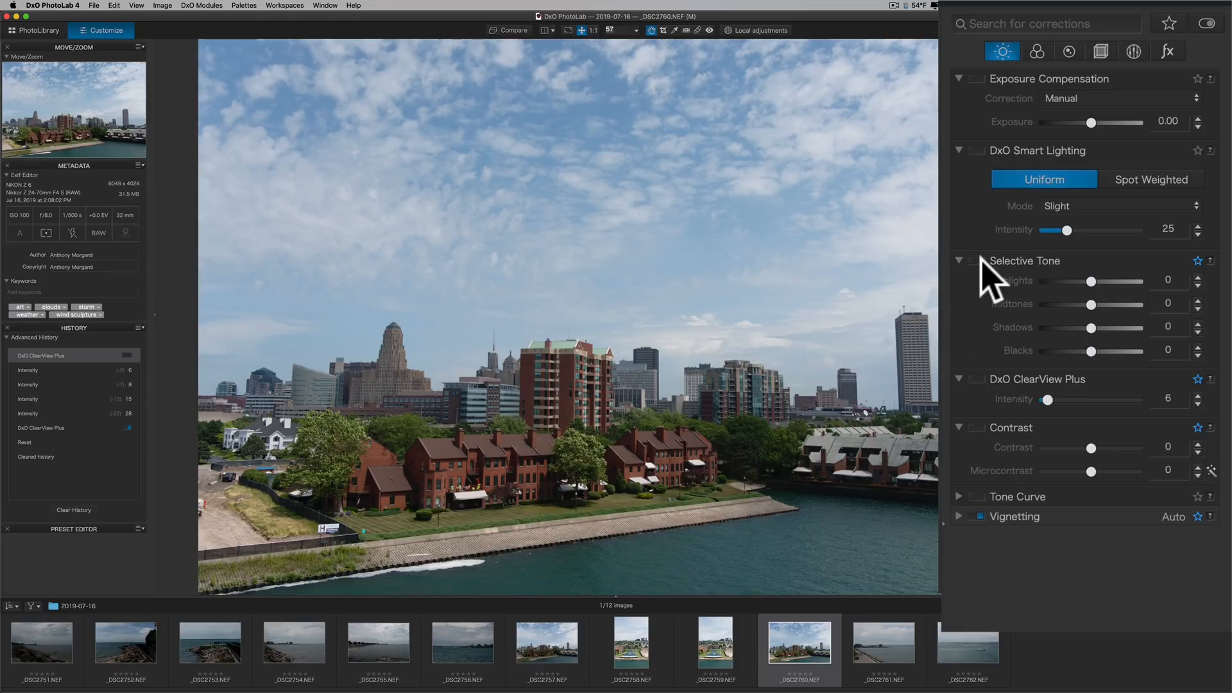
# Step: Enable Selective Tone with Highlights -65 and Midtones 57, fine-tuning Blacks to -17
pyautogui.click(981, 260)
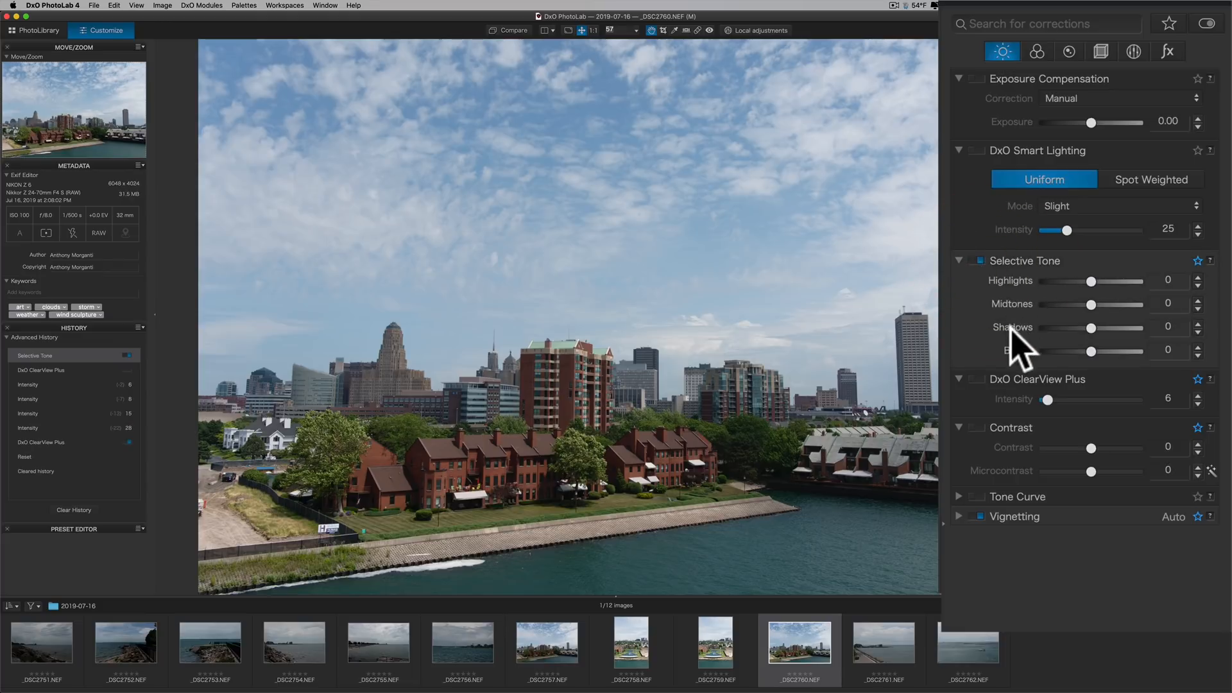
pyautogui.moveTo(1092, 298)
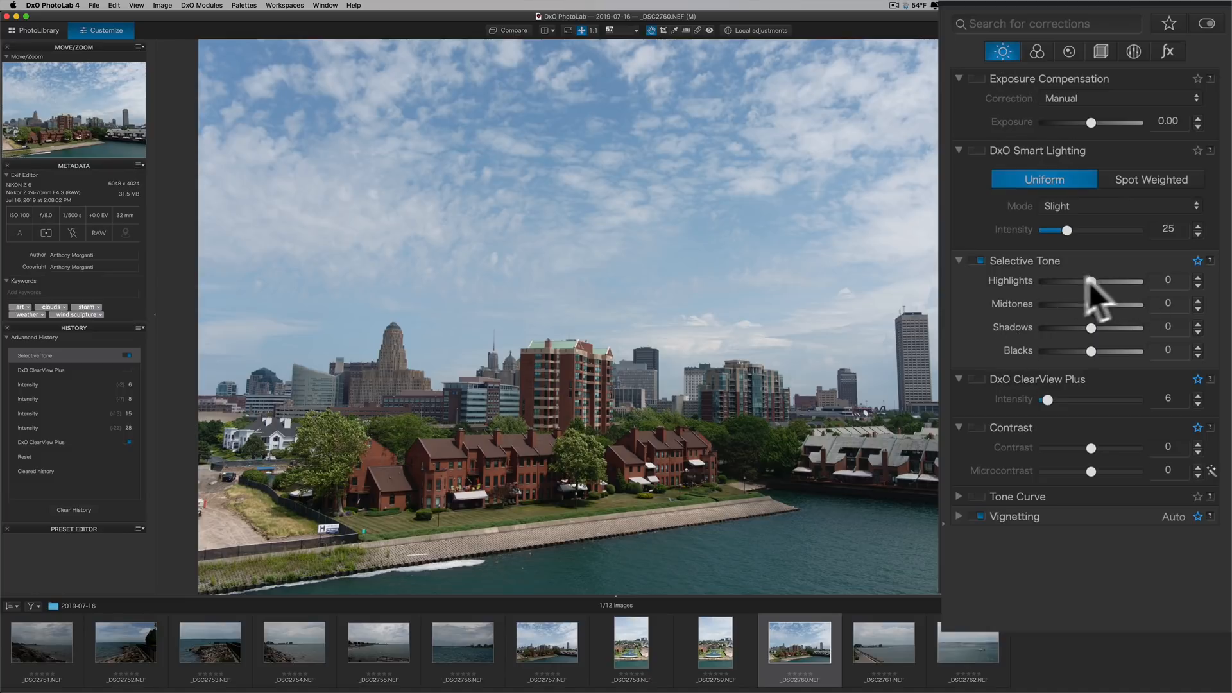
pyautogui.moveTo(1091, 280); pyautogui.dragTo(1059, 281)
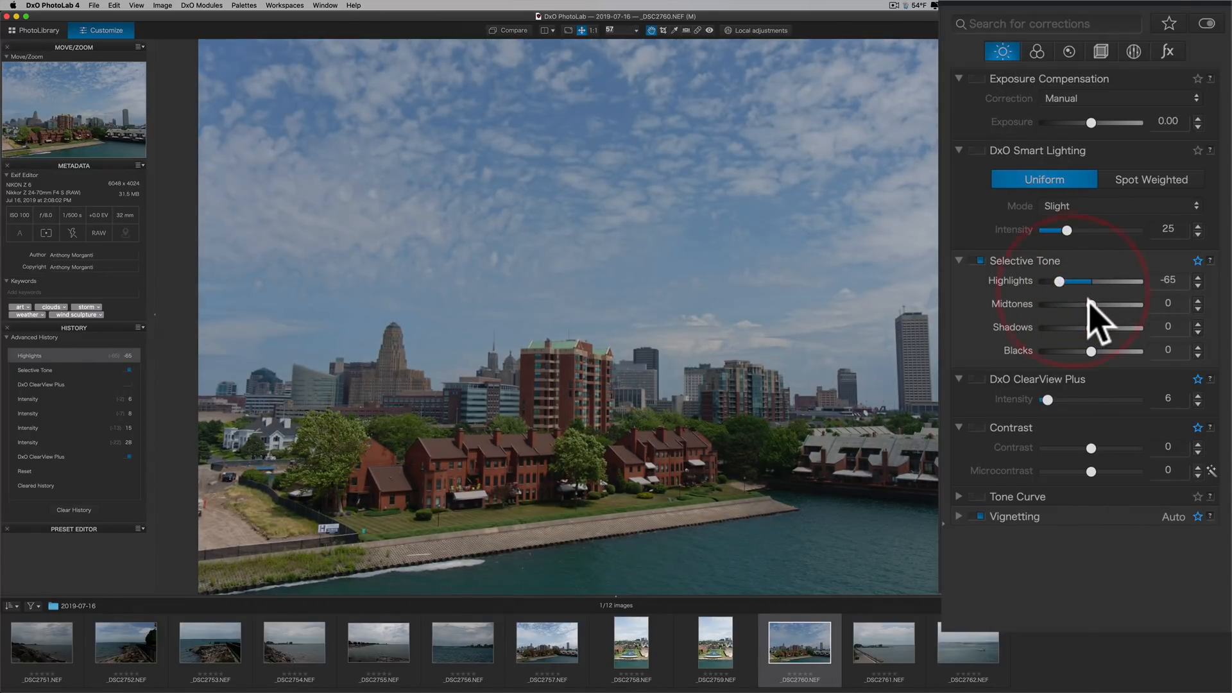
pyautogui.moveTo(1064, 304); pyautogui.dragTo(1106, 304)
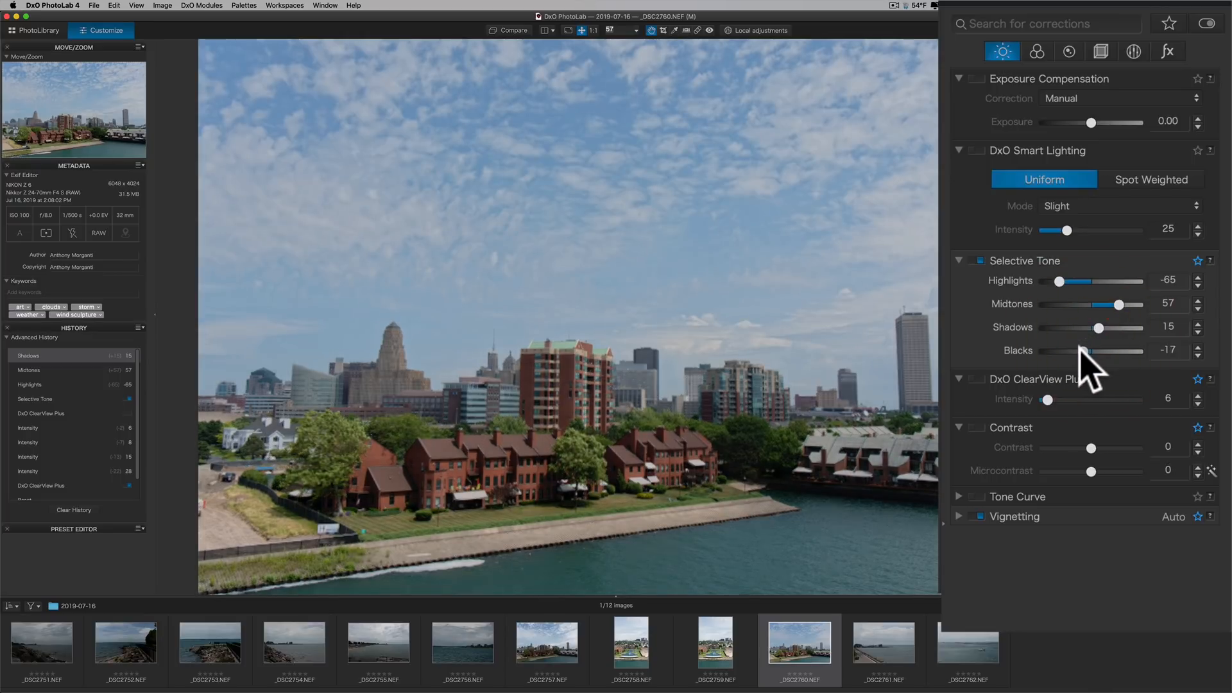
pyautogui.moveTo(1084, 351); pyautogui.dragTo(1076, 351)
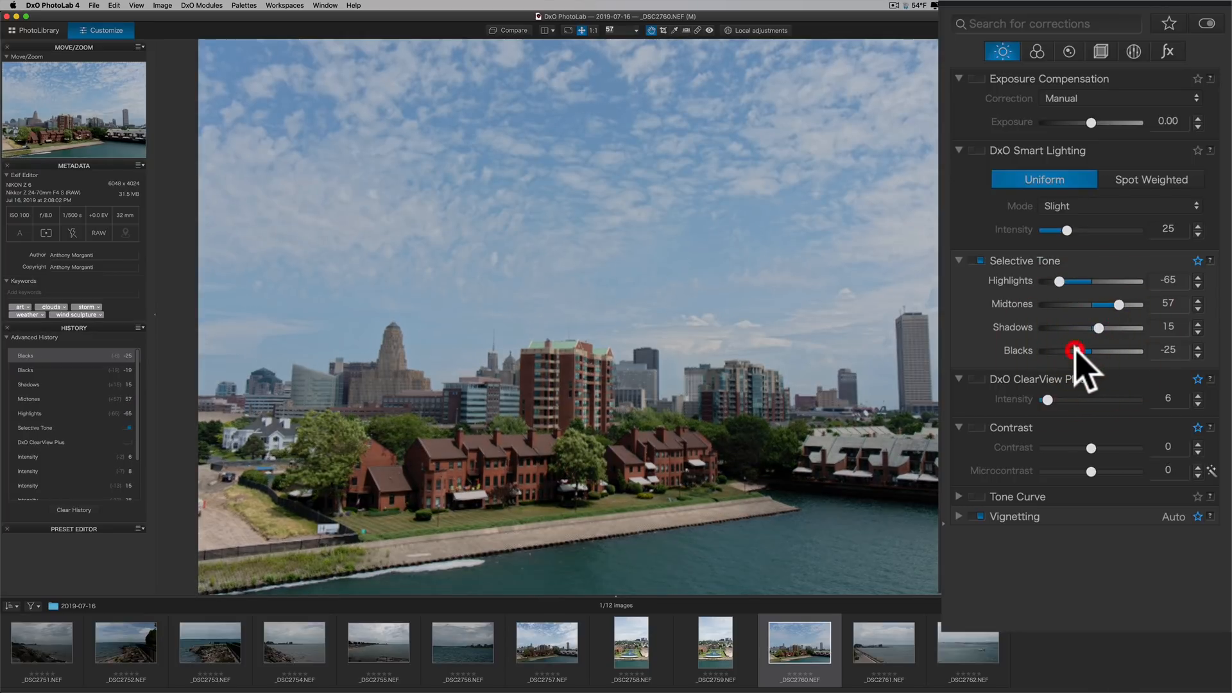
pyautogui.moveTo(1077, 350); pyautogui.dragTo(1082, 351)
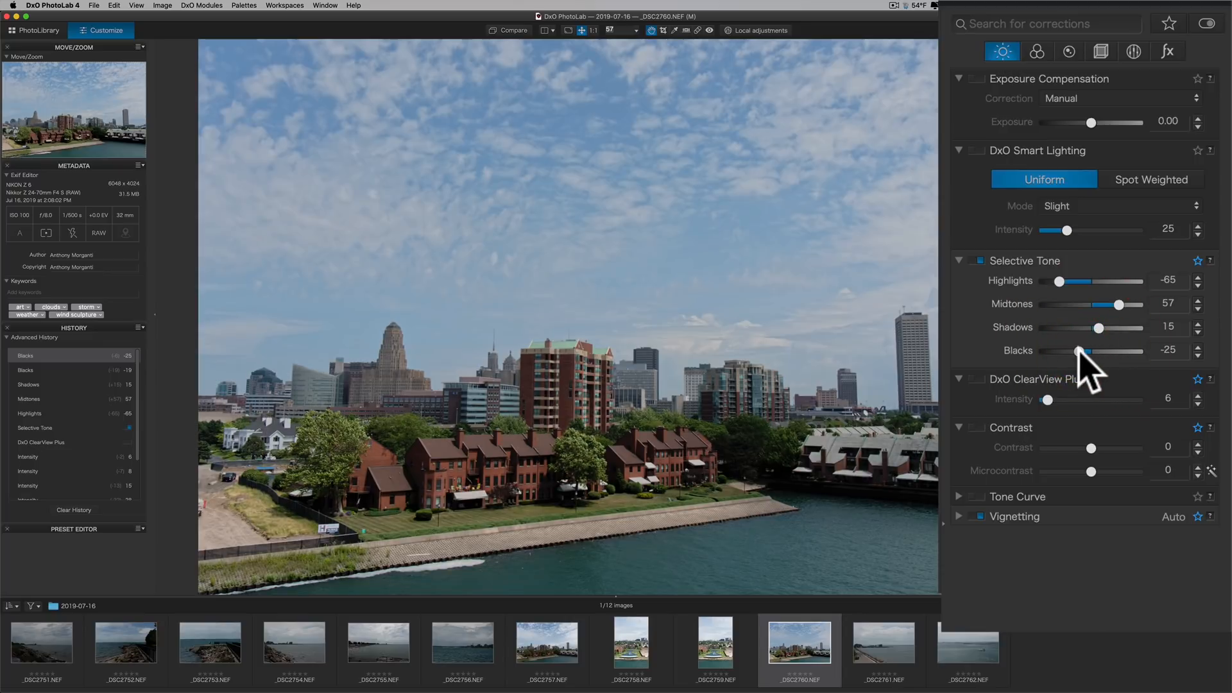
pyautogui.moveTo(1100, 351); pyautogui.dragTo(1082, 351)
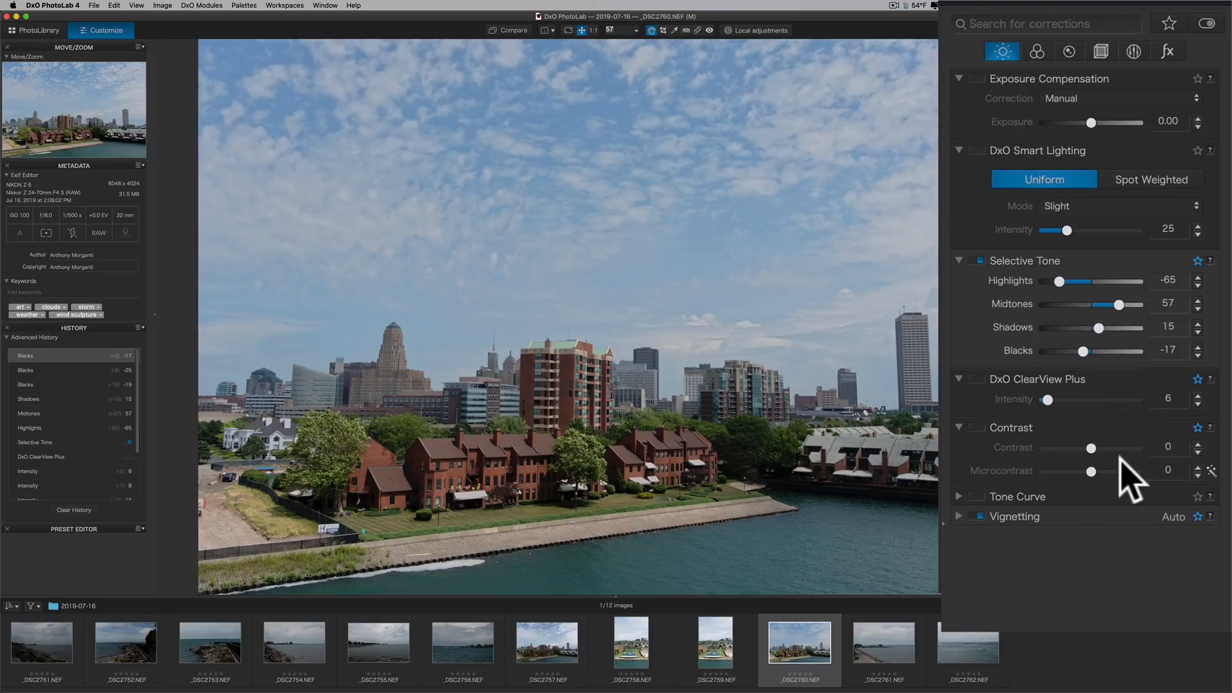
pyautogui.moveTo(1096, 463)
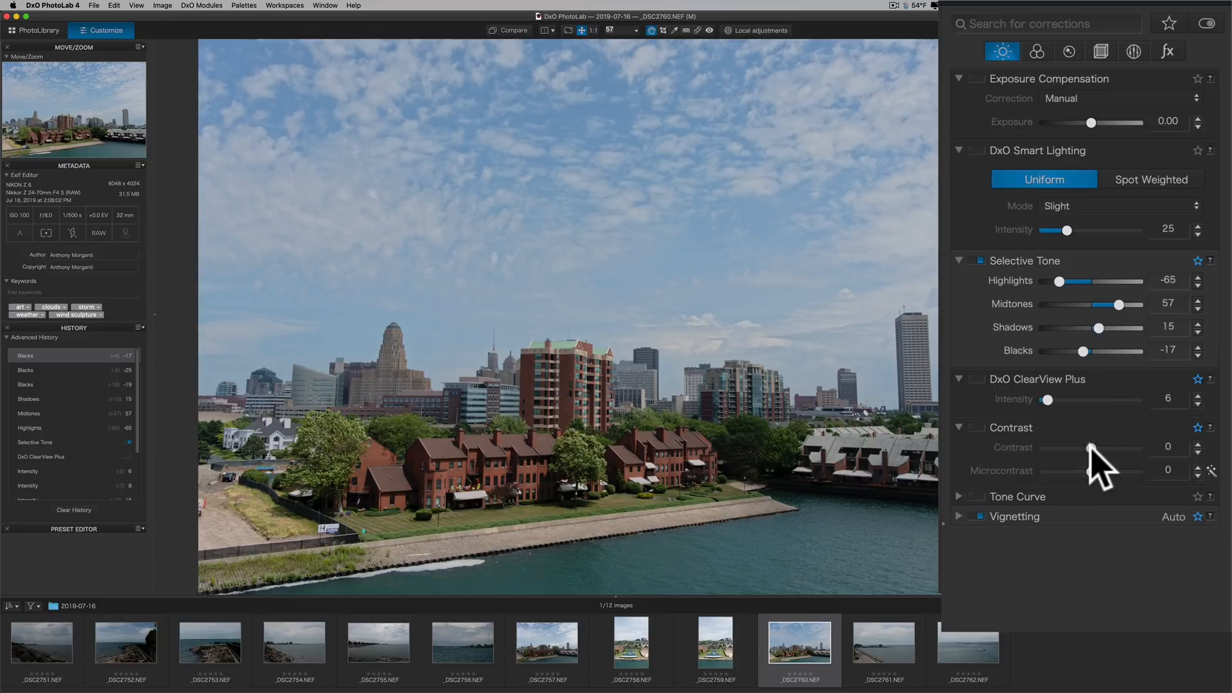
# Step: Nudge Contrast and settle Microcontrast at 13 after testing higher values
pyautogui.moveTo(1089, 448); pyautogui.dragTo(1097, 448)
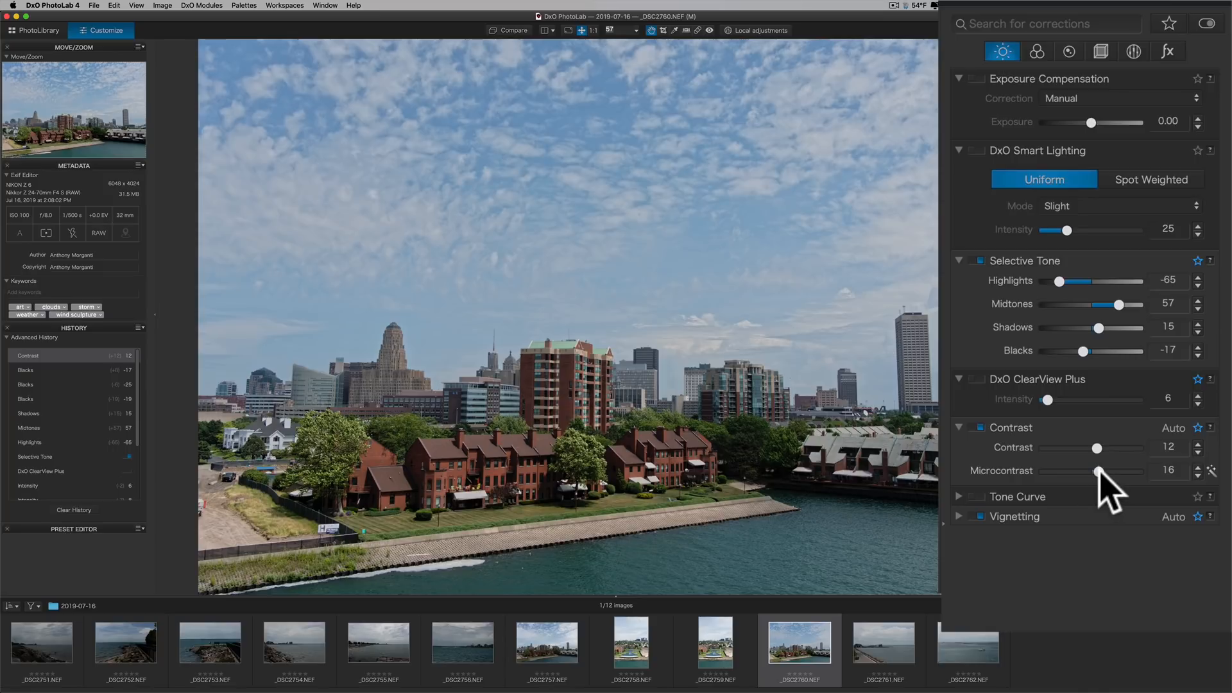
pyautogui.moveTo(1099, 470); pyautogui.dragTo(1108, 470)
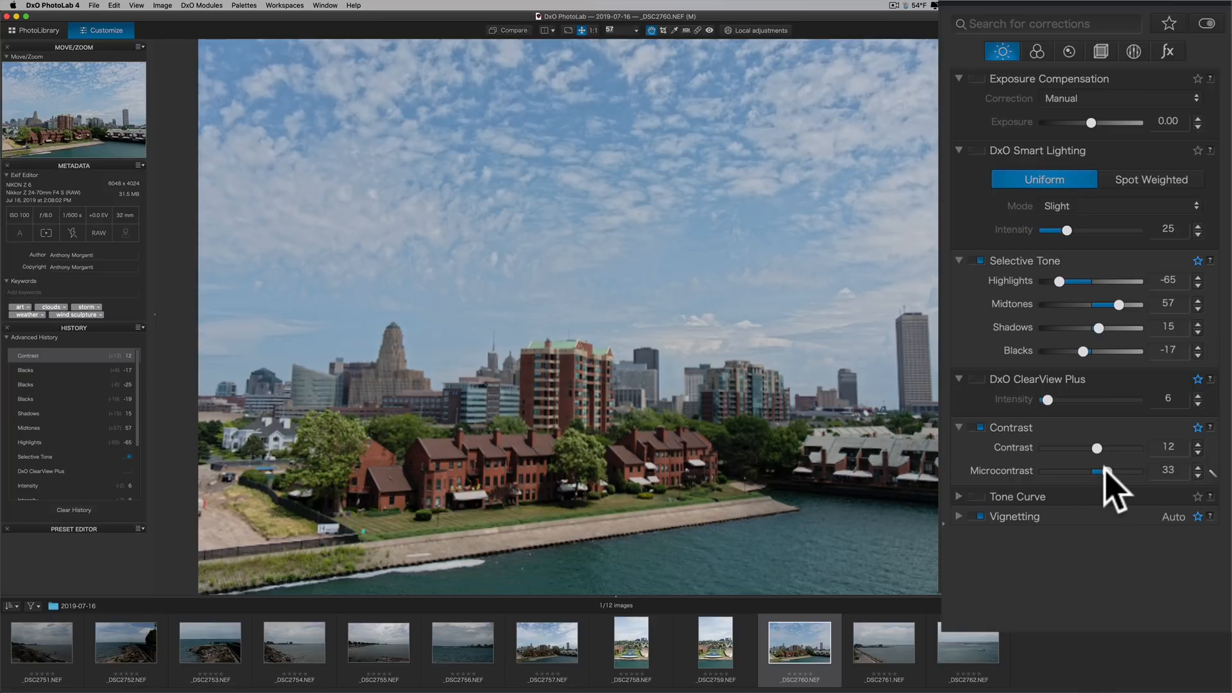
pyautogui.moveTo(1099, 472); pyautogui.dragTo(1106, 472)
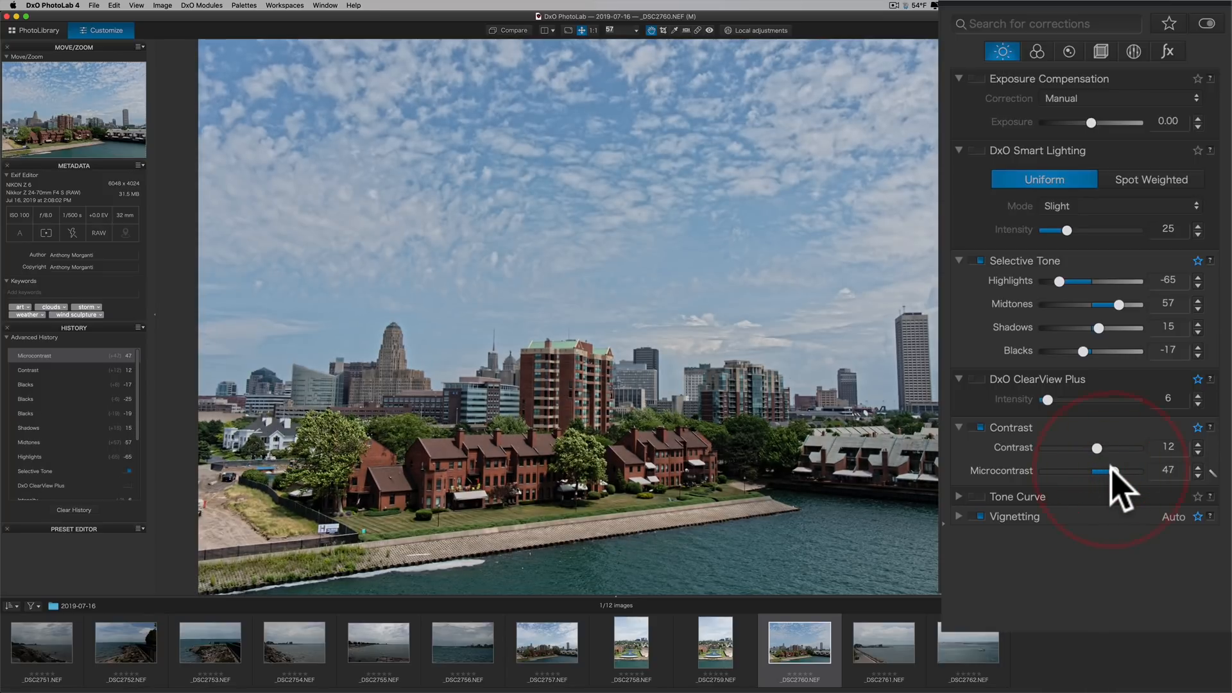
pyautogui.moveTo(1116, 473); pyautogui.dragTo(1077, 473)
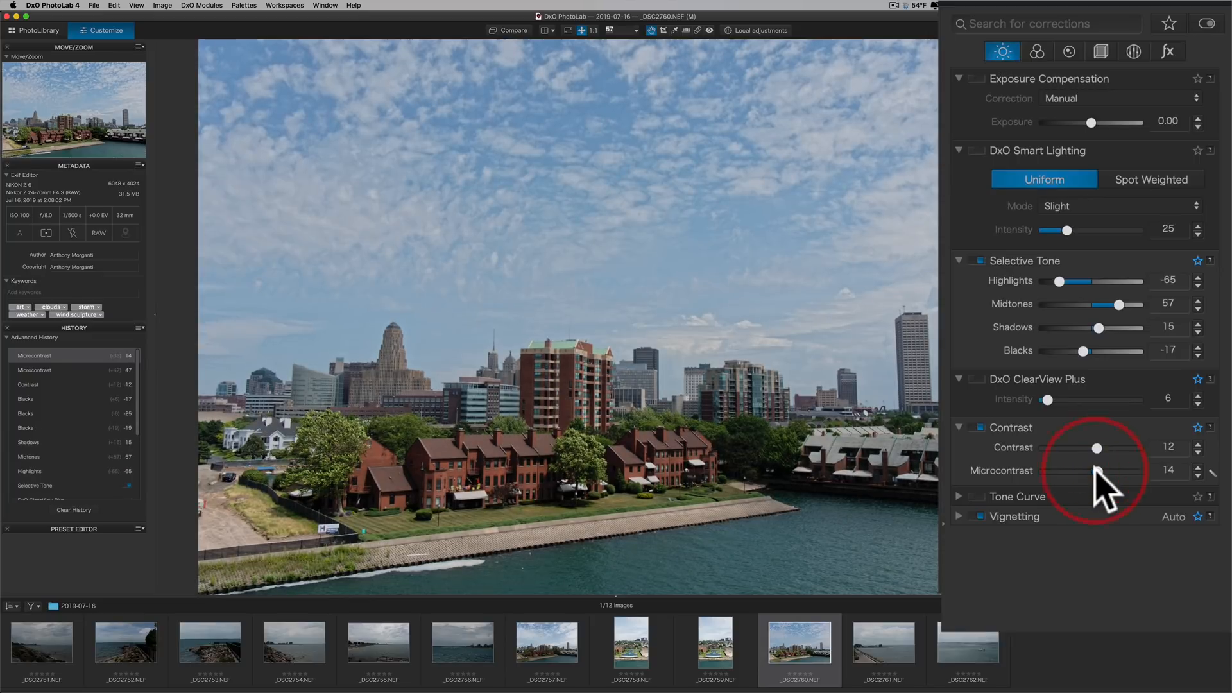
pyautogui.moveTo(1100, 470); pyautogui.dragTo(1095, 471)
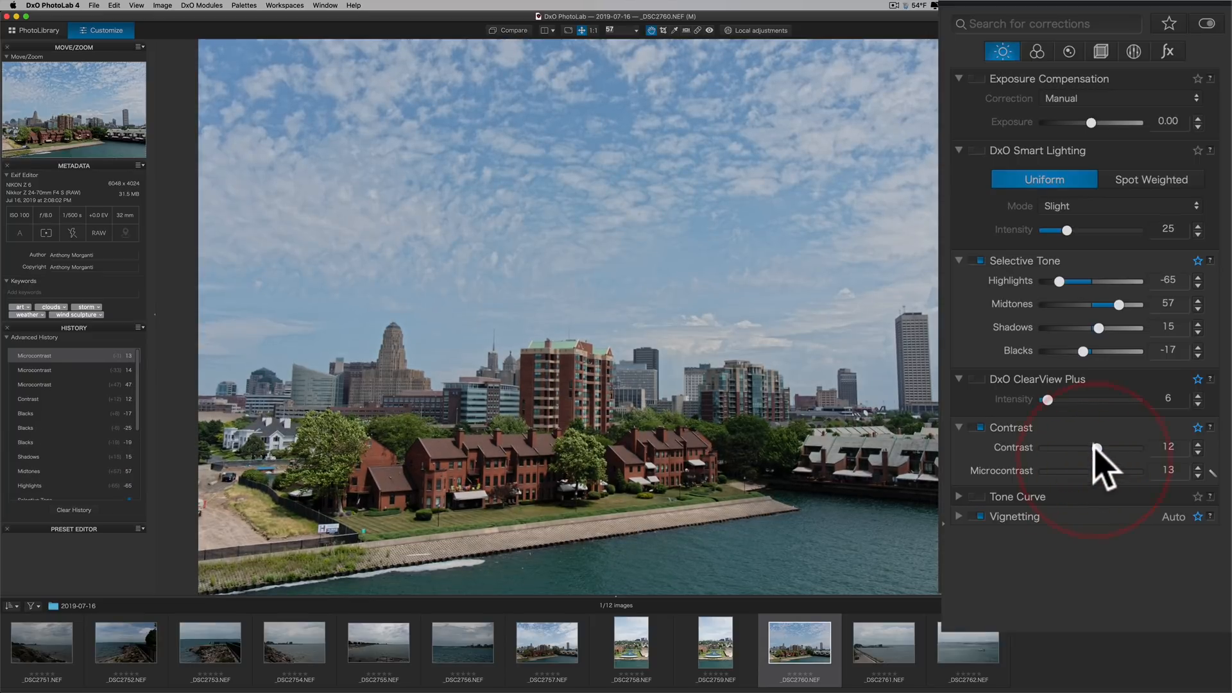
# Step: Raise the overall Contrast slider to 28
pyautogui.moveTo(1098, 448); pyautogui.dragTo(1119, 448)
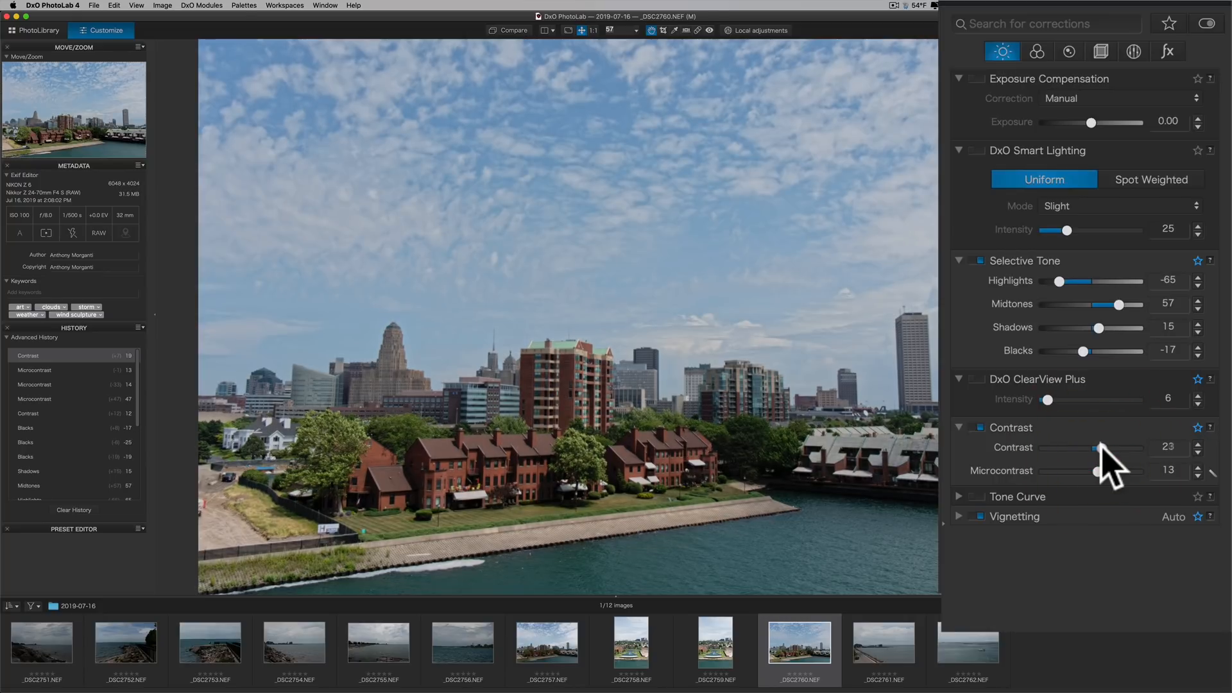
pyautogui.moveTo(1096, 447); pyautogui.dragTo(1100, 447)
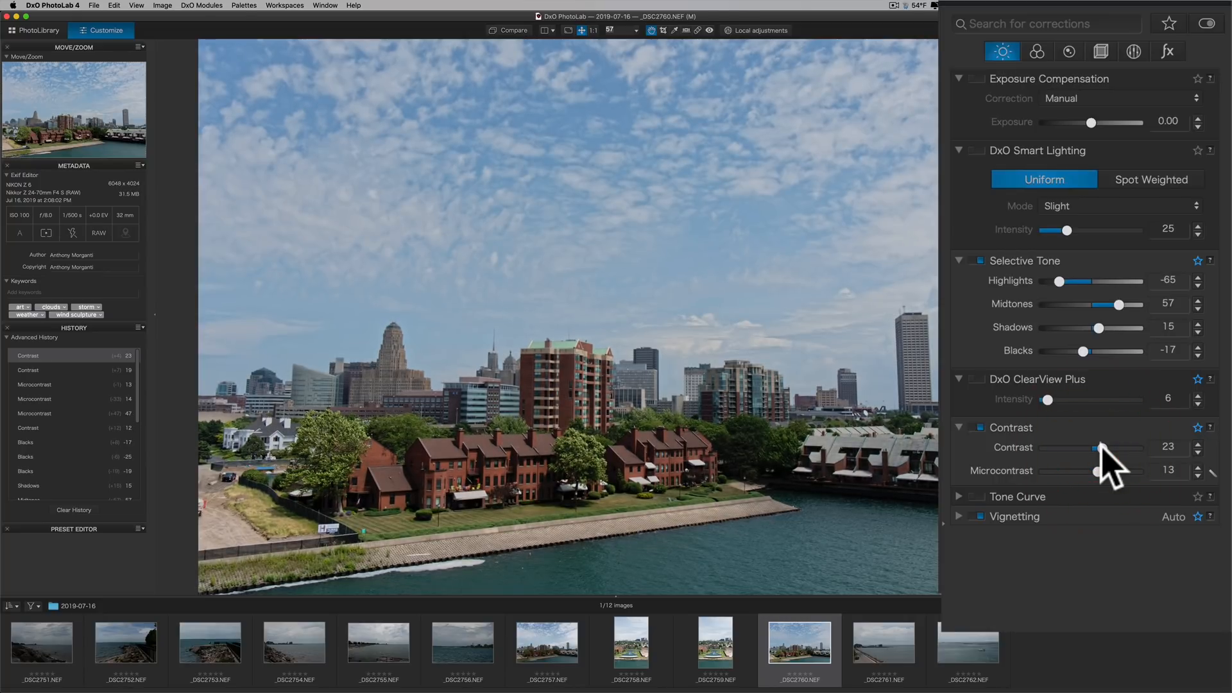
pyautogui.moveTo(1095, 448); pyautogui.dragTo(1100, 447)
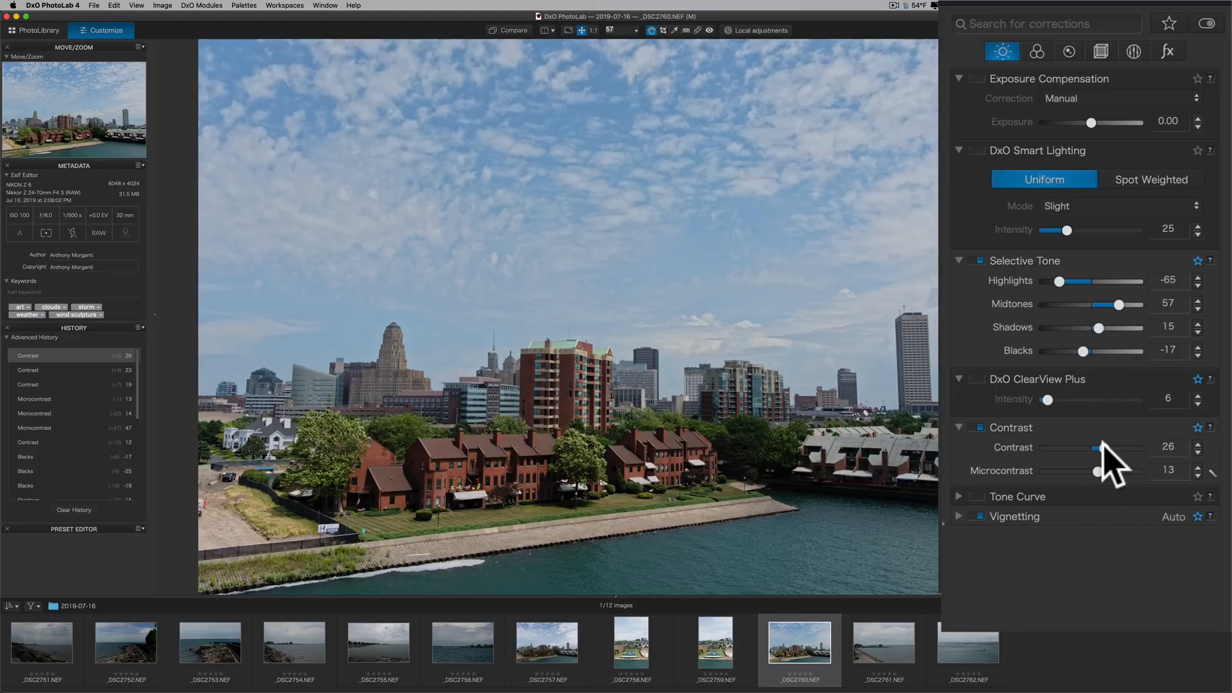
pyautogui.moveTo(1095, 448); pyautogui.dragTo(1103, 448)
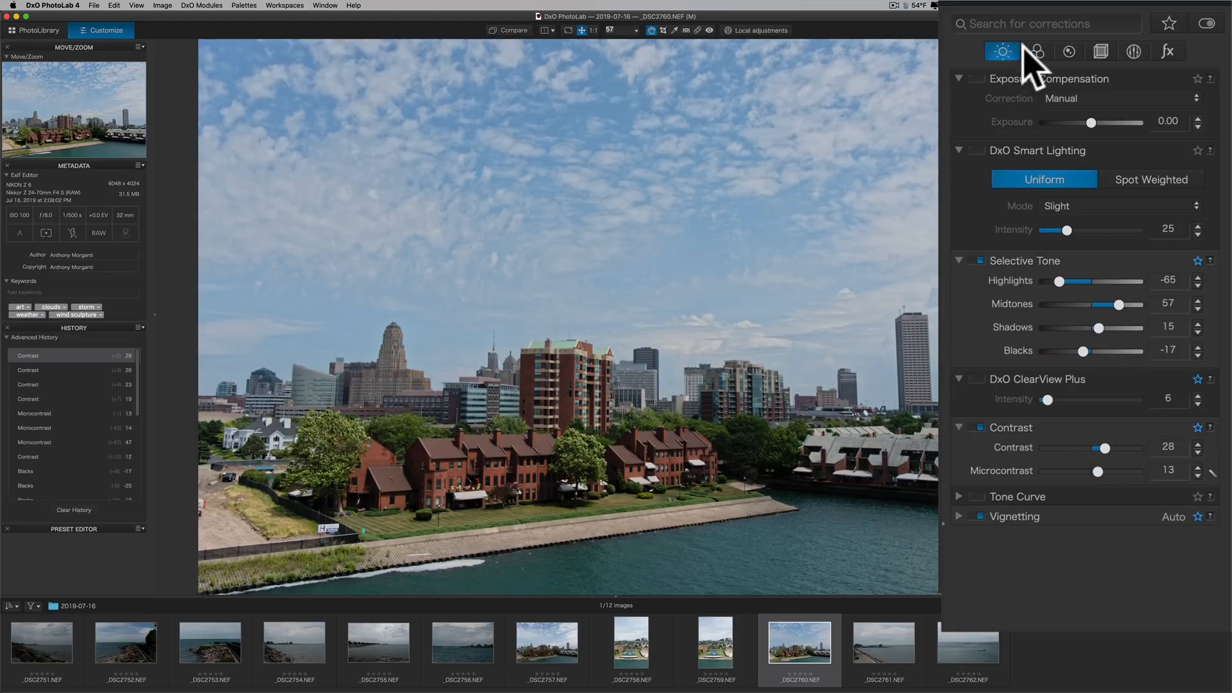
# Step: In the Color tools, set blue luminance to -45 and blue saturation to 19
pyautogui.click(1035, 52)
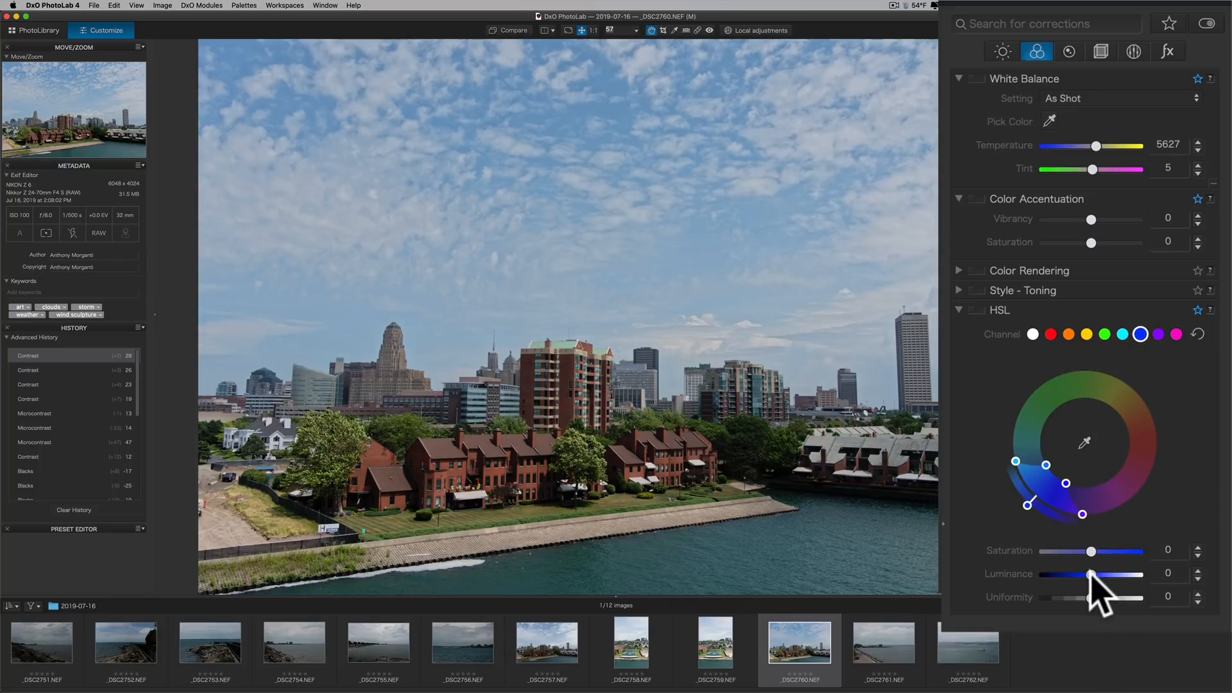
pyautogui.moveTo(1091, 574); pyautogui.dragTo(1068, 574)
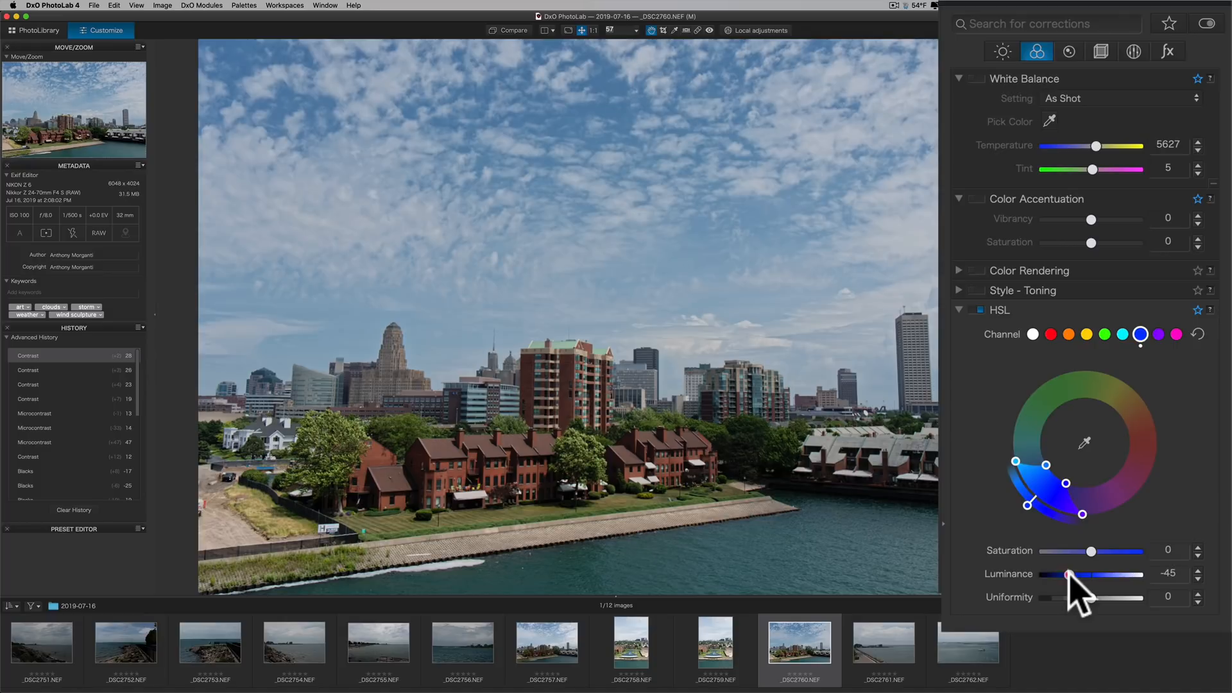
pyautogui.moveTo(1091, 550); pyautogui.dragTo(1116, 550)
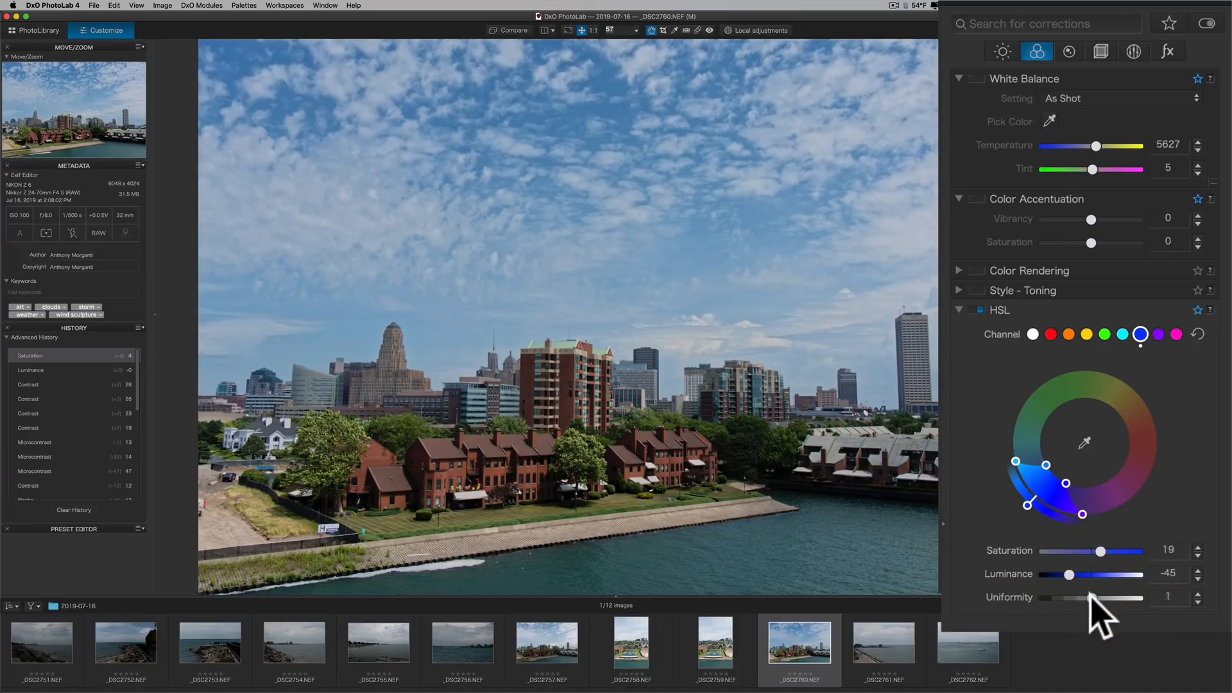
# Step: Preview blue uniformity at minimum, then settle it at 48
pyautogui.moveTo(1092, 598); pyautogui.dragTo(1041, 598)
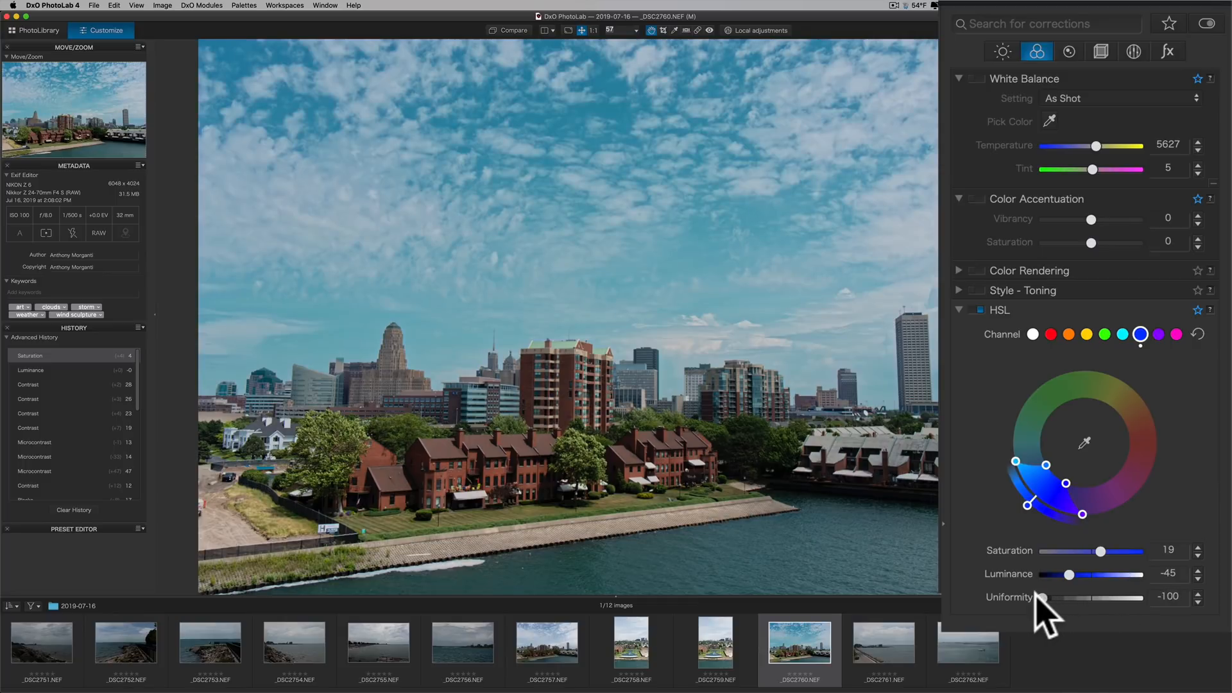
pyautogui.moveTo(1042, 597); pyautogui.dragTo(1047, 598)
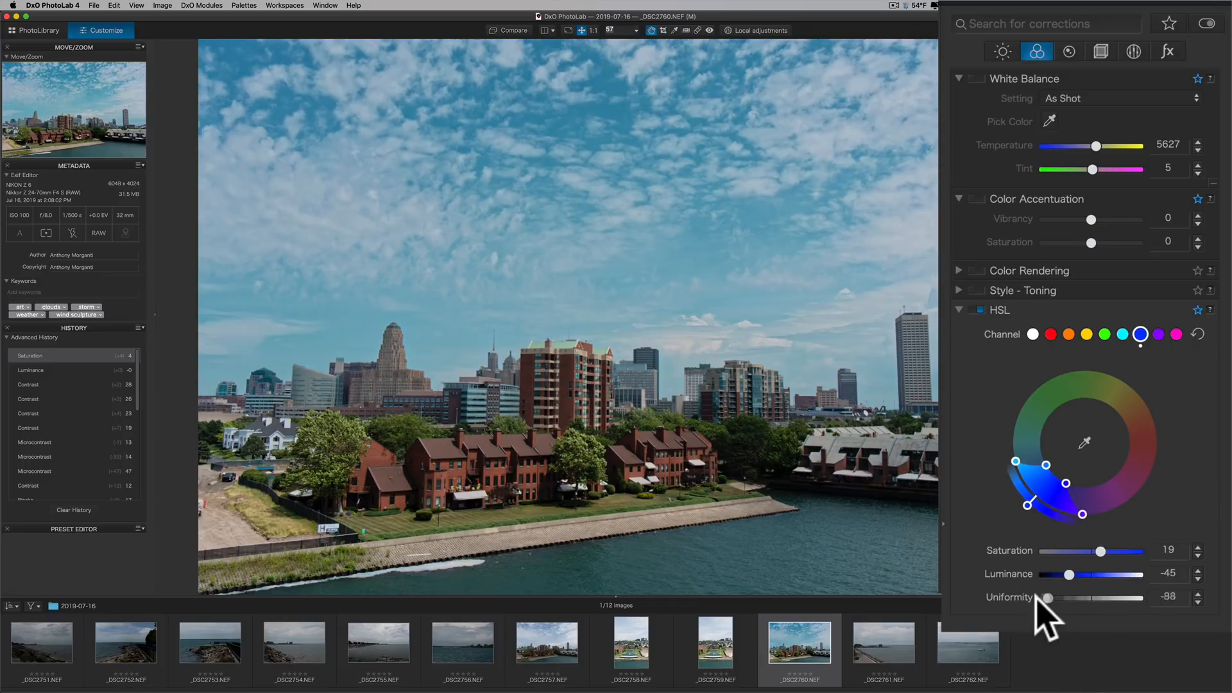
pyautogui.moveTo(1047, 598); pyautogui.dragTo(1110, 598)
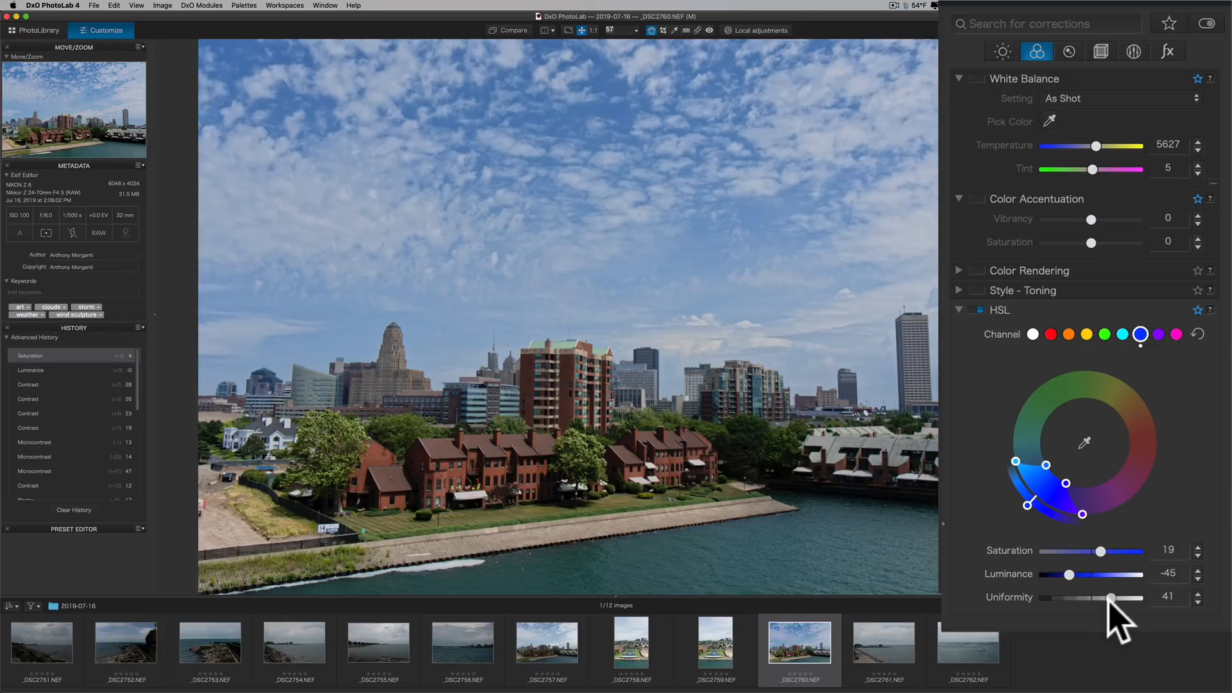
pyautogui.moveTo(1110, 598); pyautogui.dragTo(1115, 598)
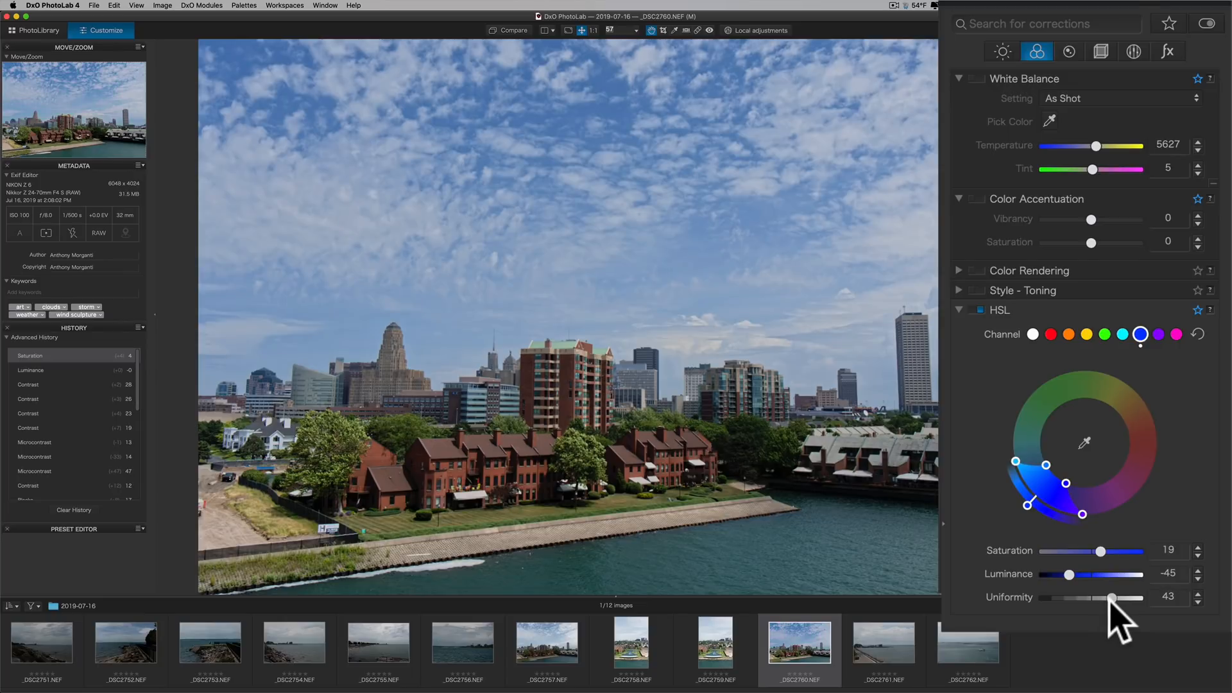
pyautogui.moveTo(1110, 598); pyautogui.dragTo(1115, 598)
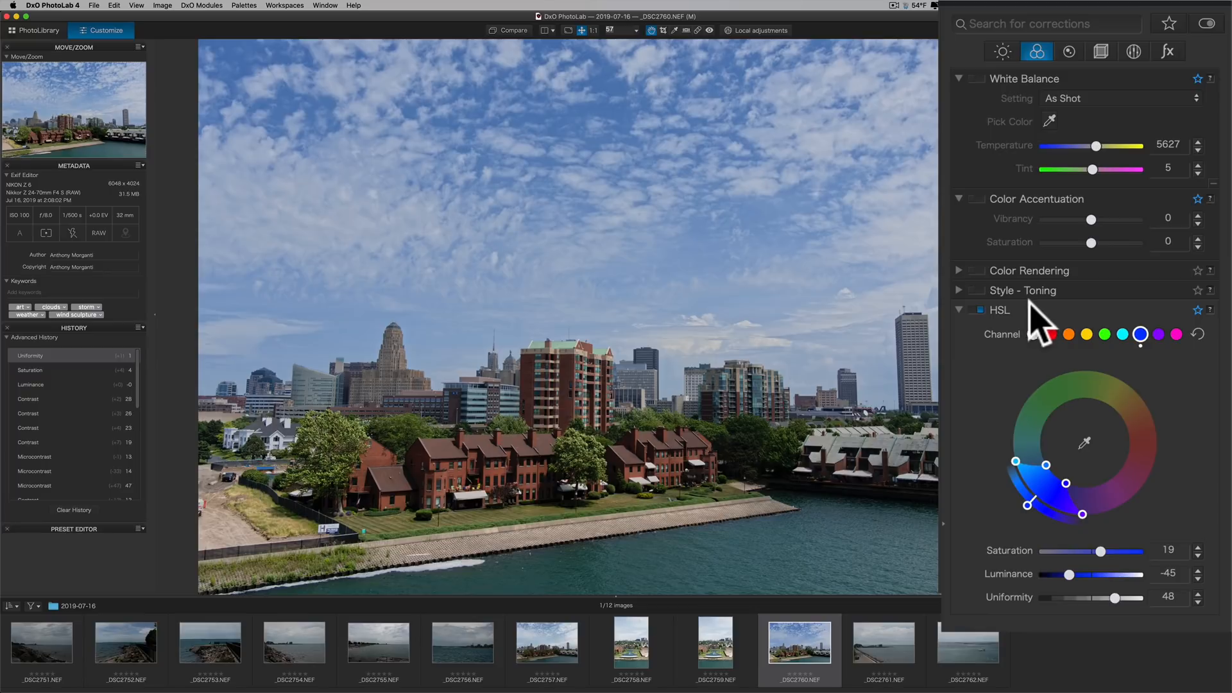
# Step: Select the yellow HSL channel and set luminance 64 and saturation 24
pyautogui.click(1086, 334)
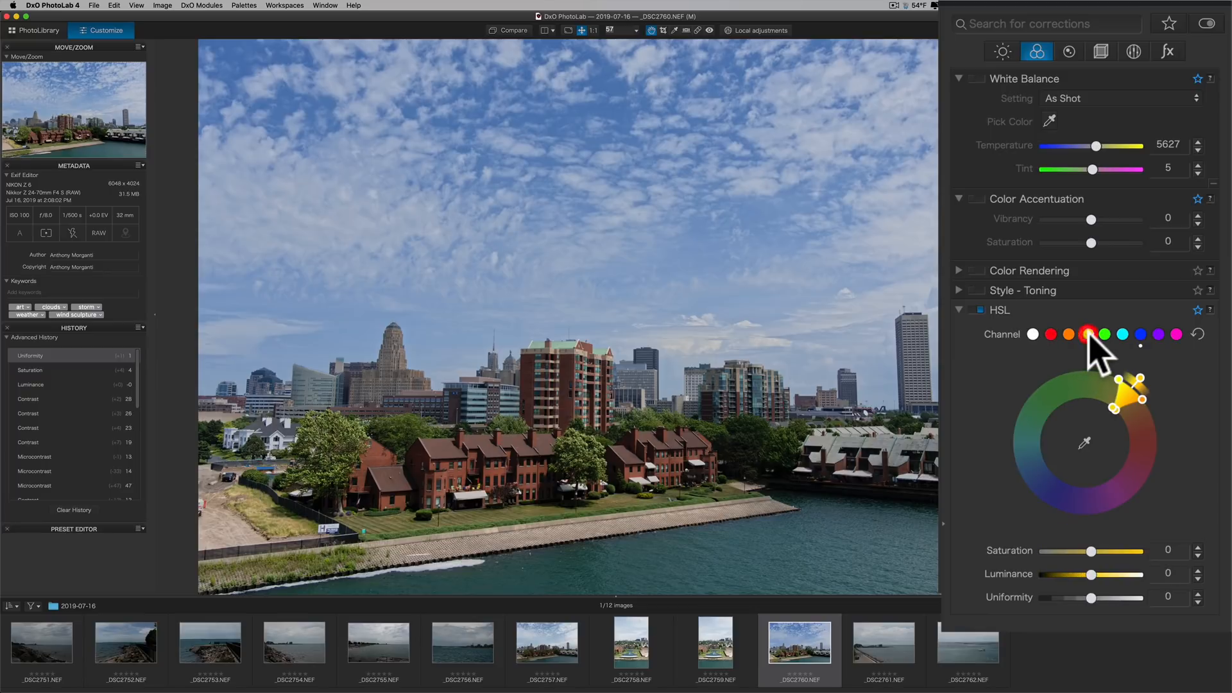
pyautogui.moveTo(1089, 574); pyautogui.dragTo(1100, 574)
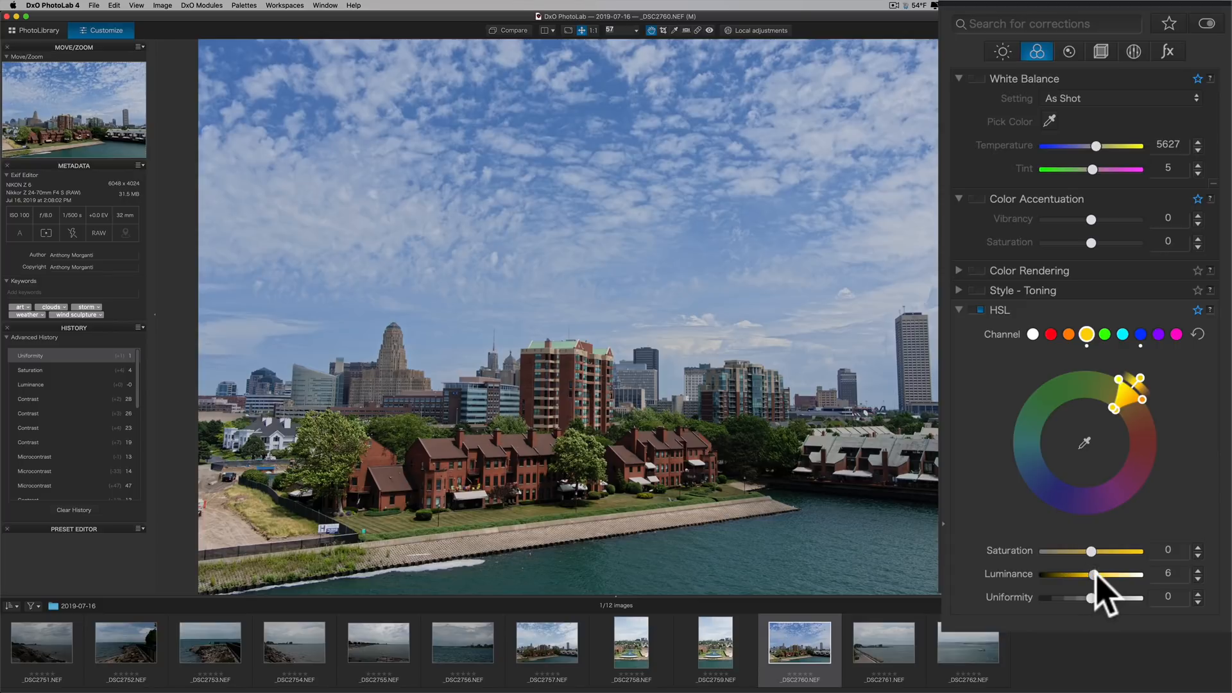
pyautogui.moveTo(1092, 574); pyautogui.dragTo(1124, 574)
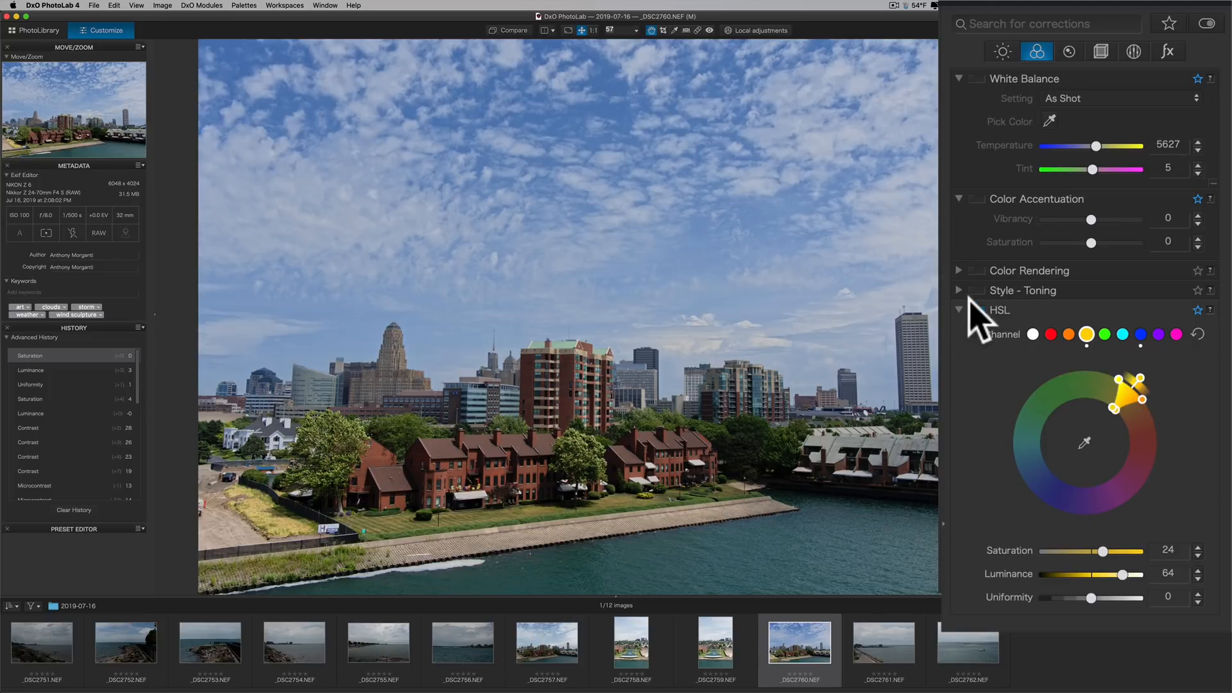
pyautogui.moveTo(970, 282)
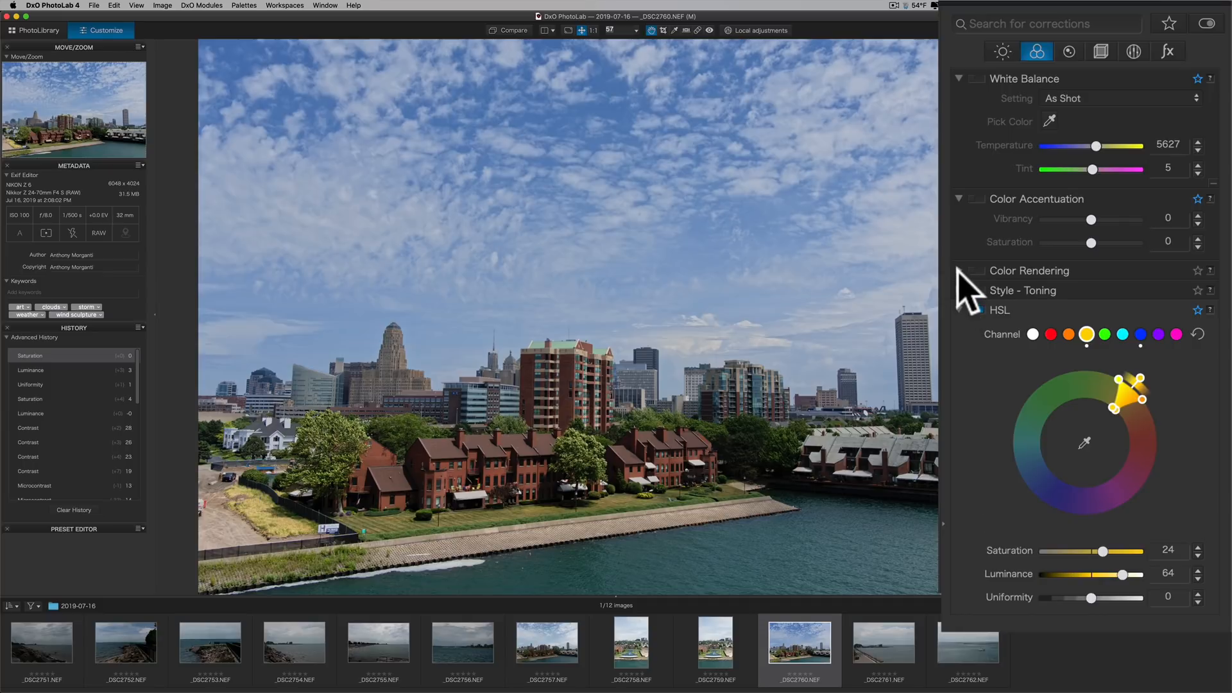
# Step: Collapse the Color Rendering and HSL palettes and switch to the Detail corrections
pyautogui.click(959, 271)
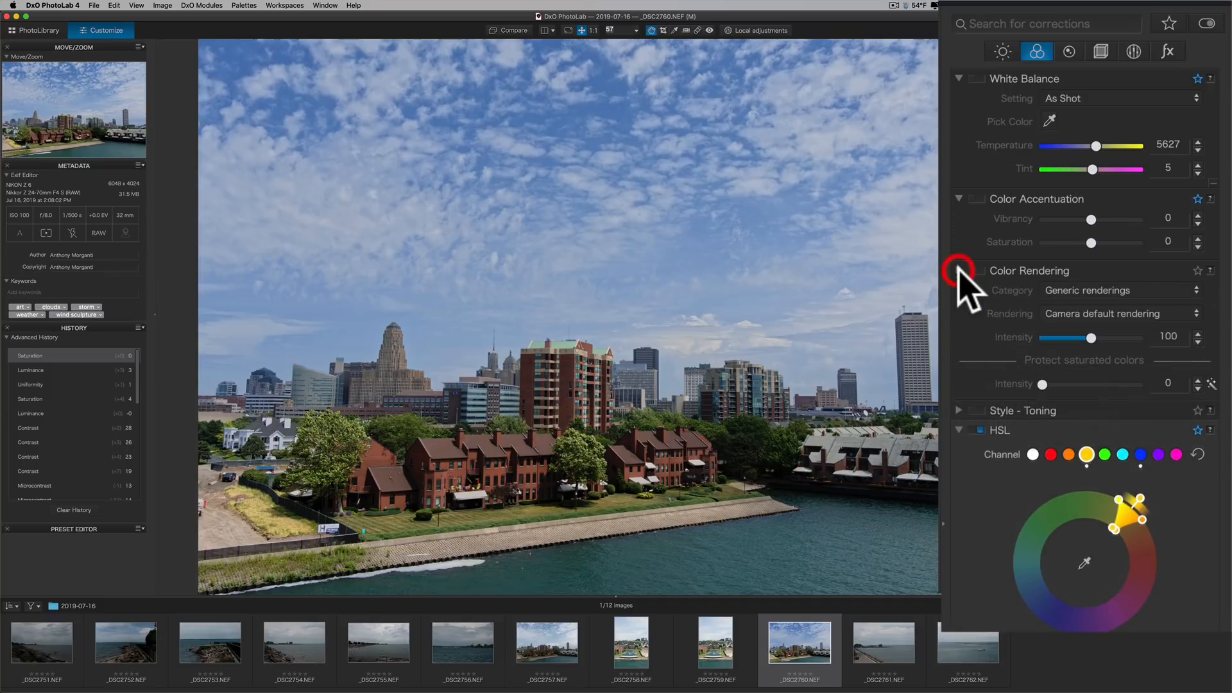
pyautogui.click(958, 270)
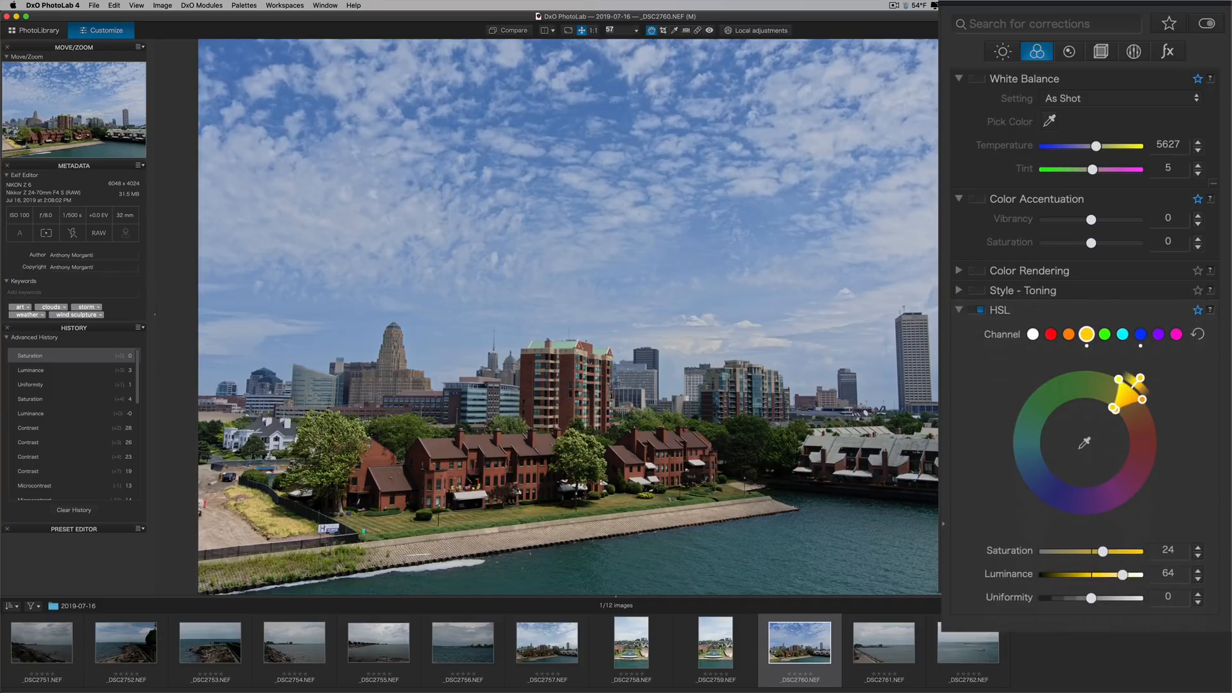
pyautogui.click(958, 308)
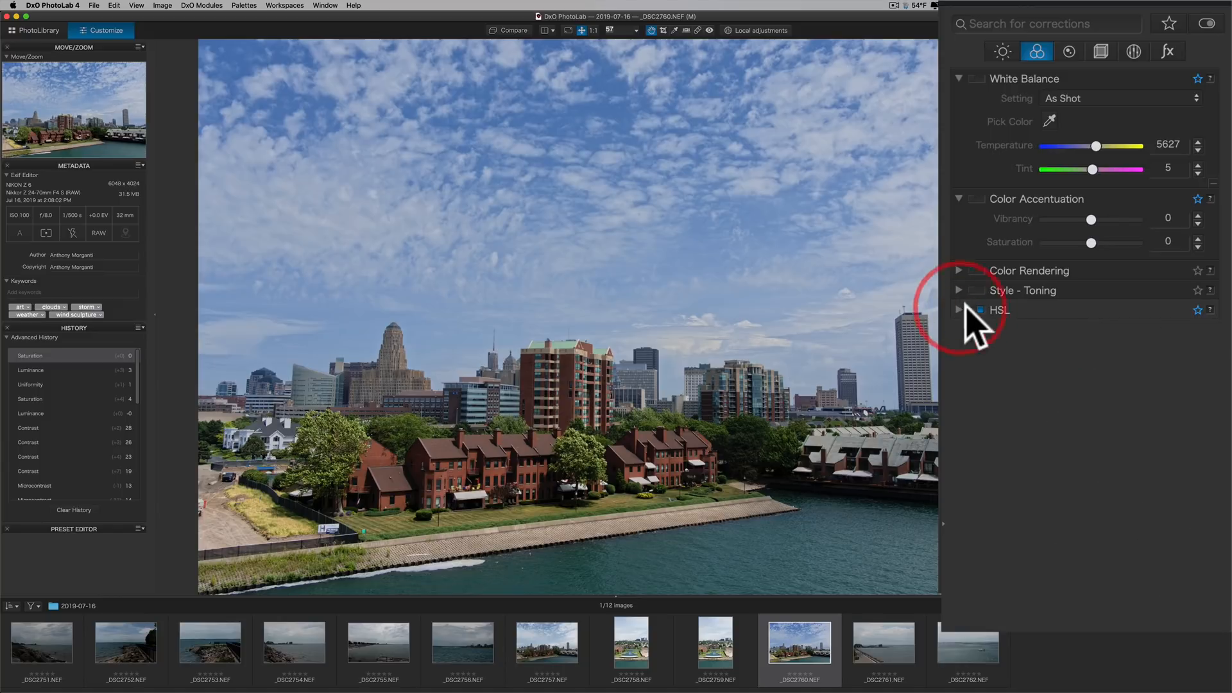
pyautogui.click(1068, 51)
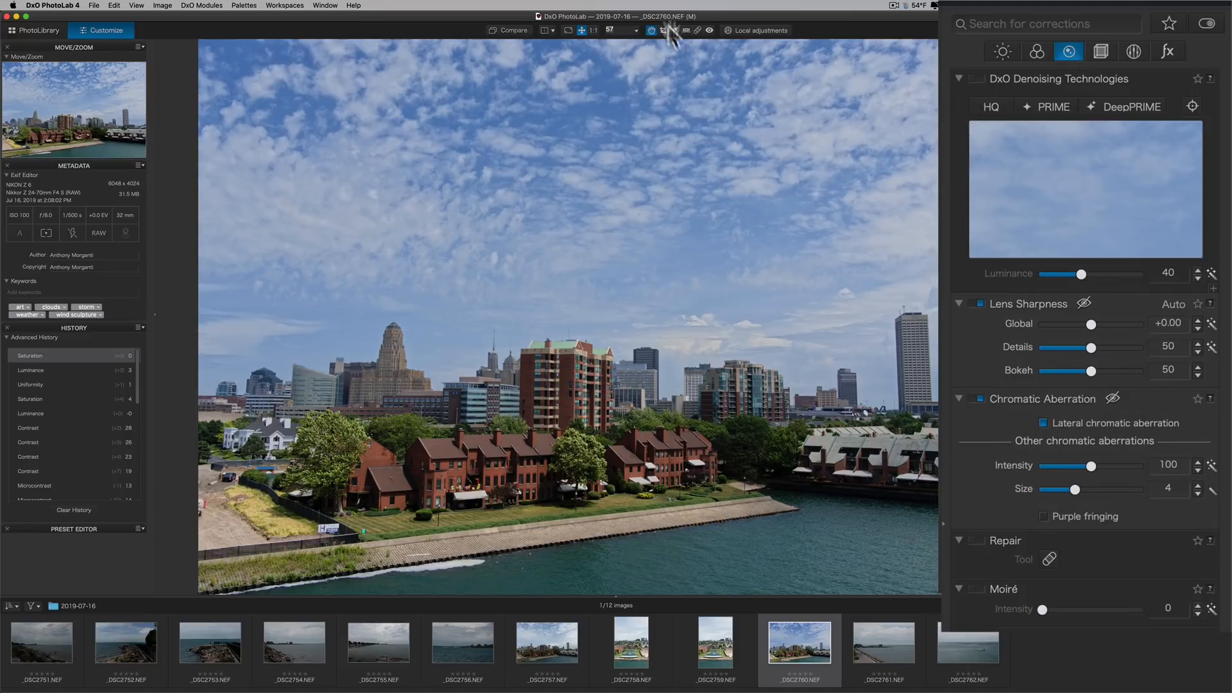
# Step: Zoom to 200% and compare HQ and PRIME denoising before choosing DeepPRIME
pyautogui.click(634, 30)
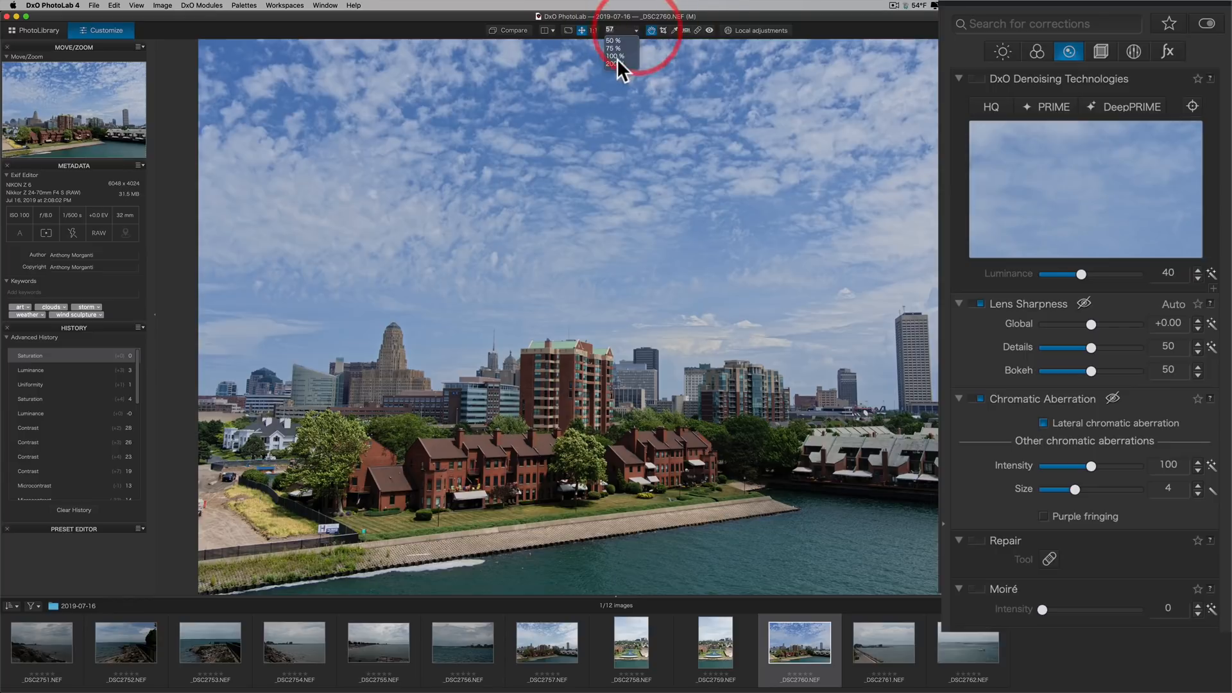
pyautogui.click(613, 63)
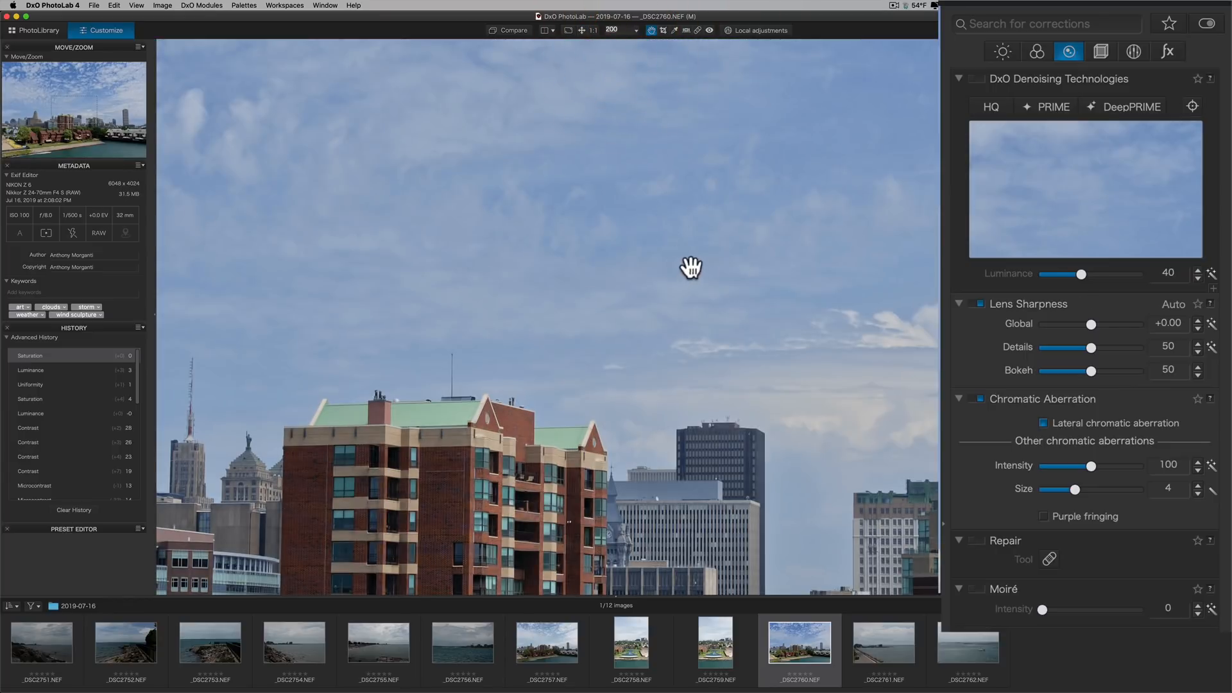
pyautogui.moveTo(98, 220)
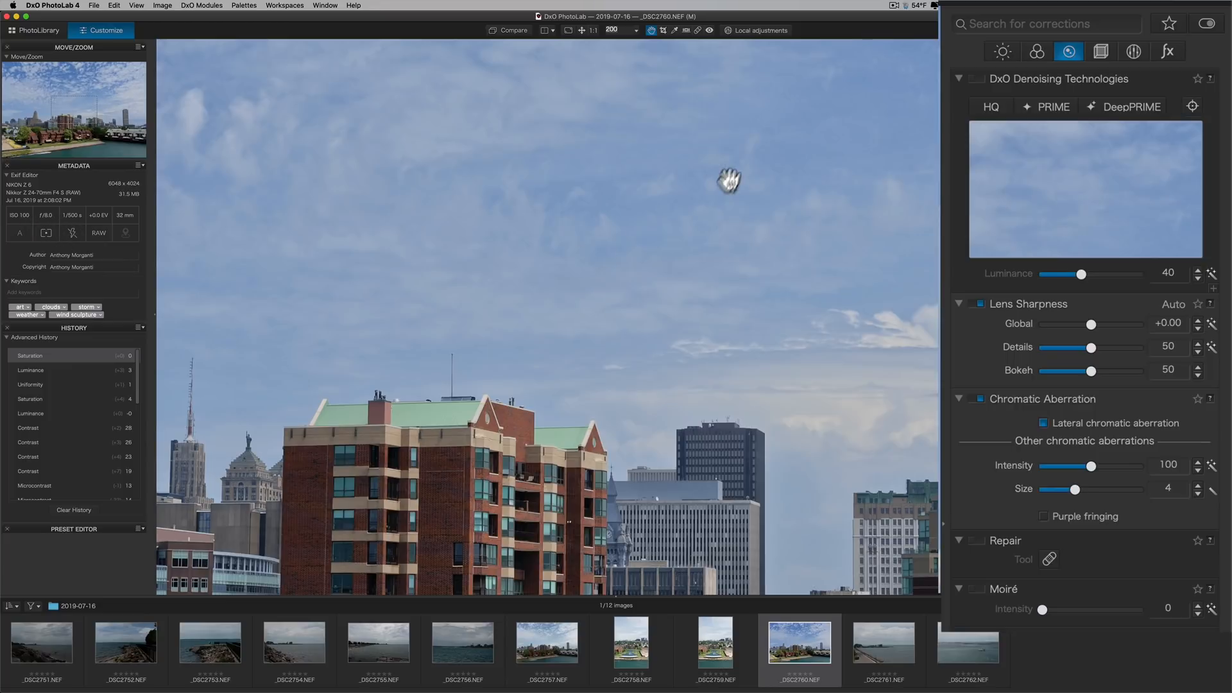
pyautogui.moveTo(731, 175)
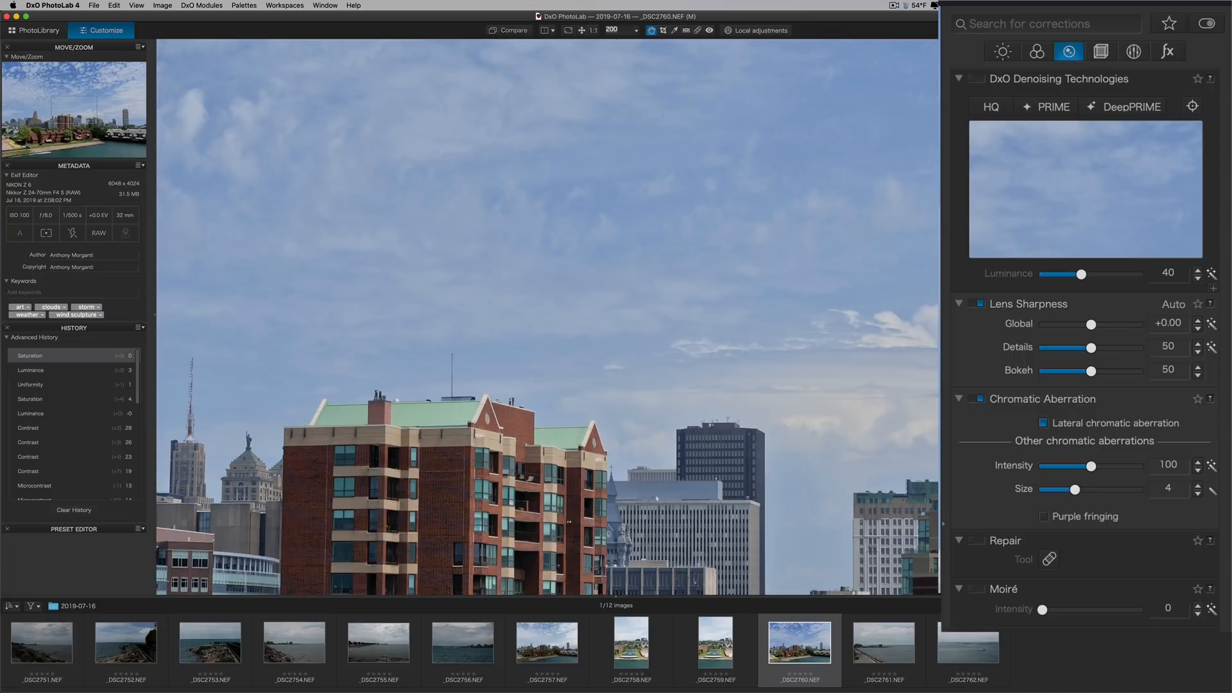
pyautogui.click(990, 106)
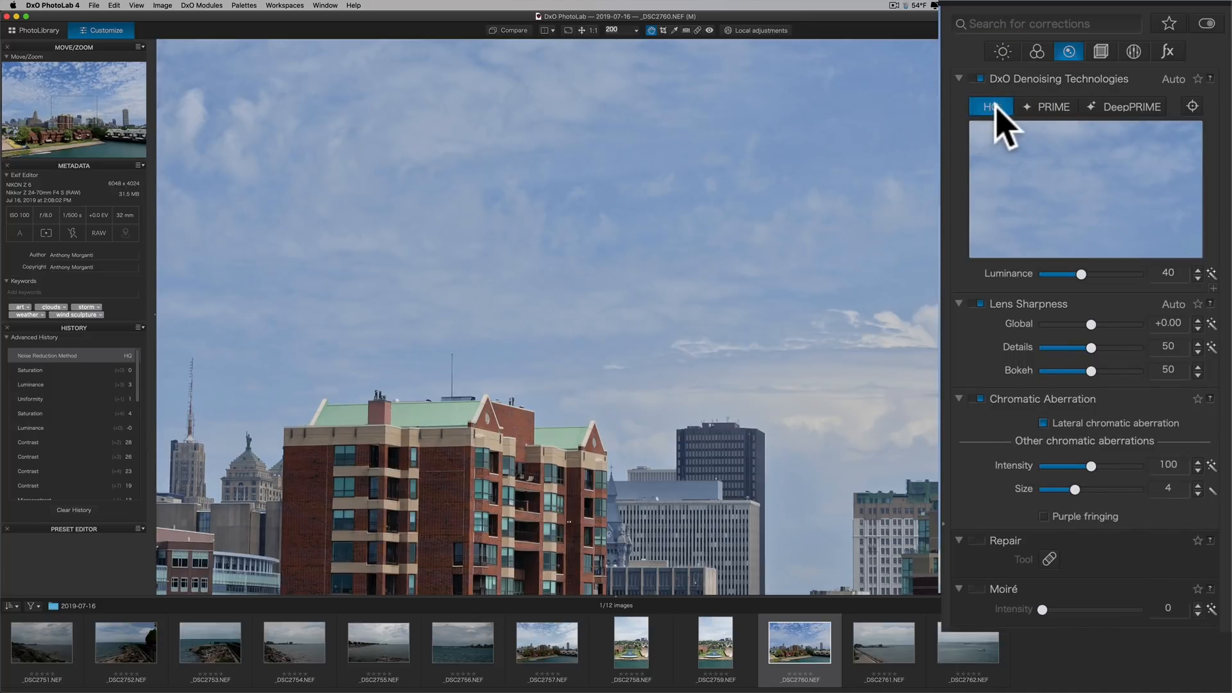
pyautogui.click(1054, 106)
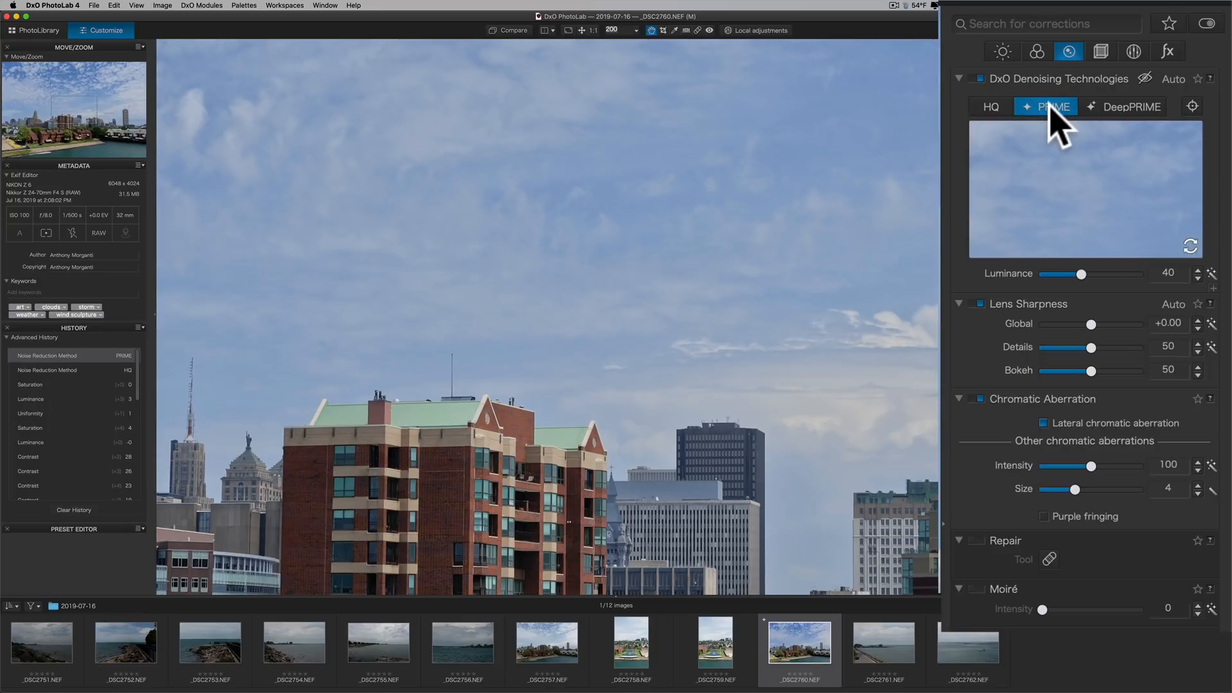
pyautogui.click(1130, 105)
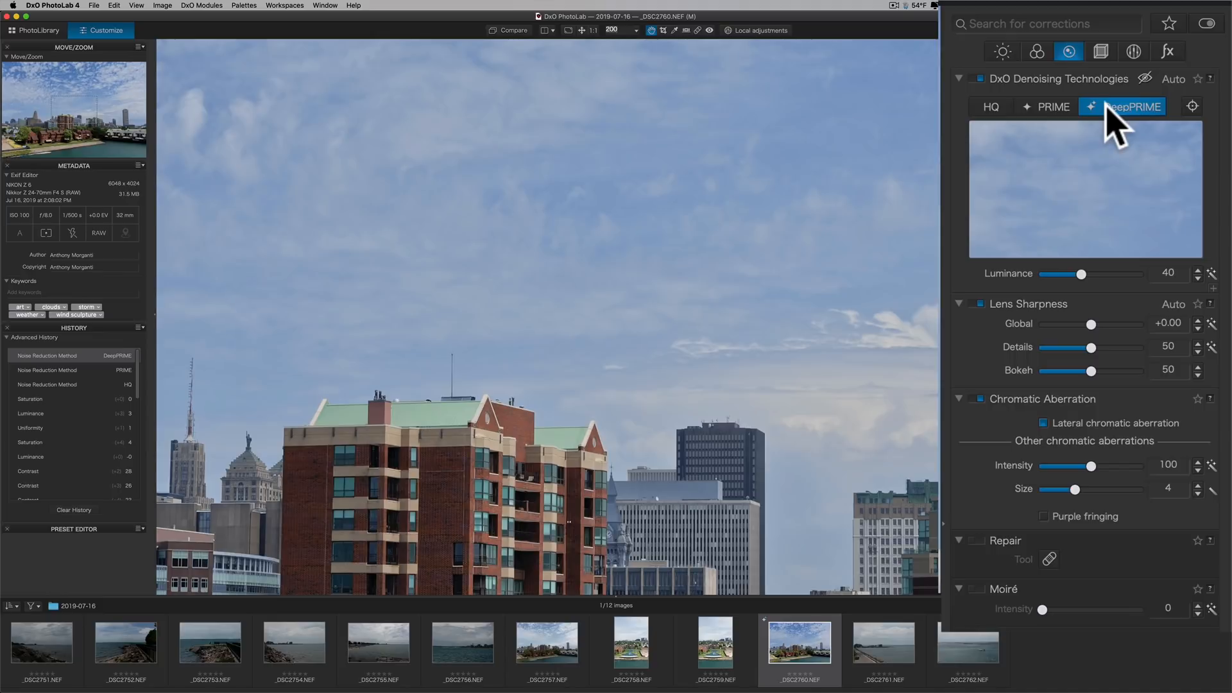
pyautogui.moveTo(1096, 137)
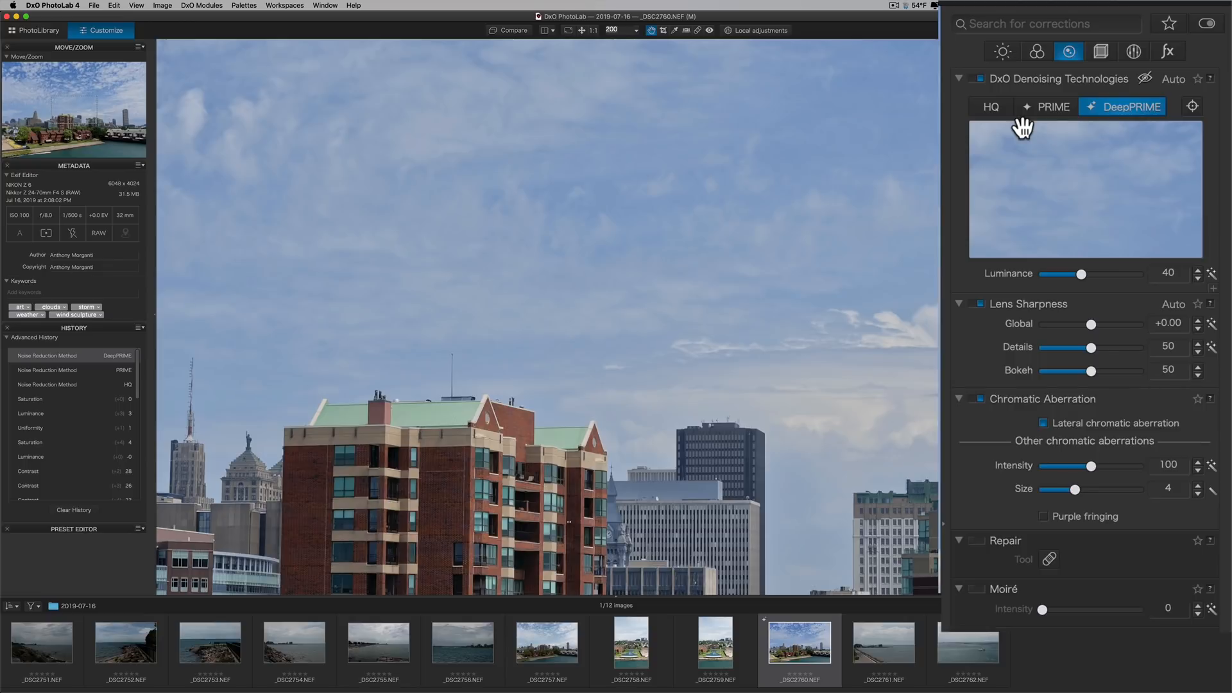
pyautogui.moveTo(922, 109)
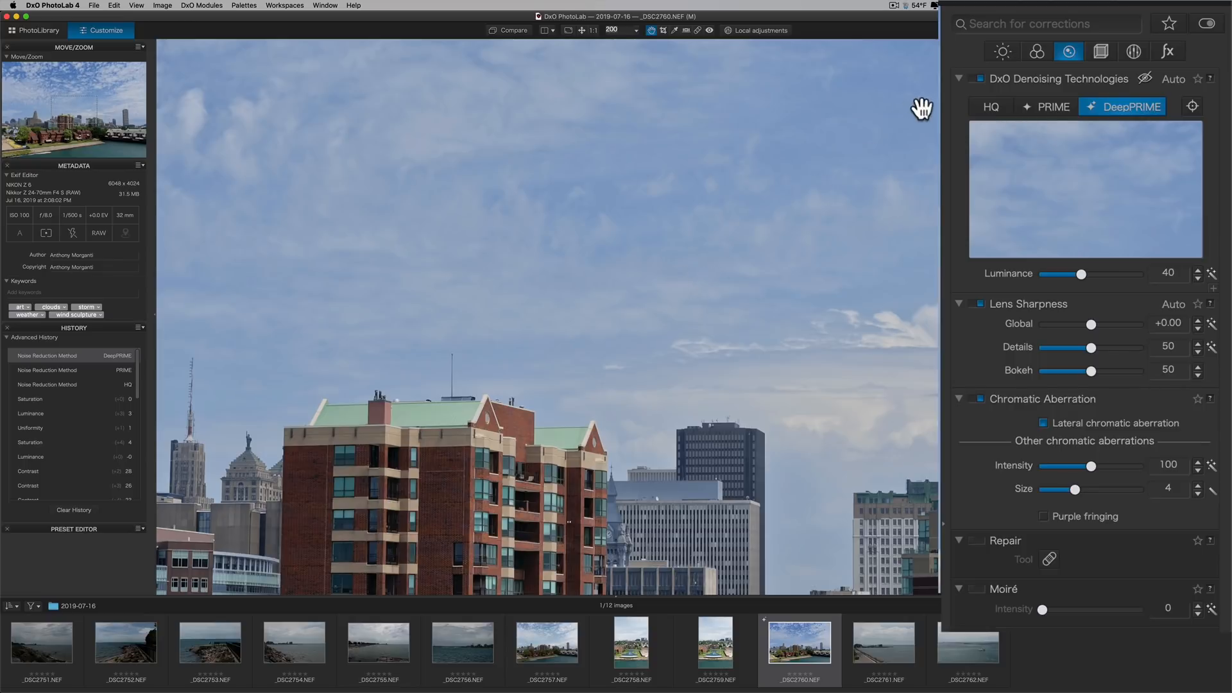
pyautogui.moveTo(911, 115)
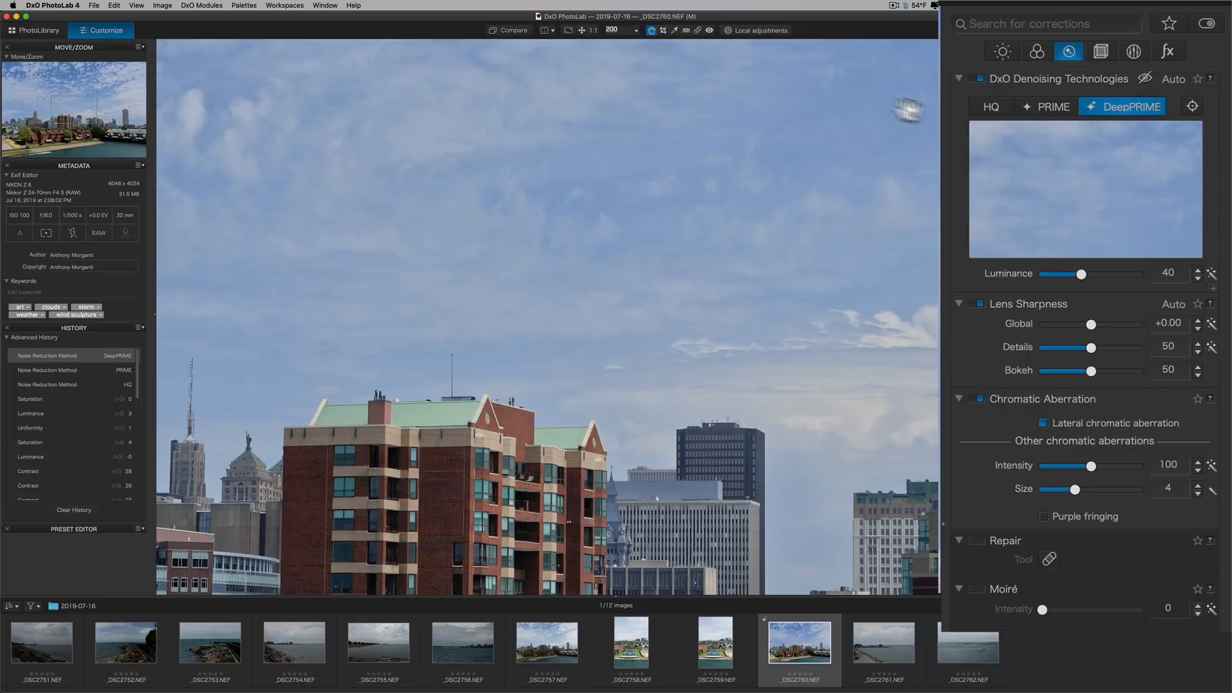
pyautogui.moveTo(623, 300)
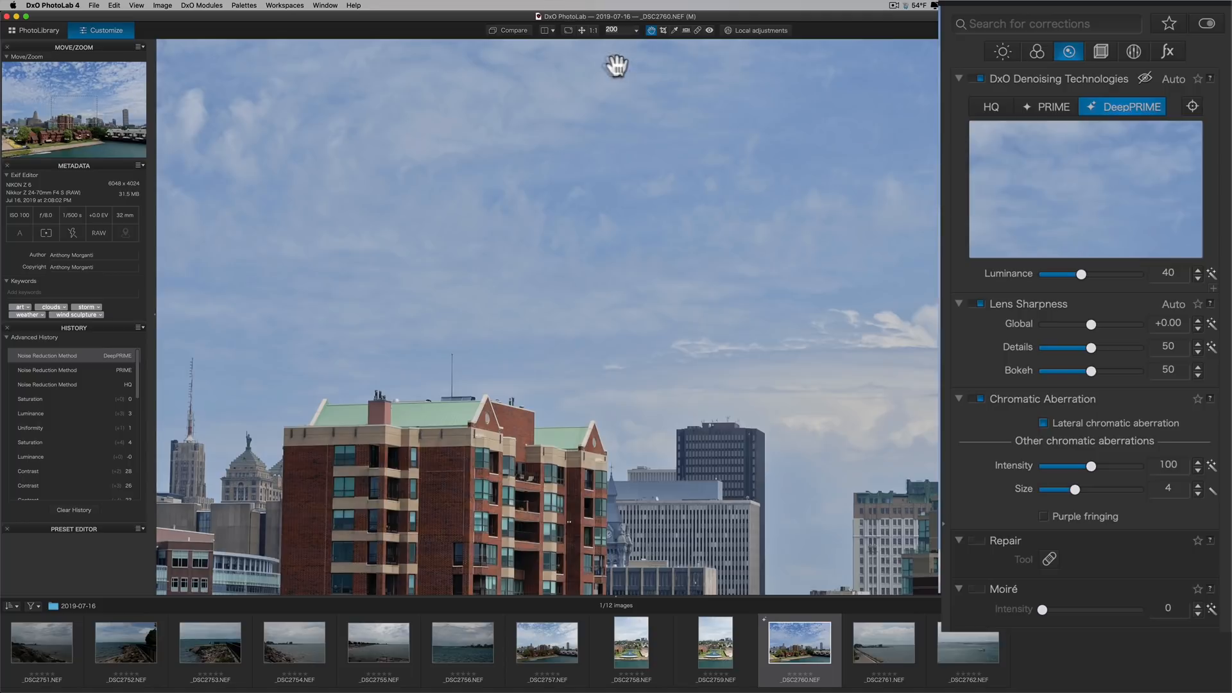
pyautogui.moveTo(582, 38)
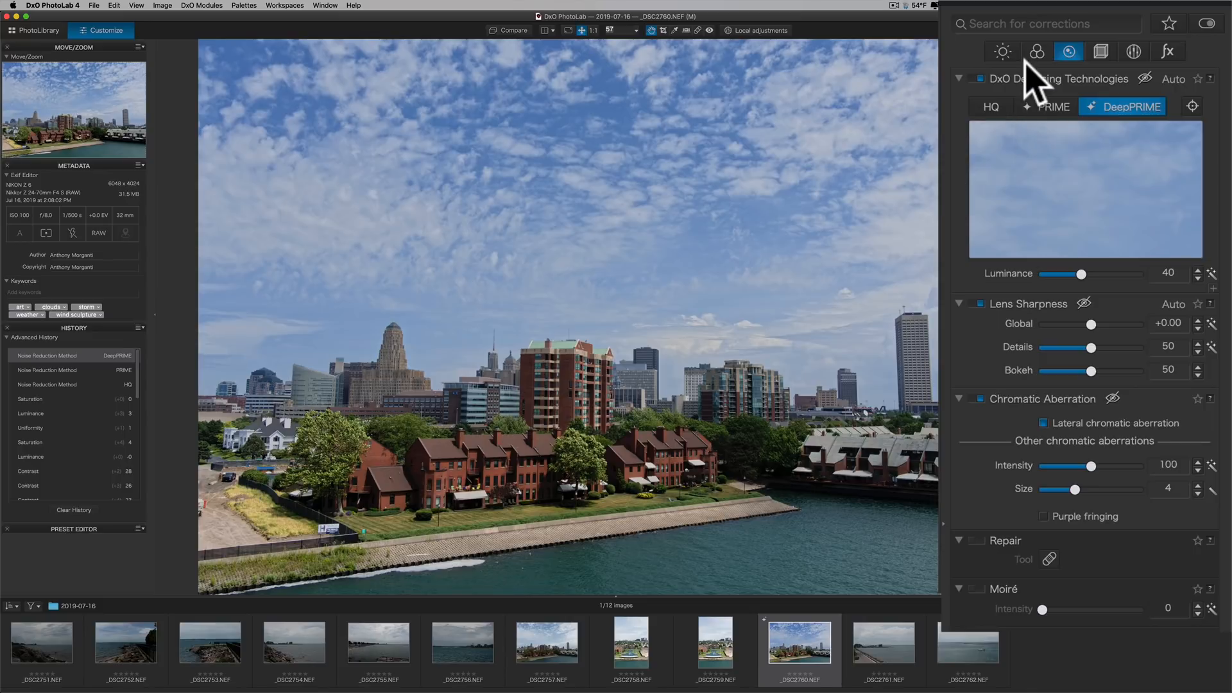
pyautogui.moveTo(962, 213)
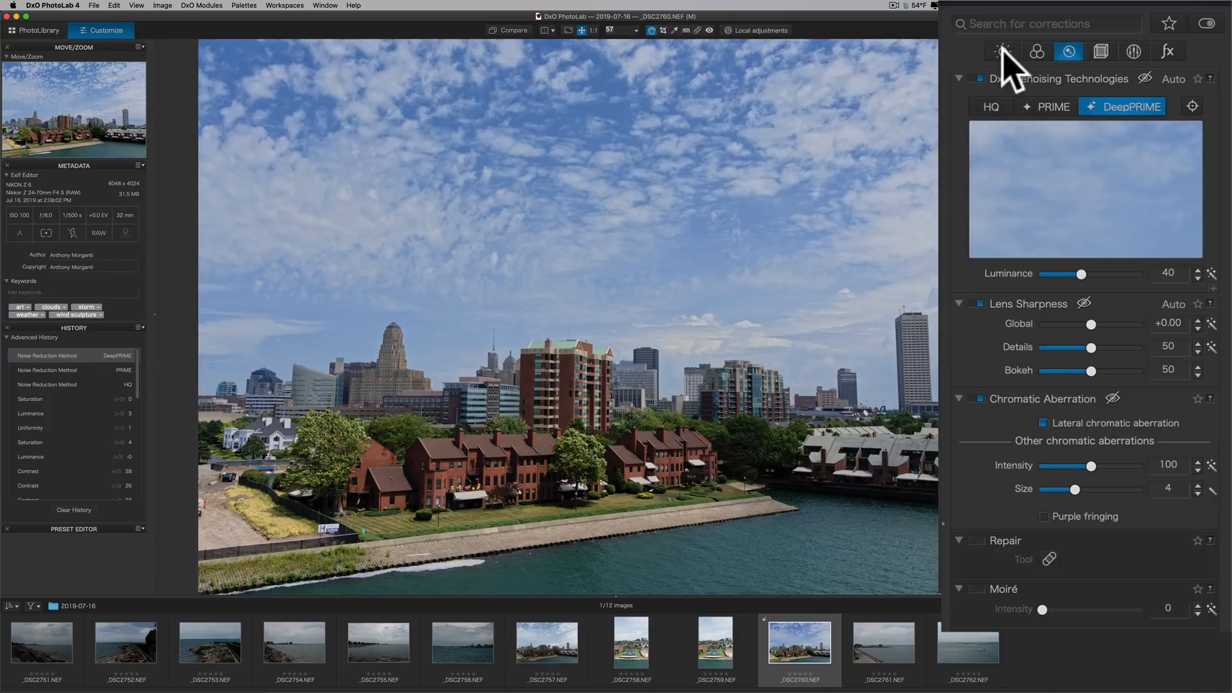
# Step: In the Light palette, set Vignetting correction to Manual with intensity 25
pyautogui.click(1003, 51)
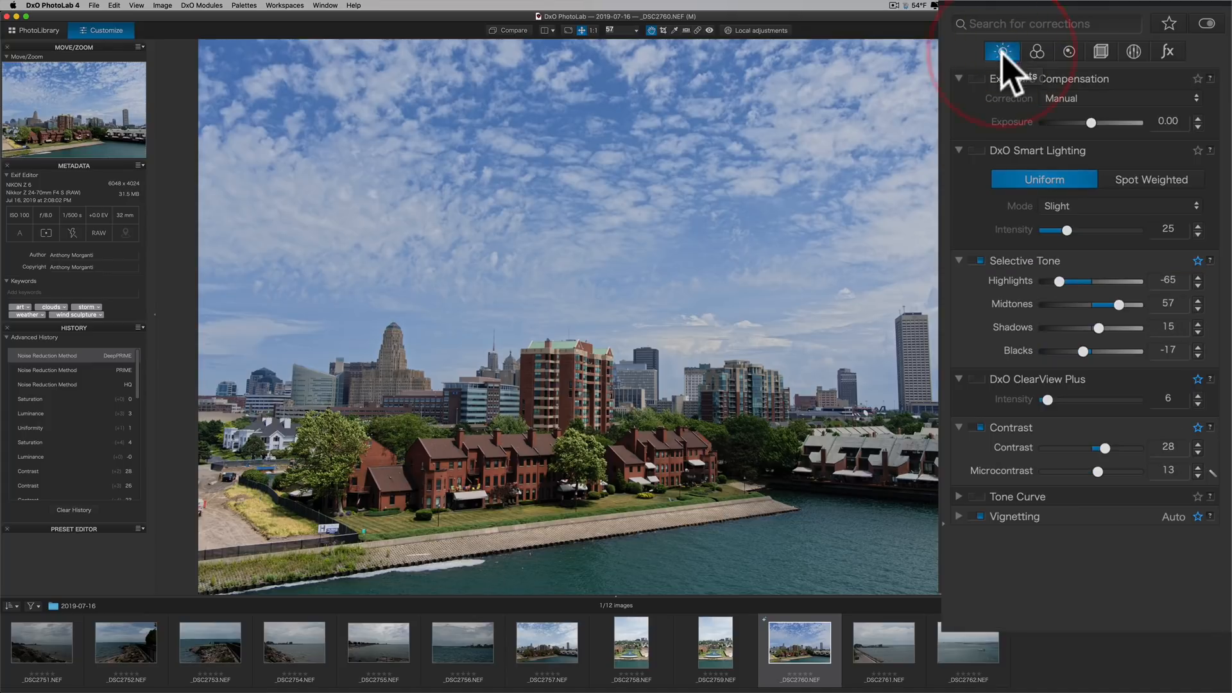
pyautogui.click(980, 516)
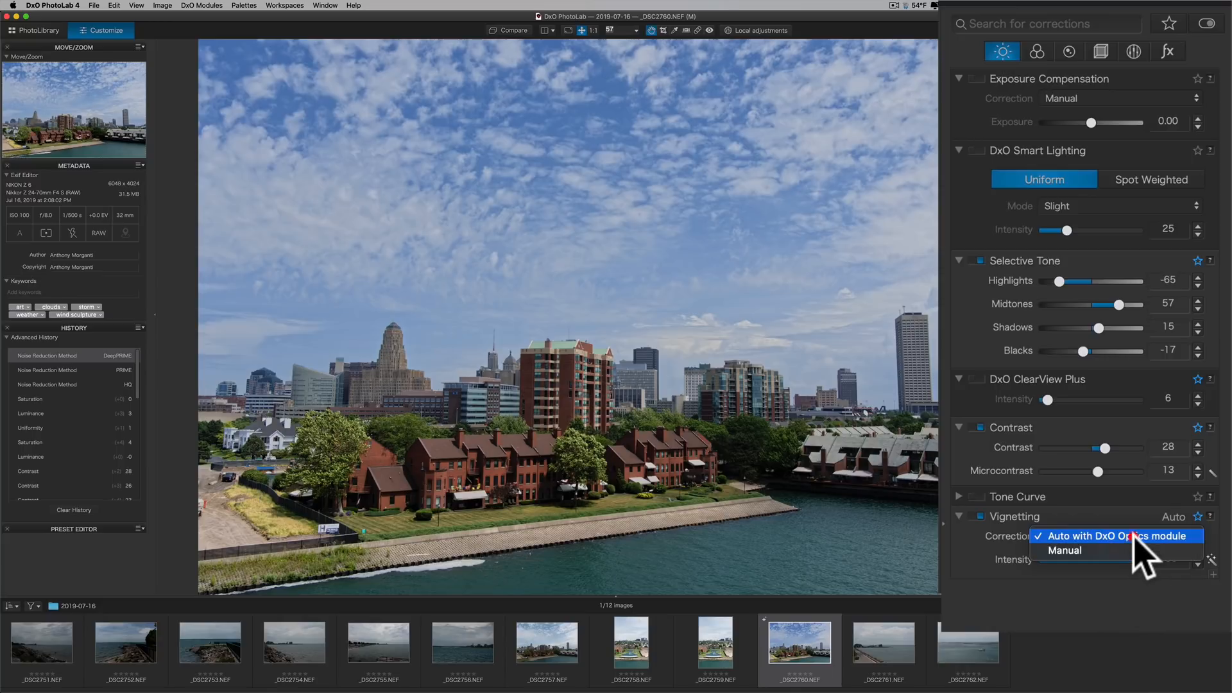
pyautogui.click(1065, 550)
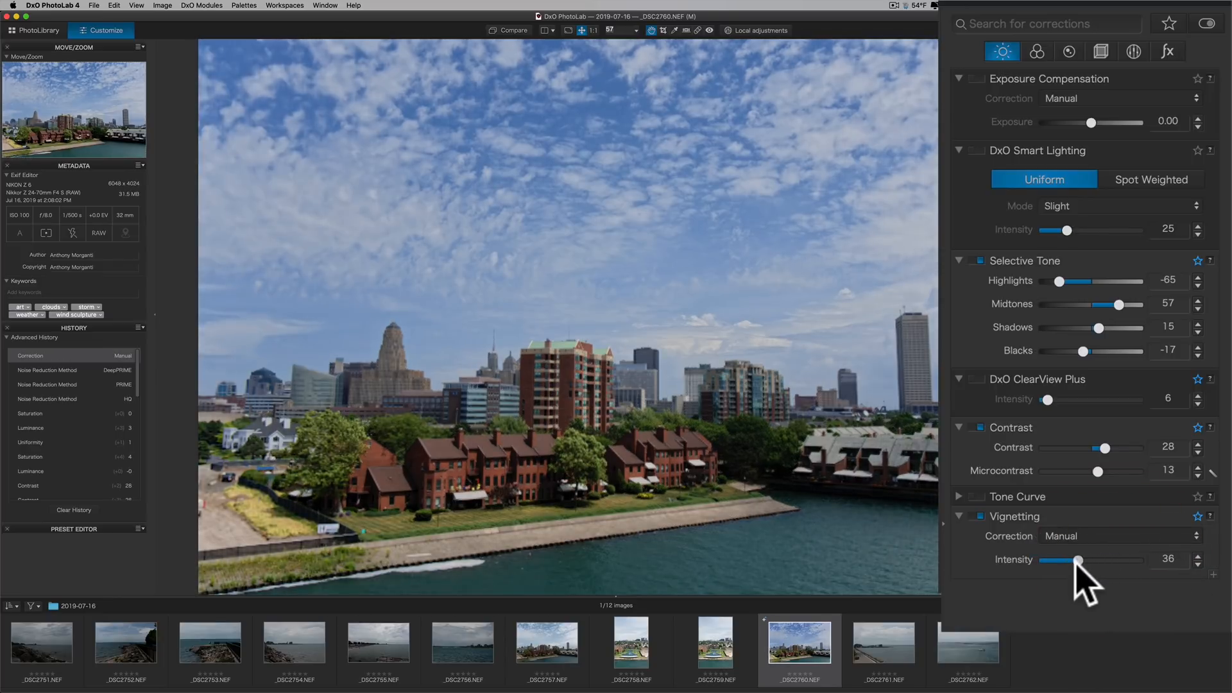
pyautogui.moveTo(1078, 560); pyautogui.dragTo(1067, 561)
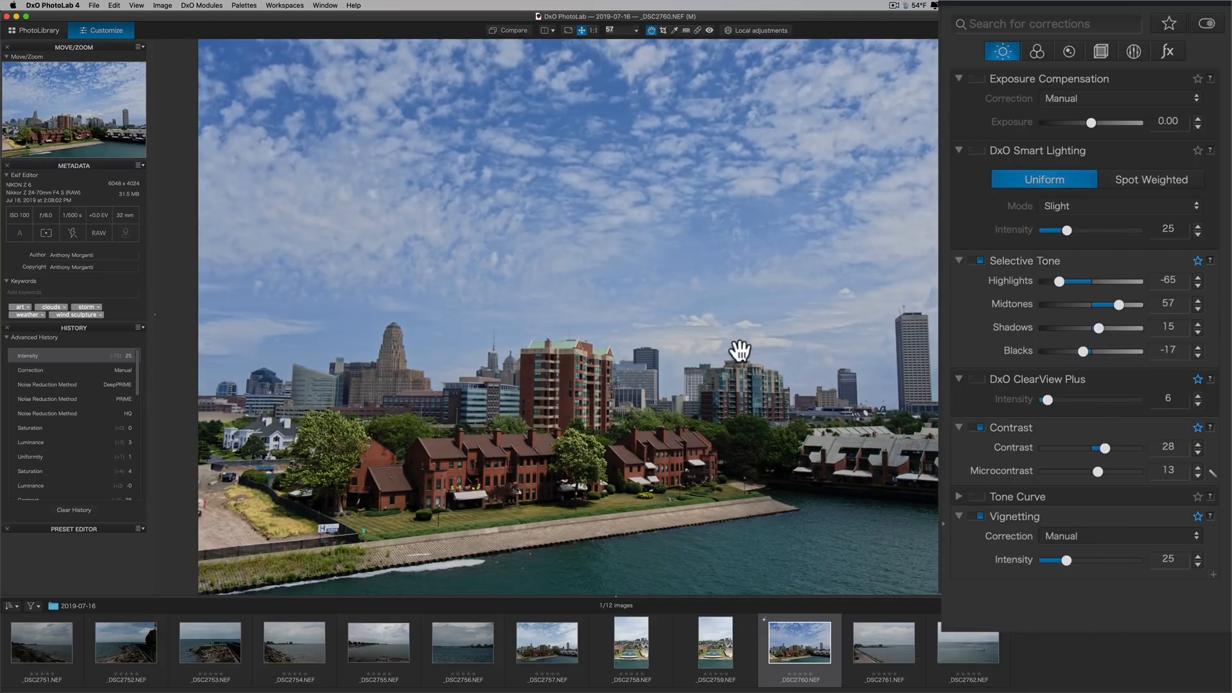
pyautogui.moveTo(1080, 633)
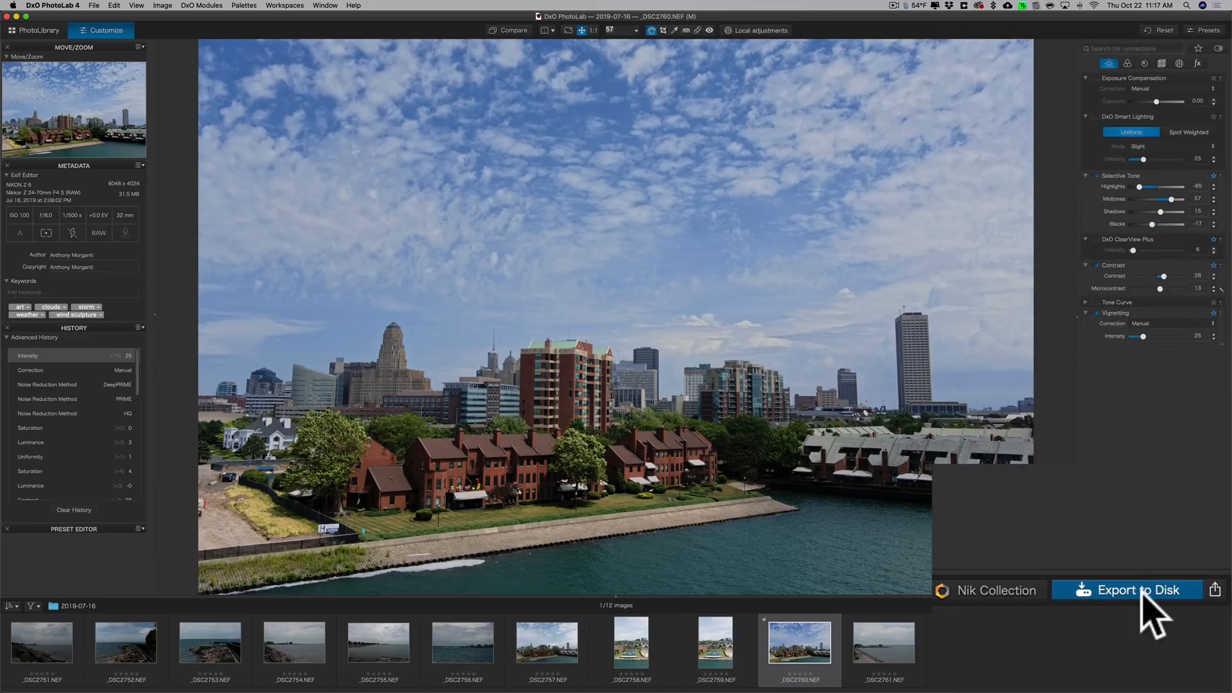
# Step: Browse the JPEG for tablet, TIFF and DNG export presets, then choose Standard output
pyautogui.click(1127, 589)
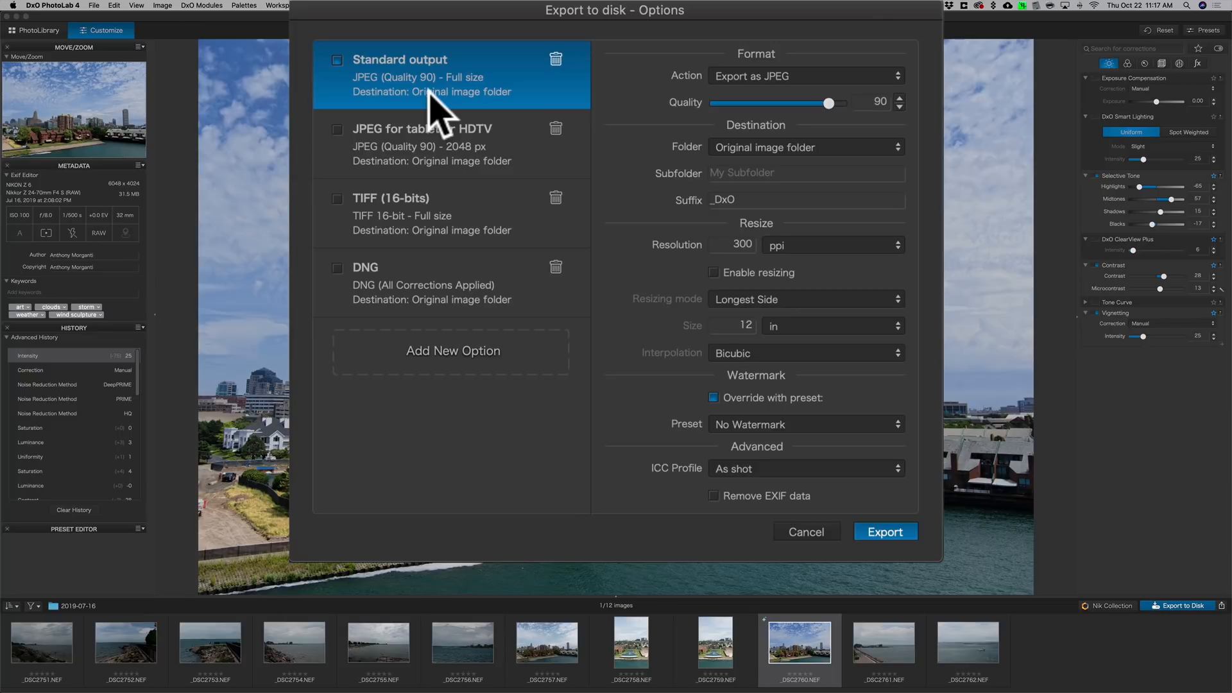
pyautogui.moveTo(428, 114)
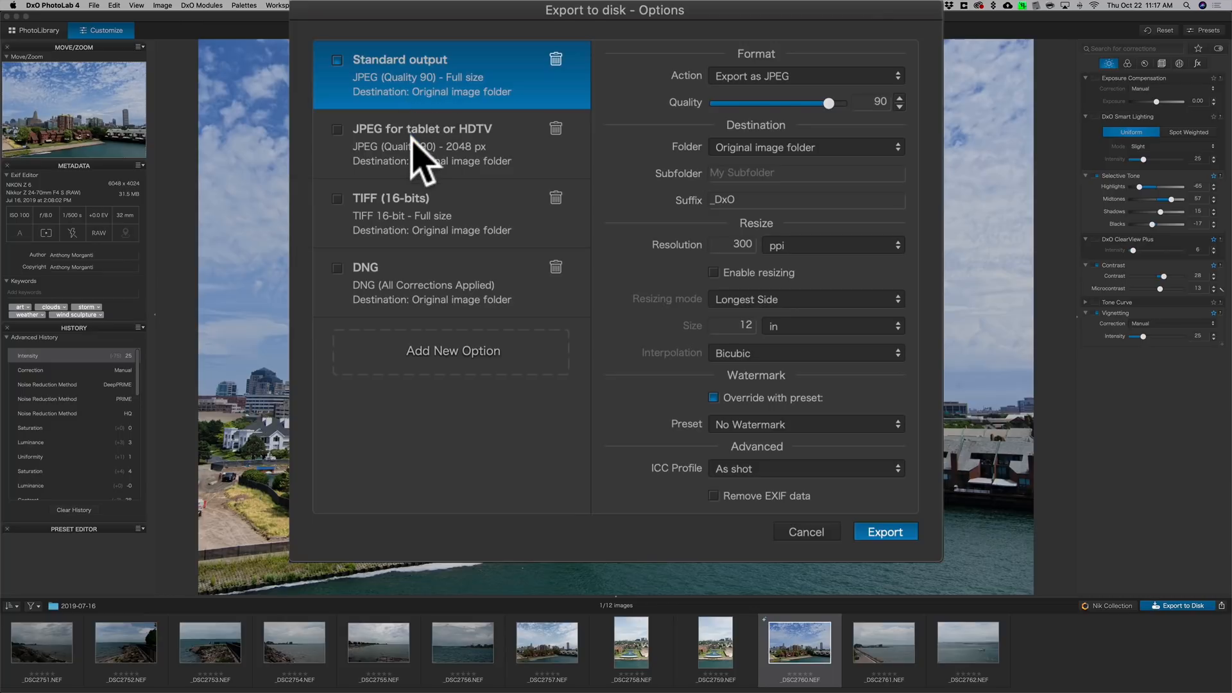
pyautogui.click(423, 144)
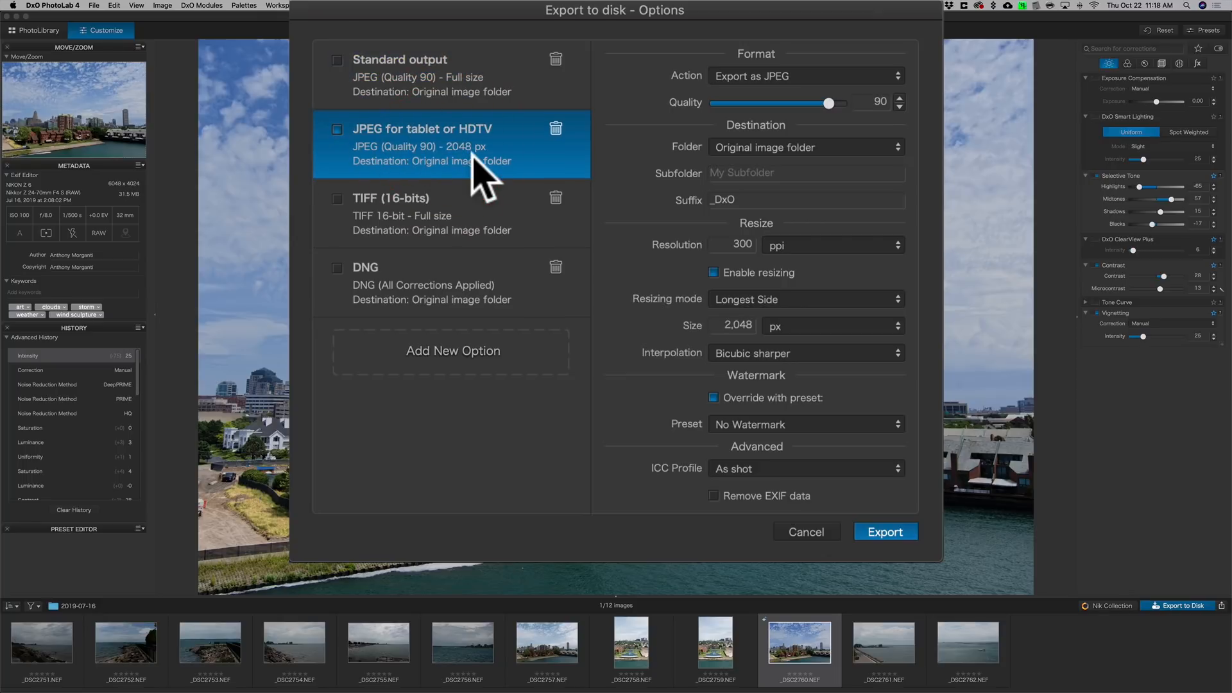
pyautogui.click(425, 213)
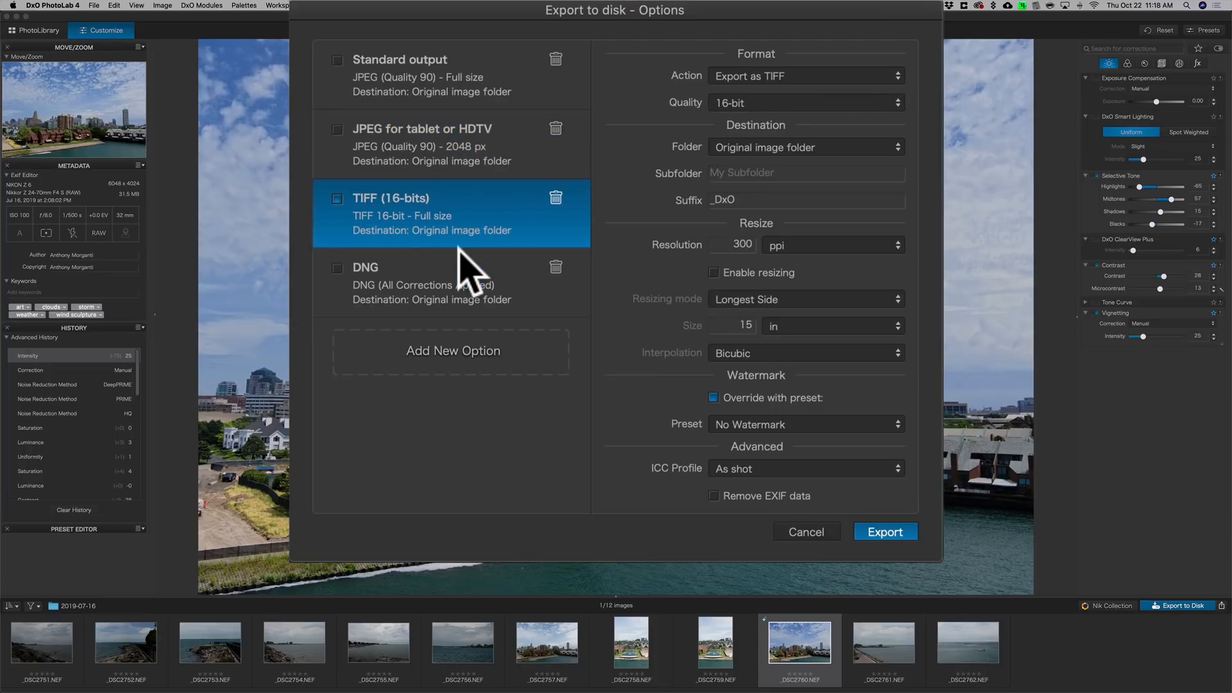
pyautogui.moveTo(469, 283)
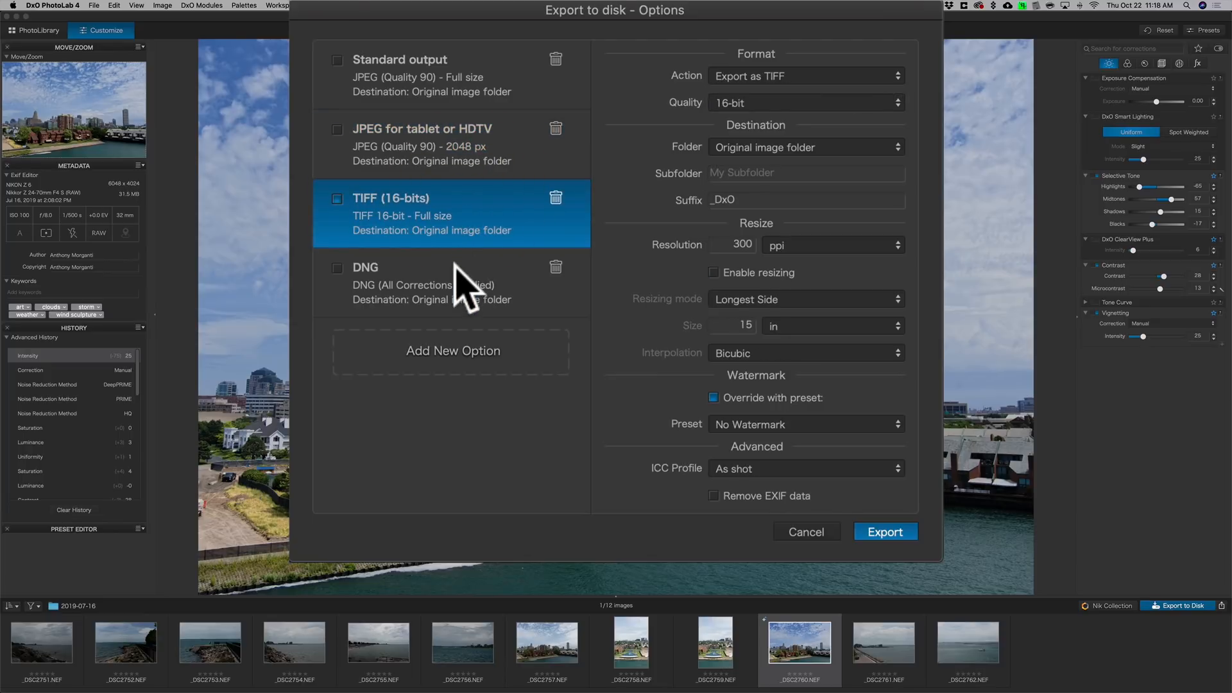
pyautogui.click(452, 283)
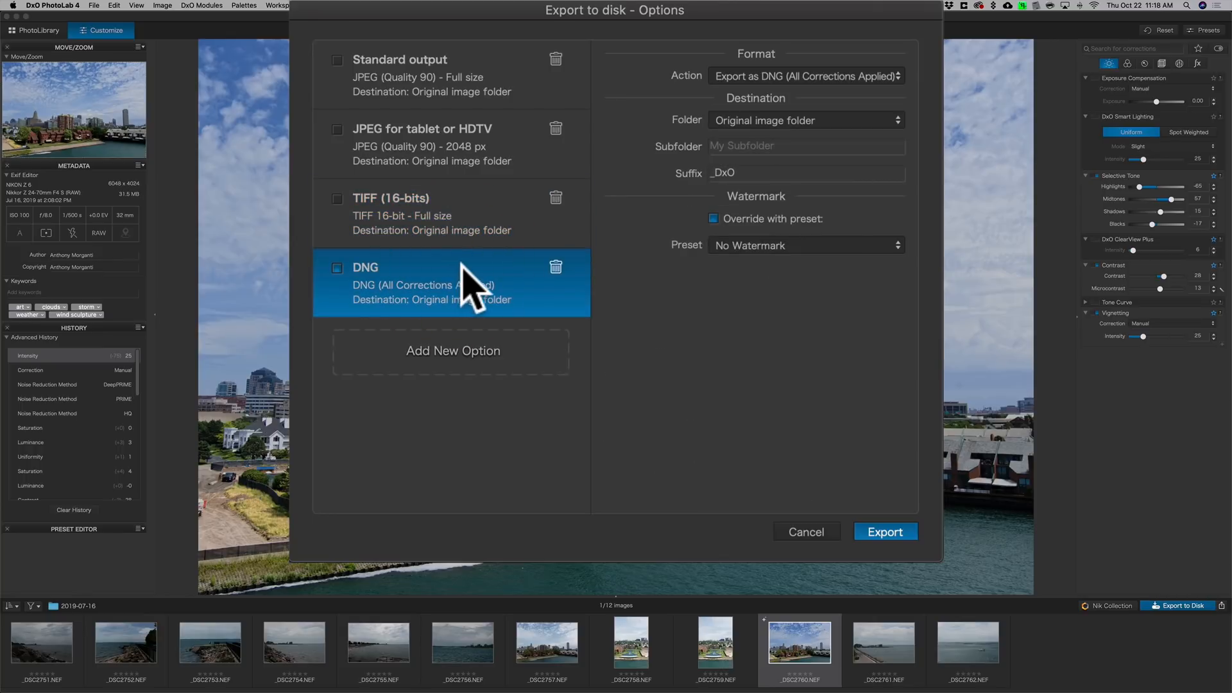
pyautogui.moveTo(822, 94)
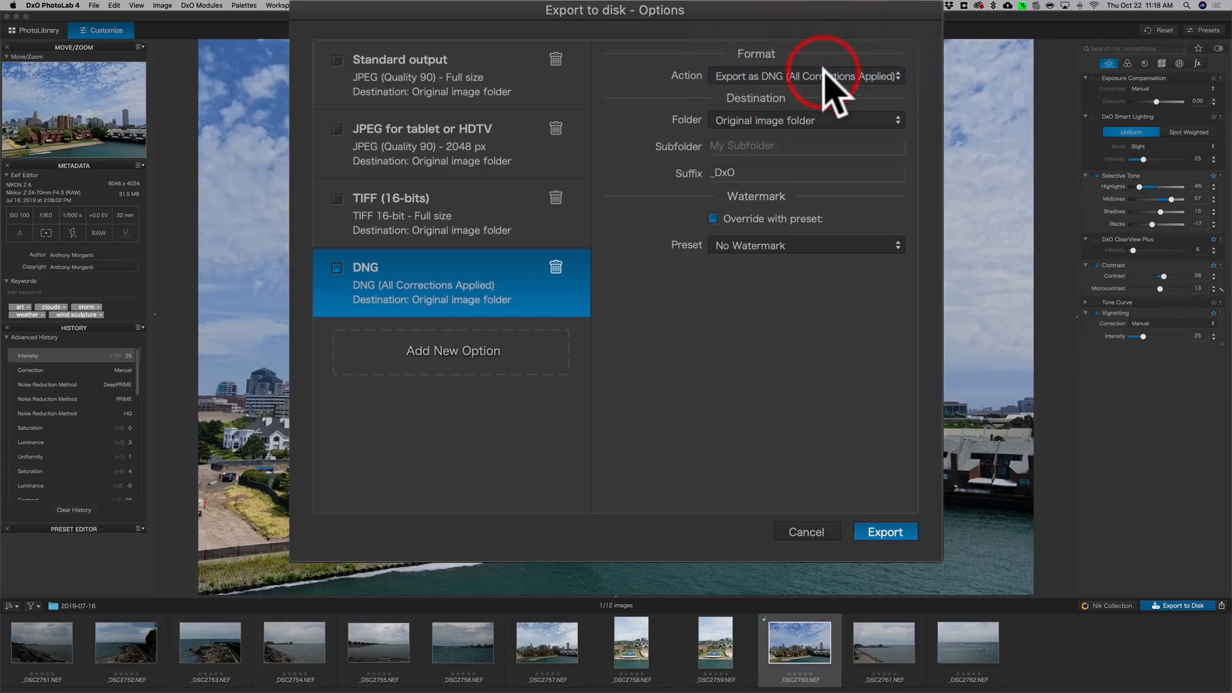
pyautogui.click(422, 74)
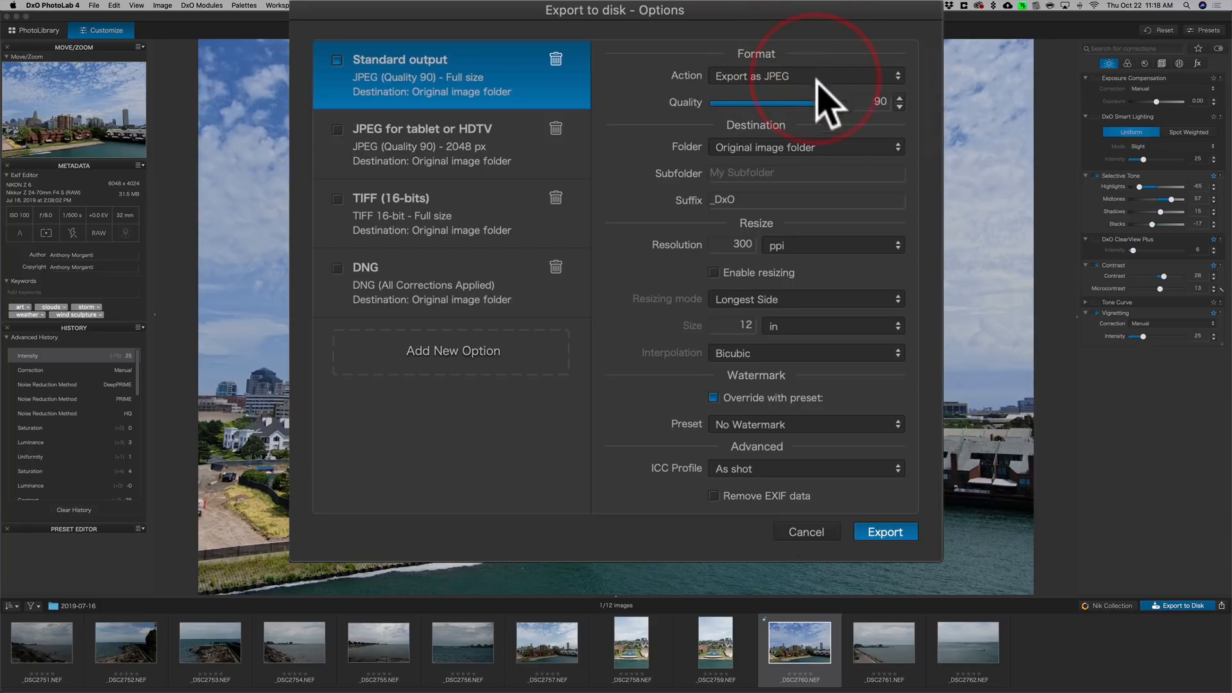
# Step: Set JPEG quality 100, Desktop as the destination folder, and the sRGB ICC profile
pyautogui.moveTo(762, 103); pyautogui.dragTo(842, 103)
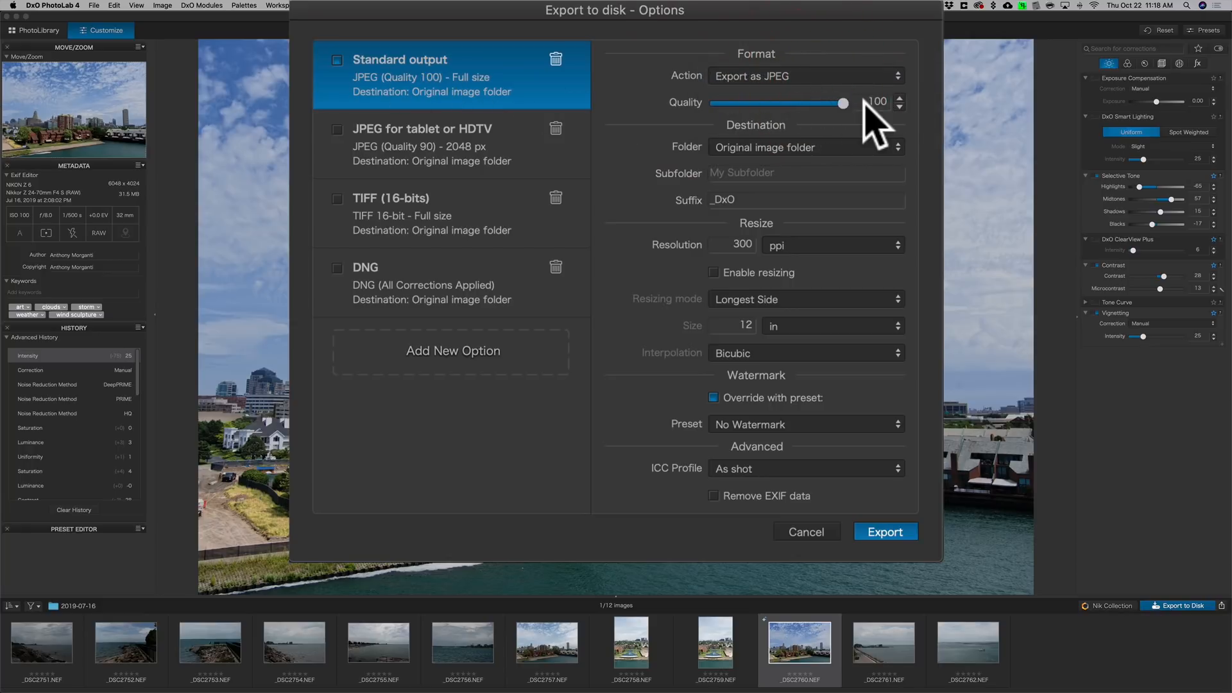
pyautogui.moveTo(860, 164)
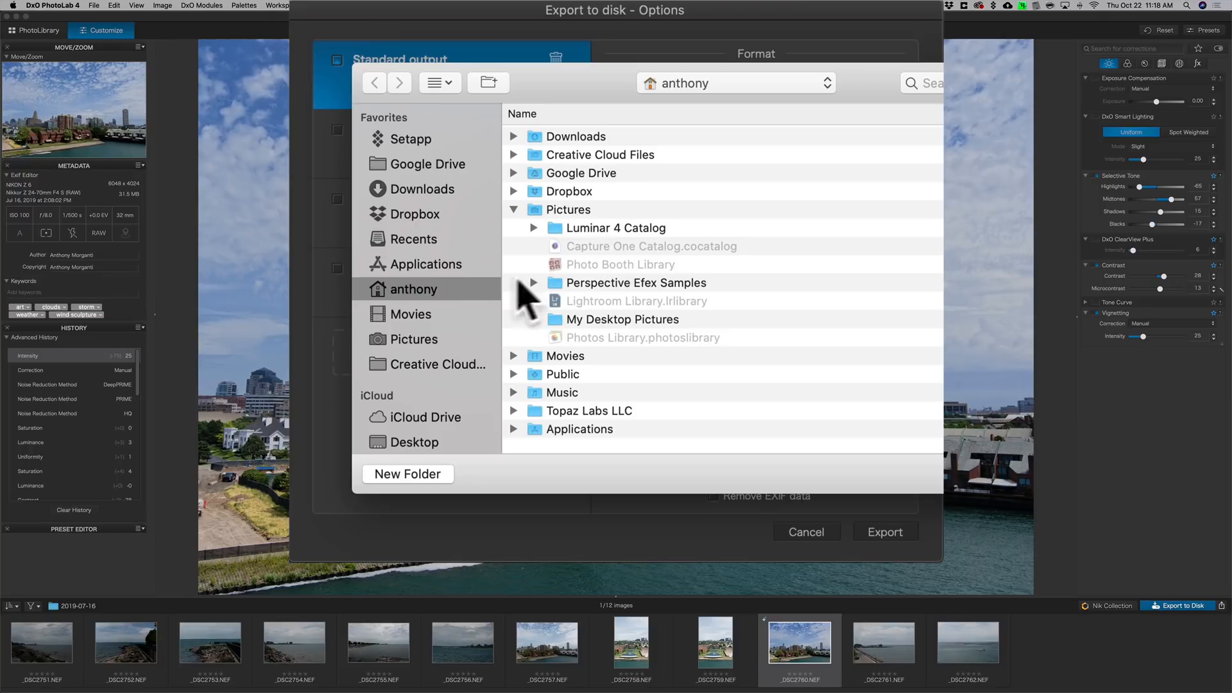
pyautogui.click(414, 347)
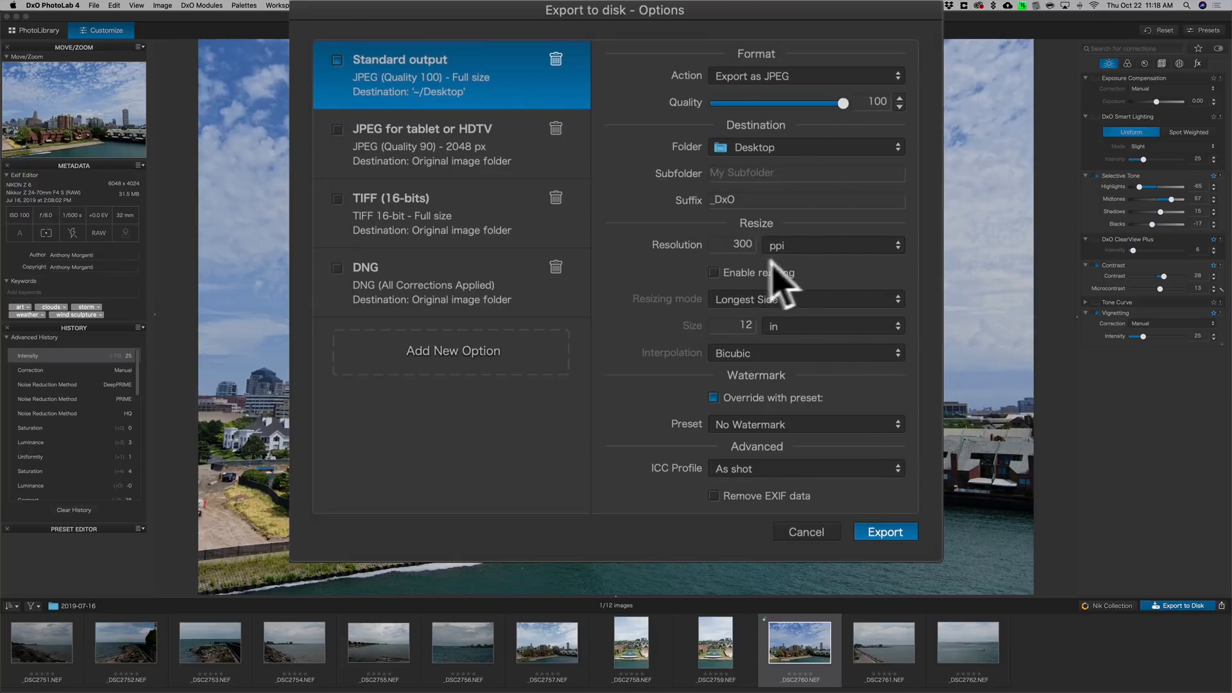
pyautogui.moveTo(821, 294)
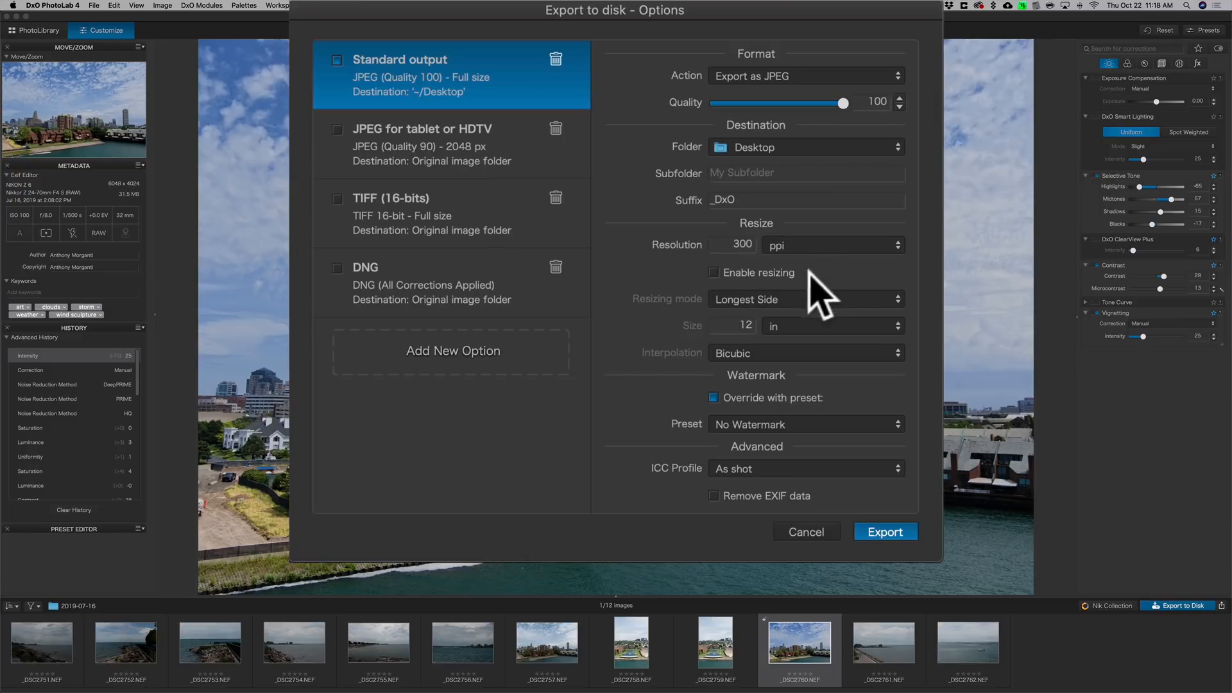
pyautogui.moveTo(751, 361)
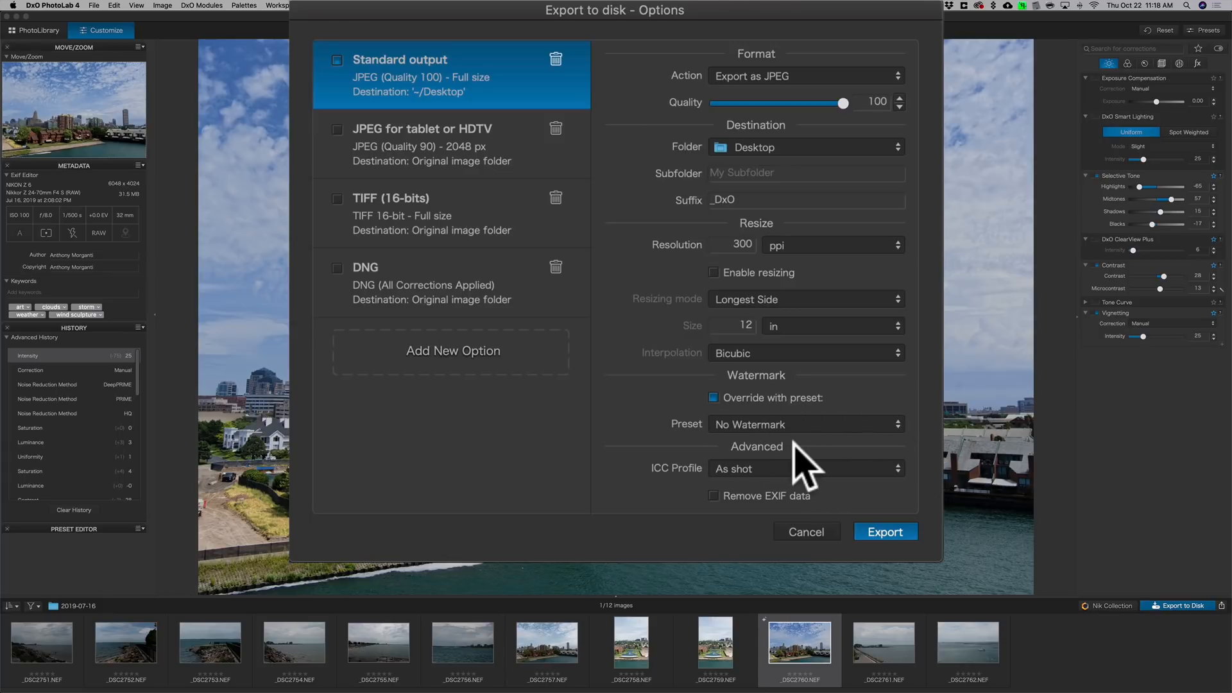
pyautogui.moveTo(776, 517)
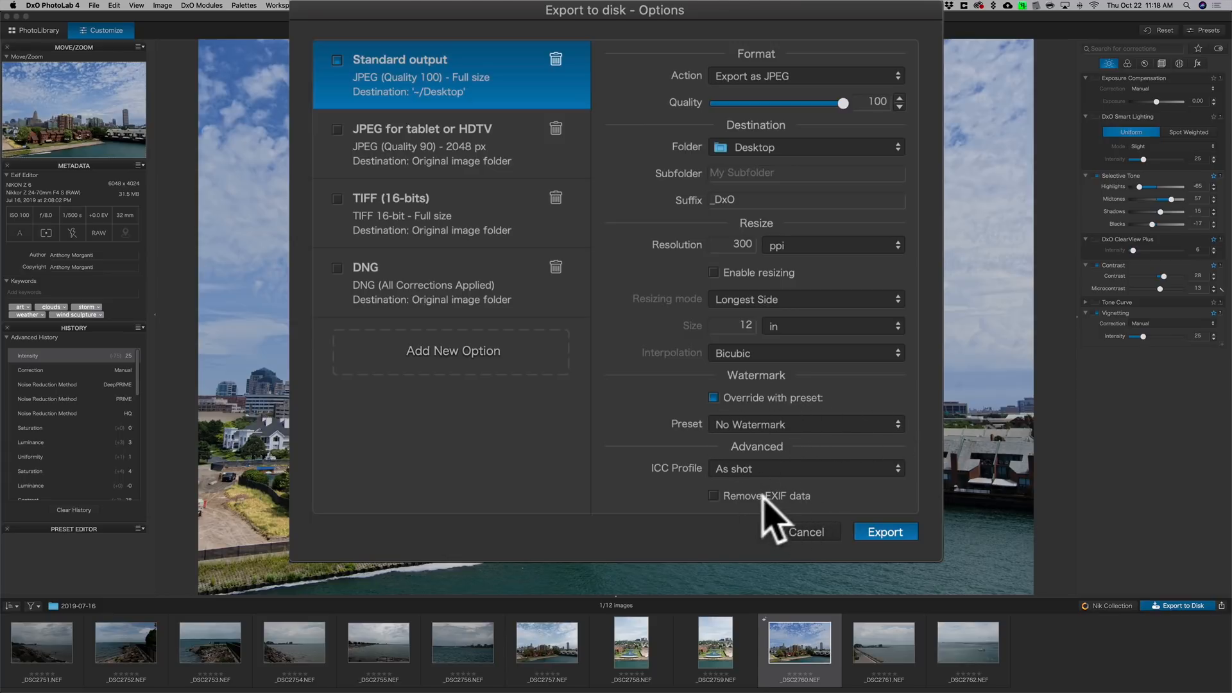
pyautogui.click(804, 468)
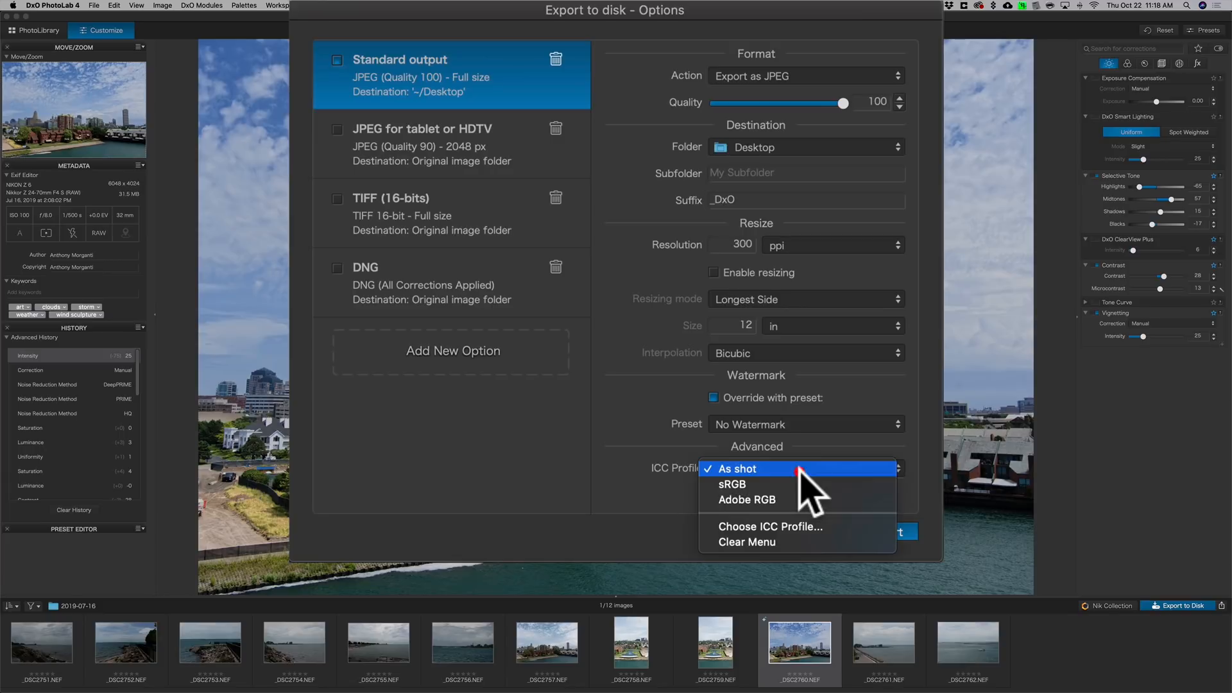
pyautogui.moveTo(793, 484)
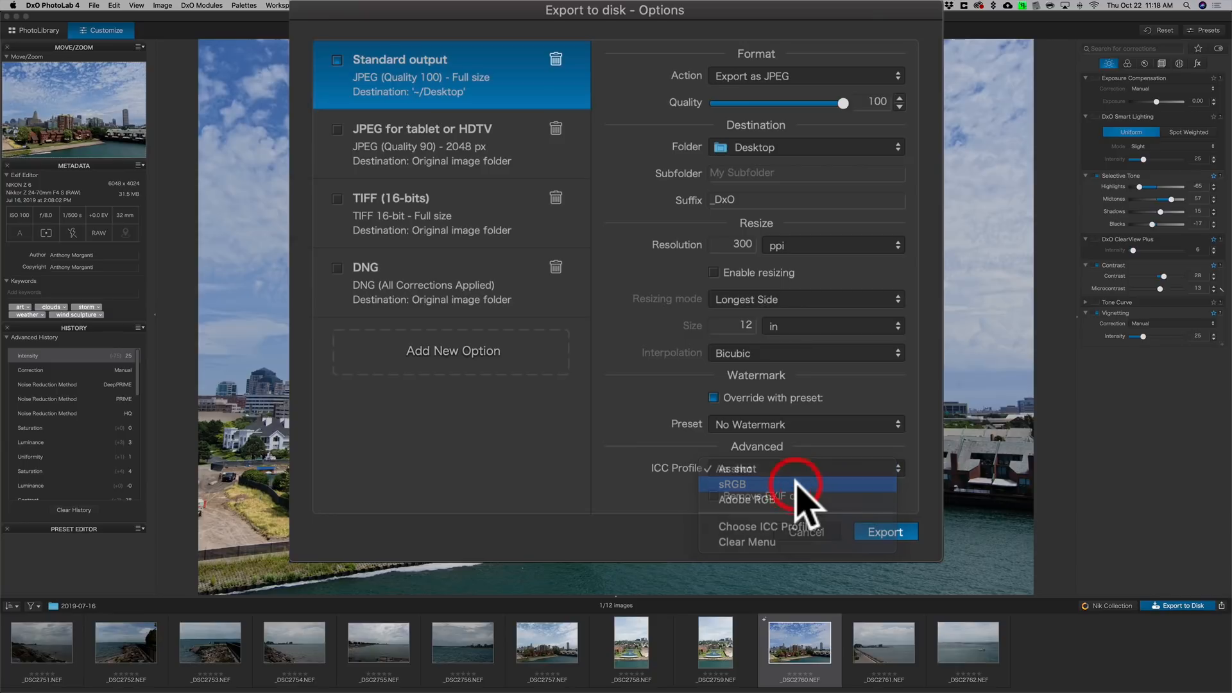
pyautogui.click(732, 483)
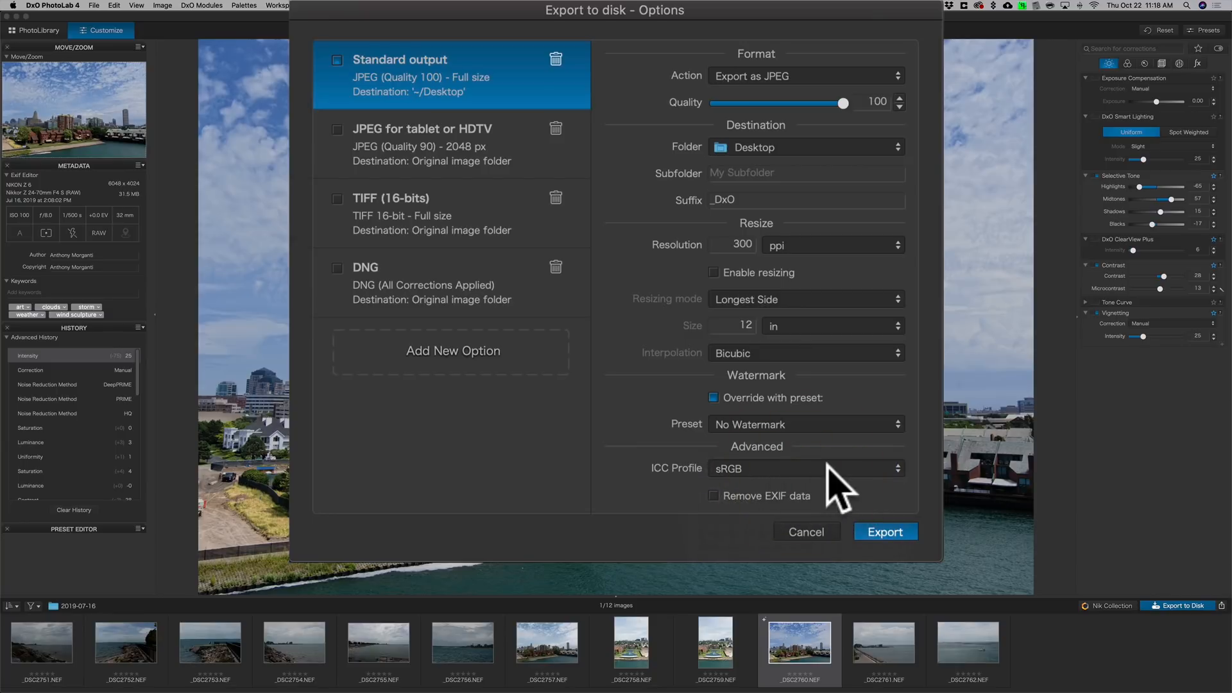
pyautogui.moveTo(793, 507)
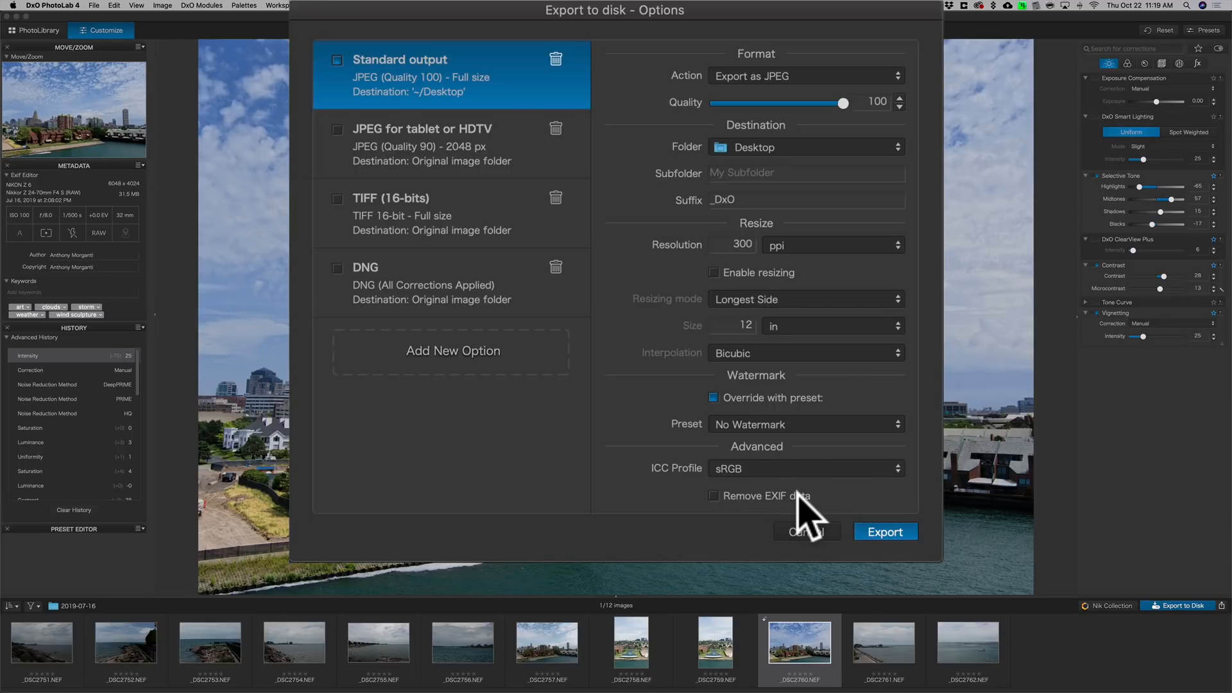
pyautogui.moveTo(826, 515)
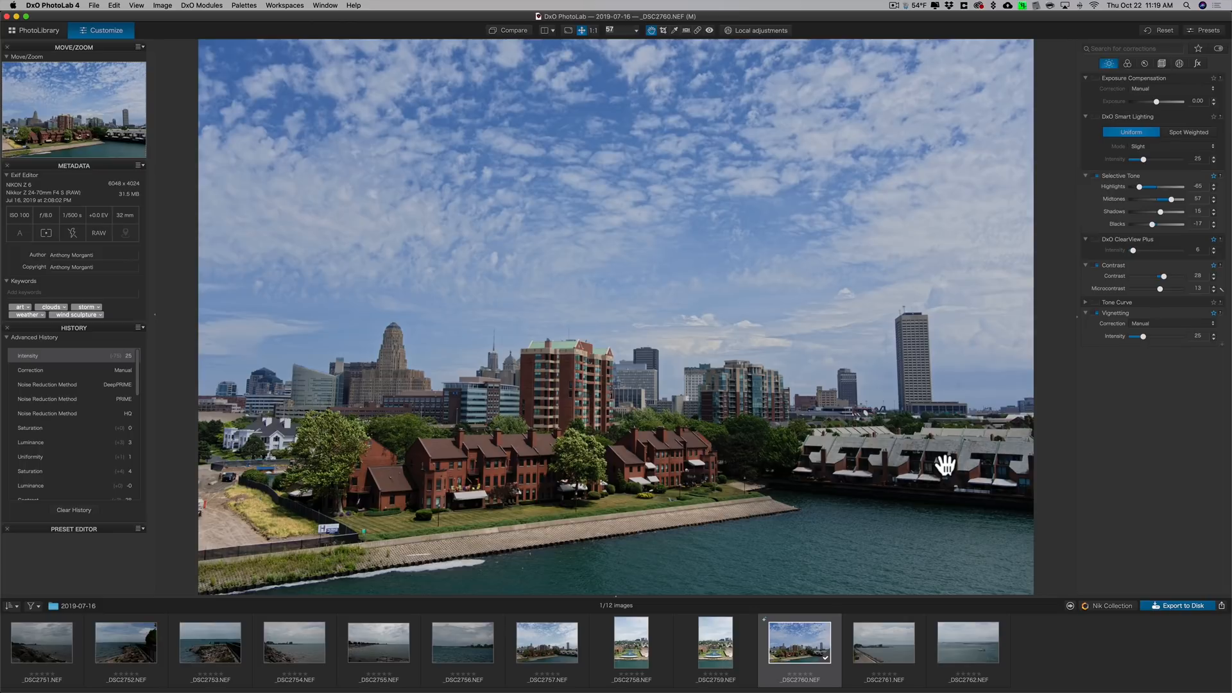
pyautogui.moveTo(891, 292)
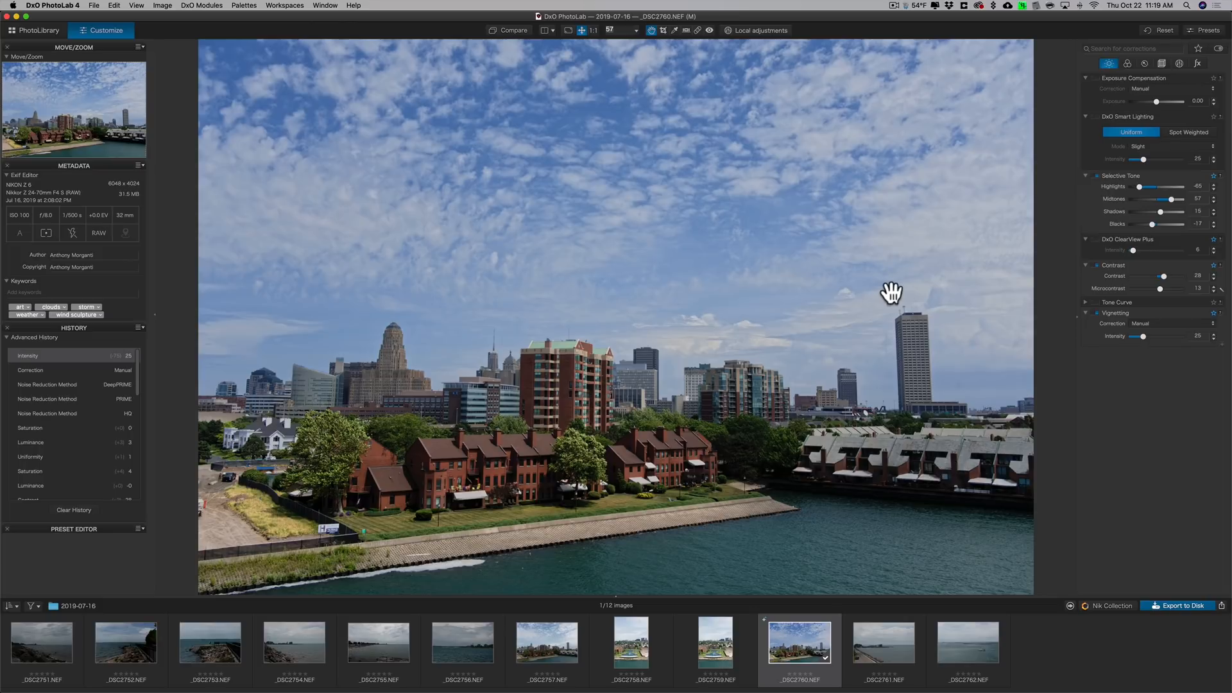